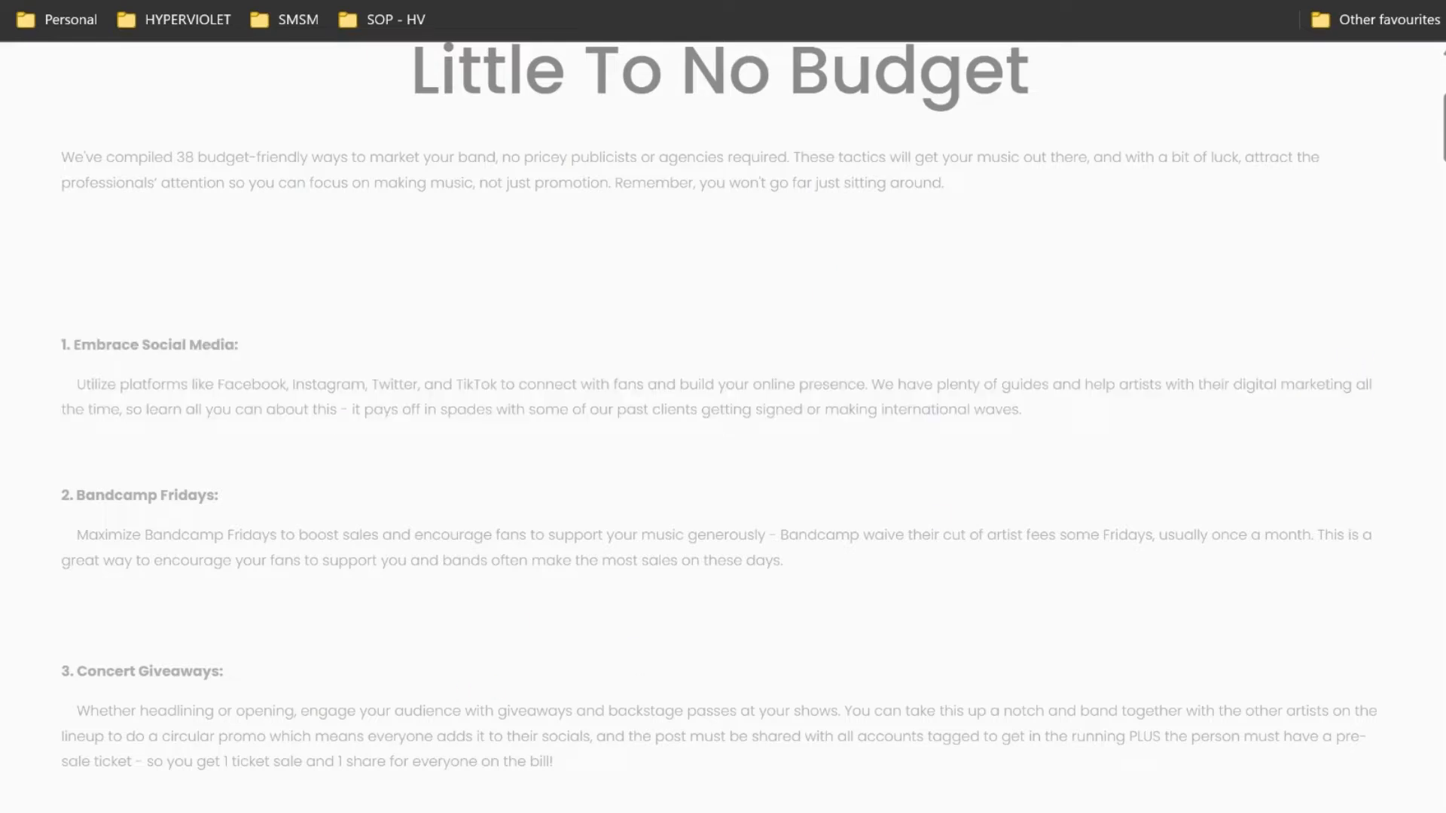
# Draft a ChatGPT prompt requesting a carousel title and four titled pages with casual paragraphs
pyautogui.scroll(-3)
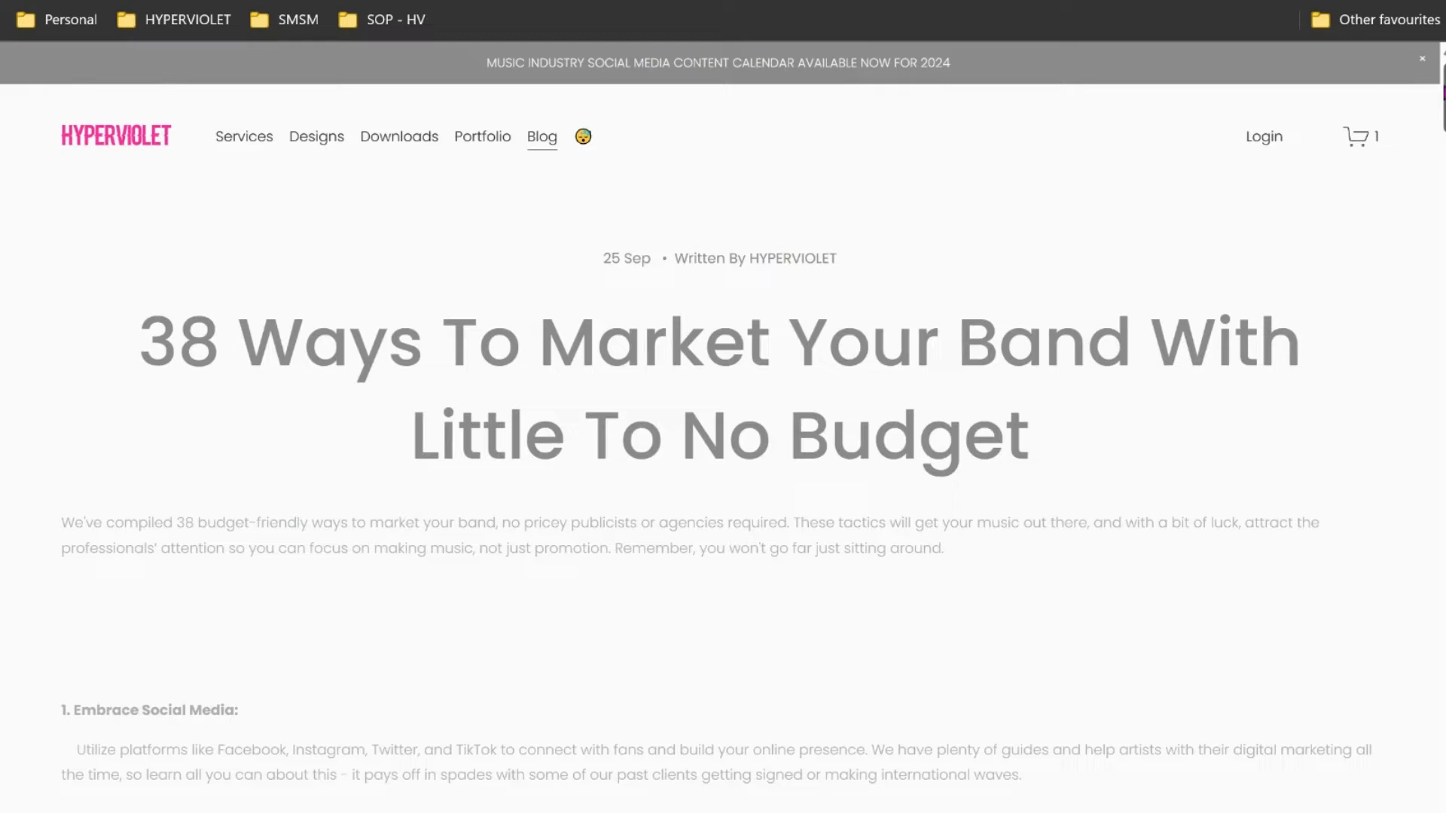
pyautogui.scroll(-3)
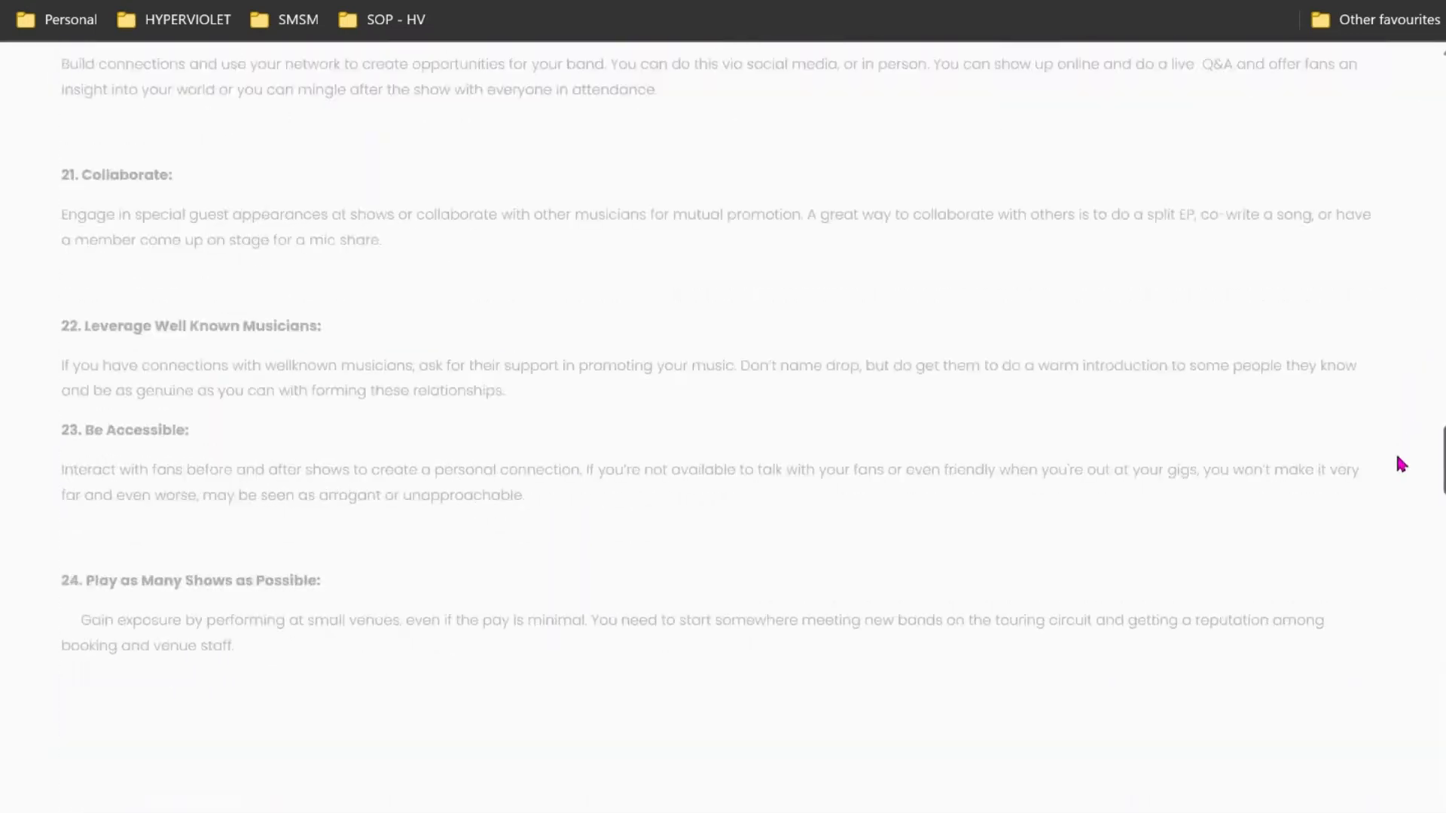
pyautogui.scroll(3)
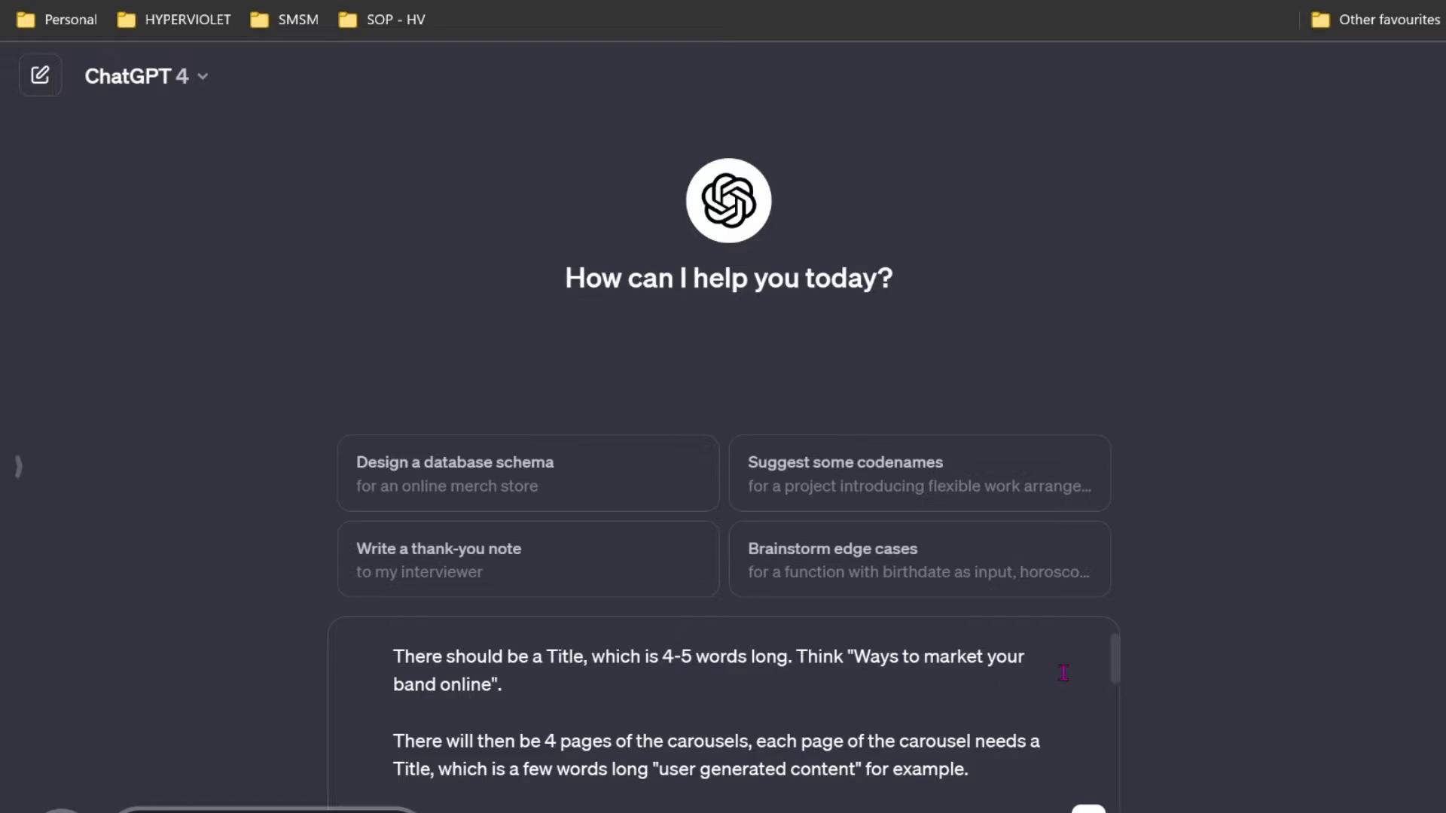
pyautogui.moveTo(467, 656); pyautogui.dragTo(791, 656)
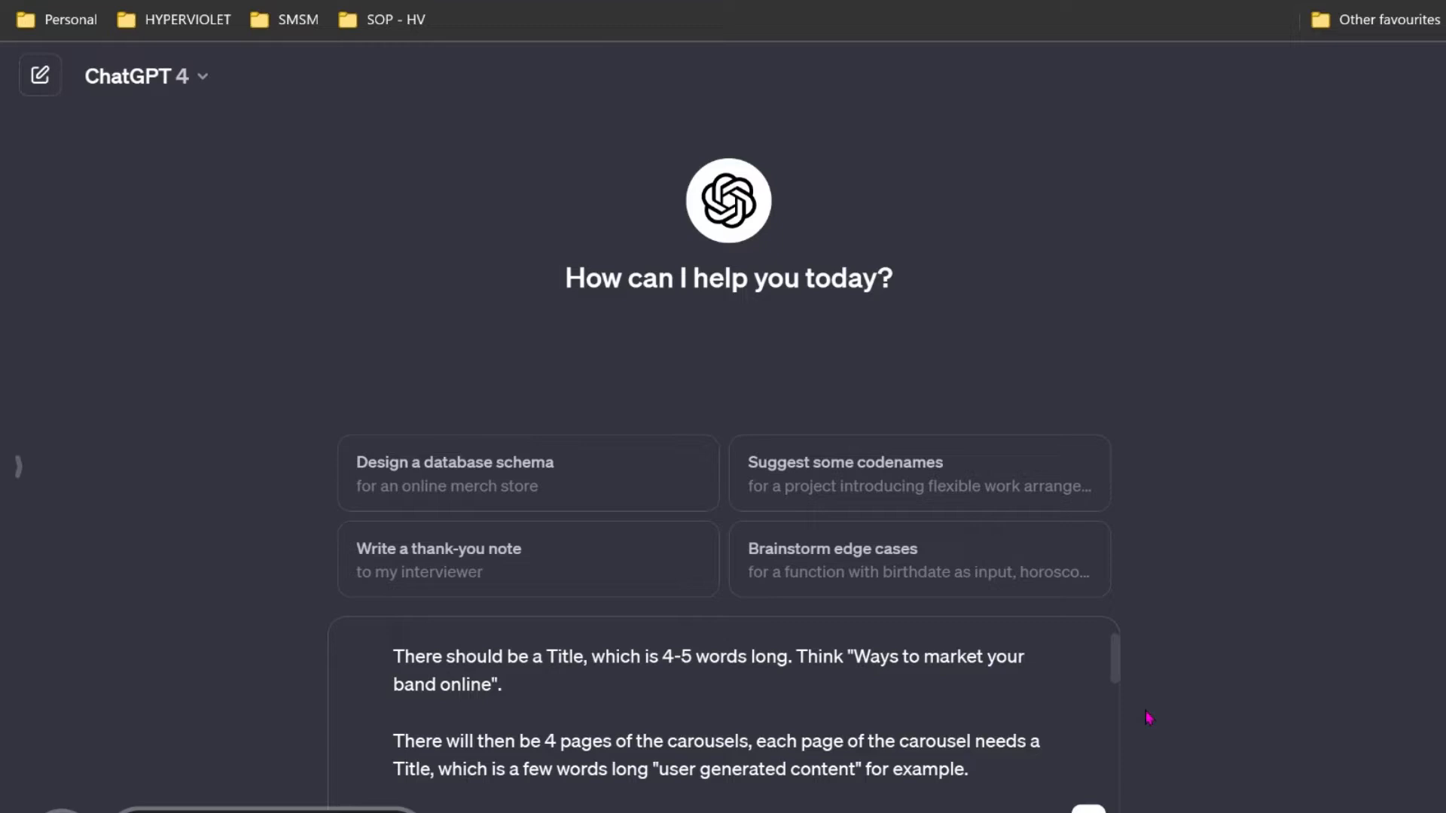
pyautogui.scroll(-3)
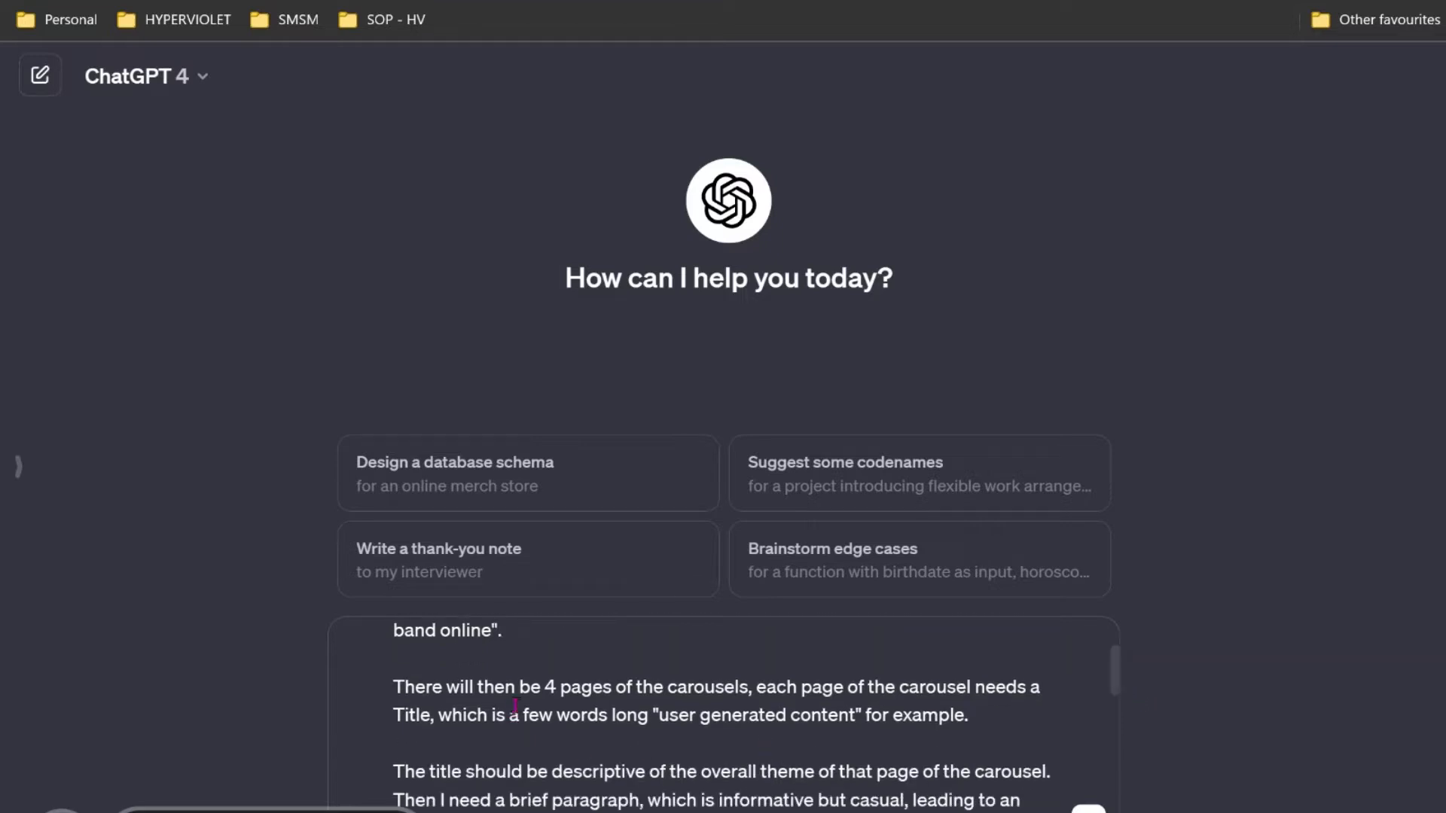
pyautogui.moveTo(1064, 697)
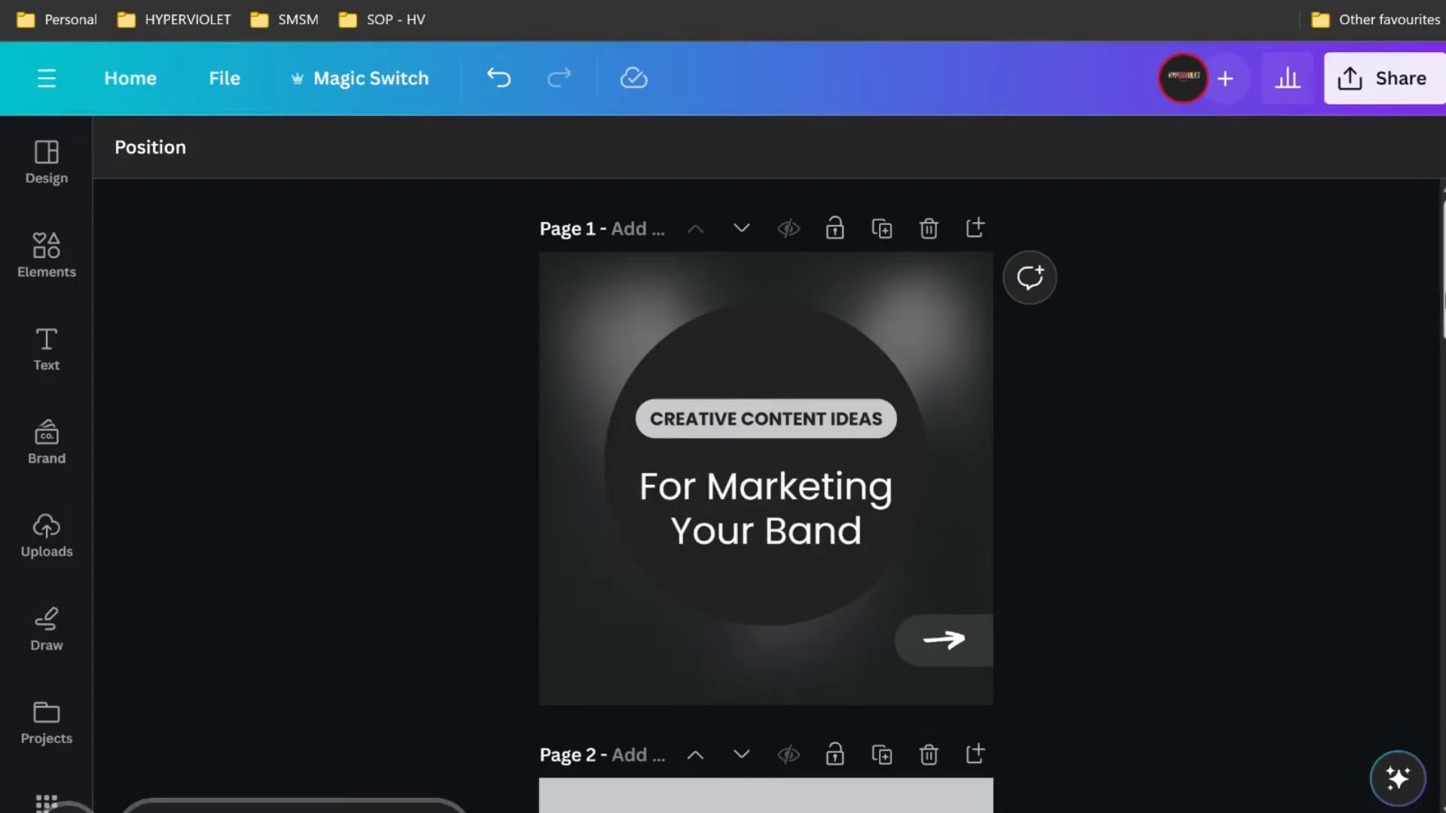
pyautogui.scroll(-3)
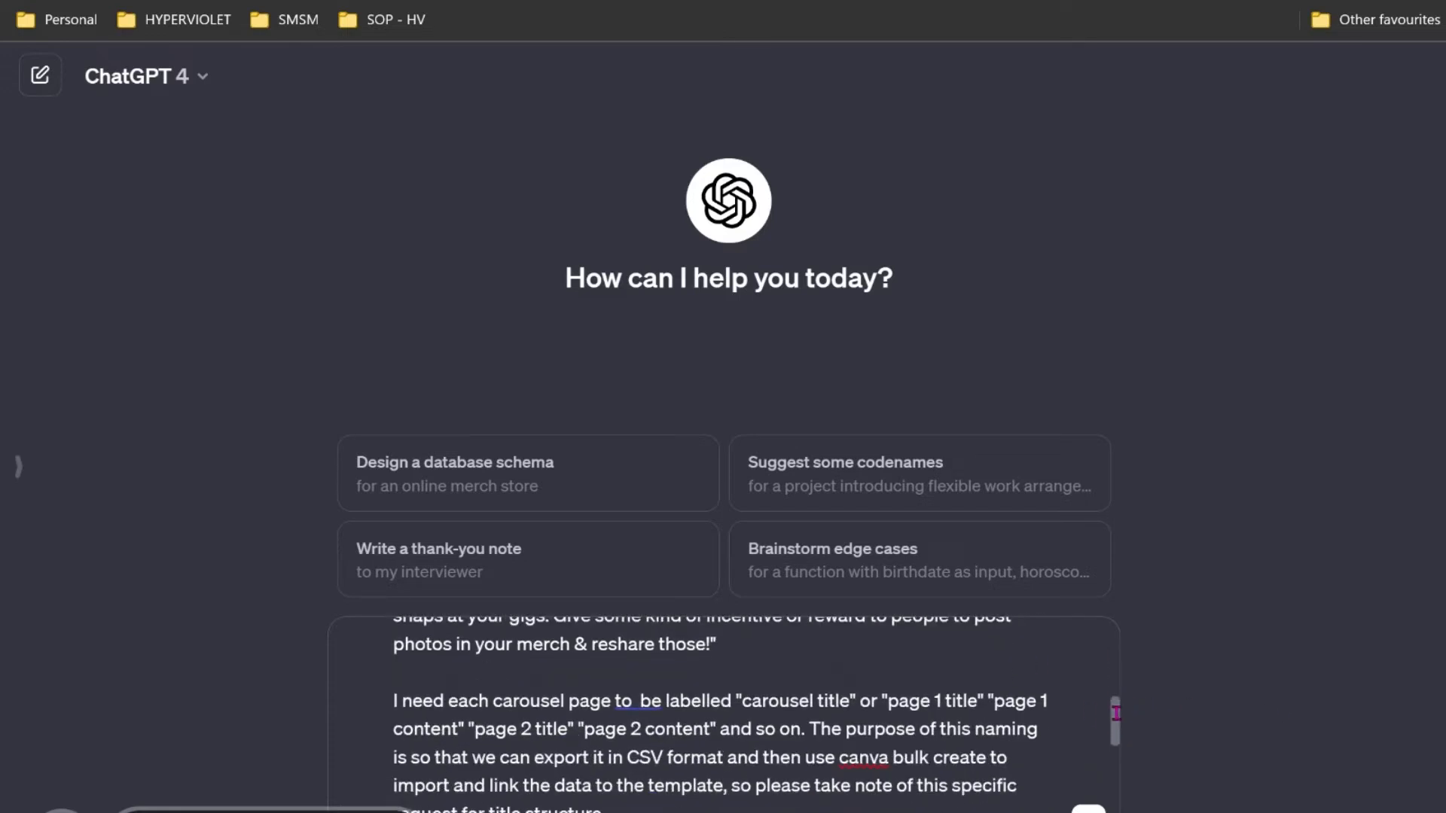
# Add the column labels, blog link and Embrace Social Media excerpt, then send the prompt
pyautogui.scroll(-3)
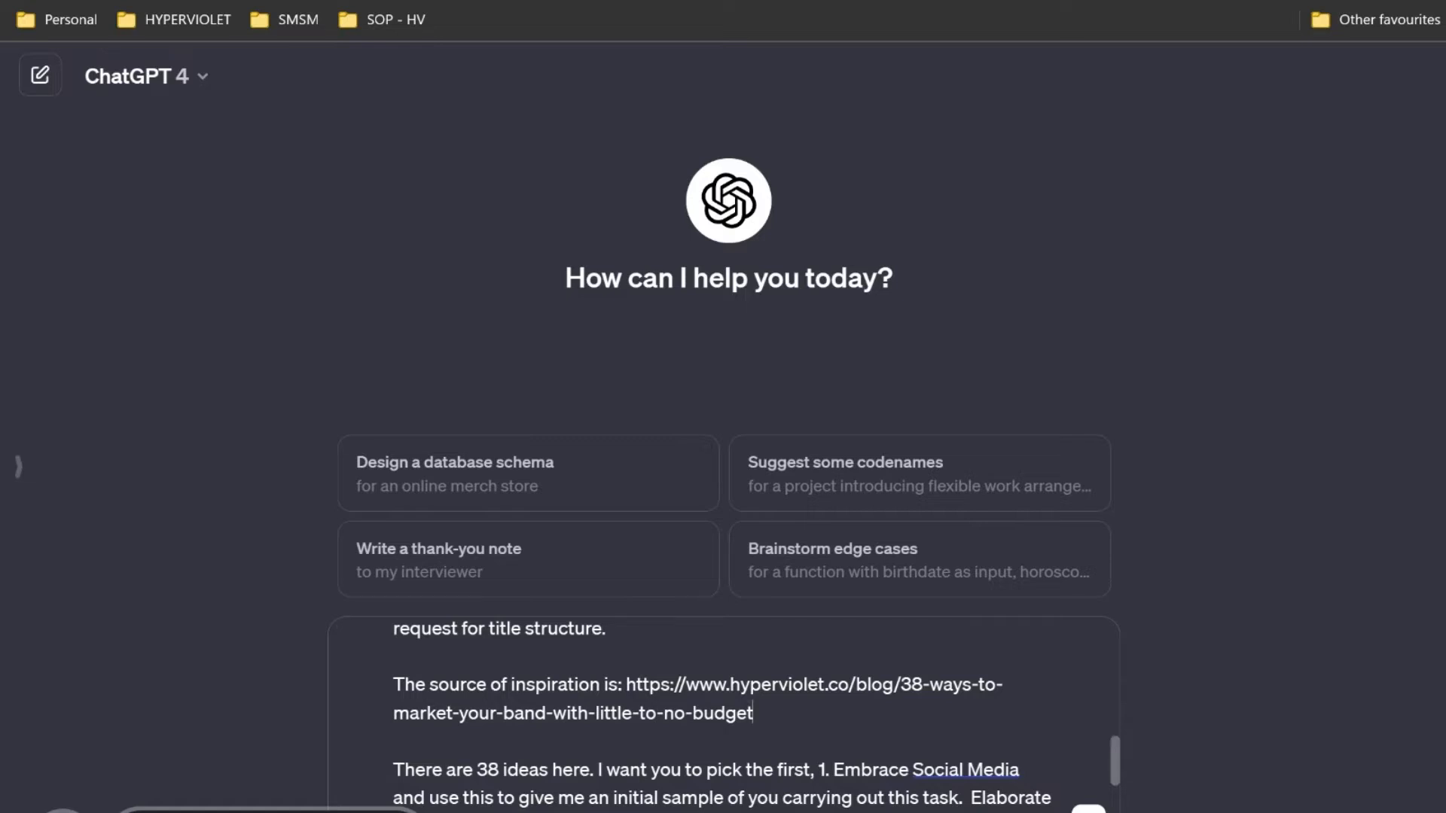
pyautogui.scroll(-3)
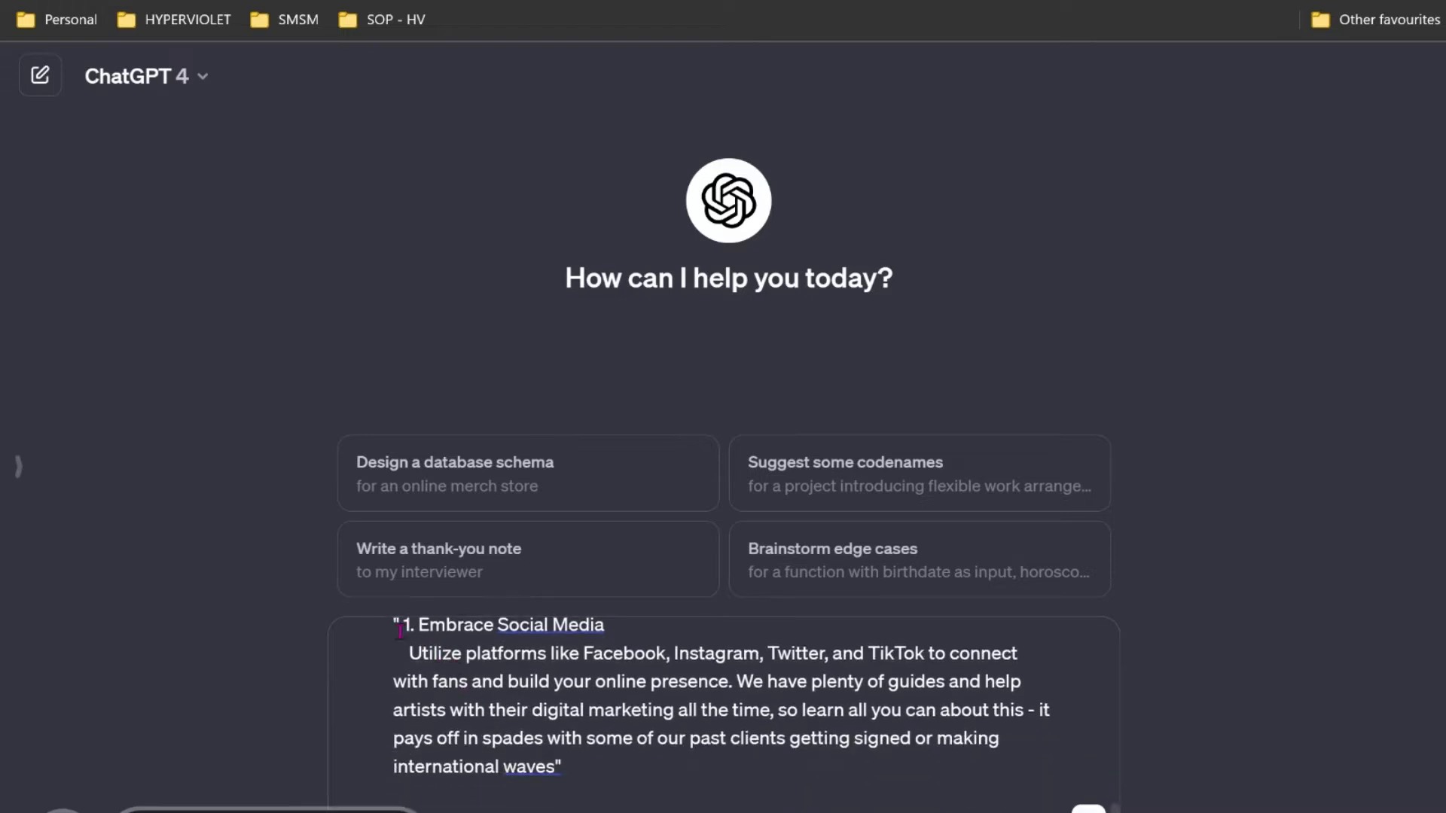
pyautogui.moveTo(1091, 812)
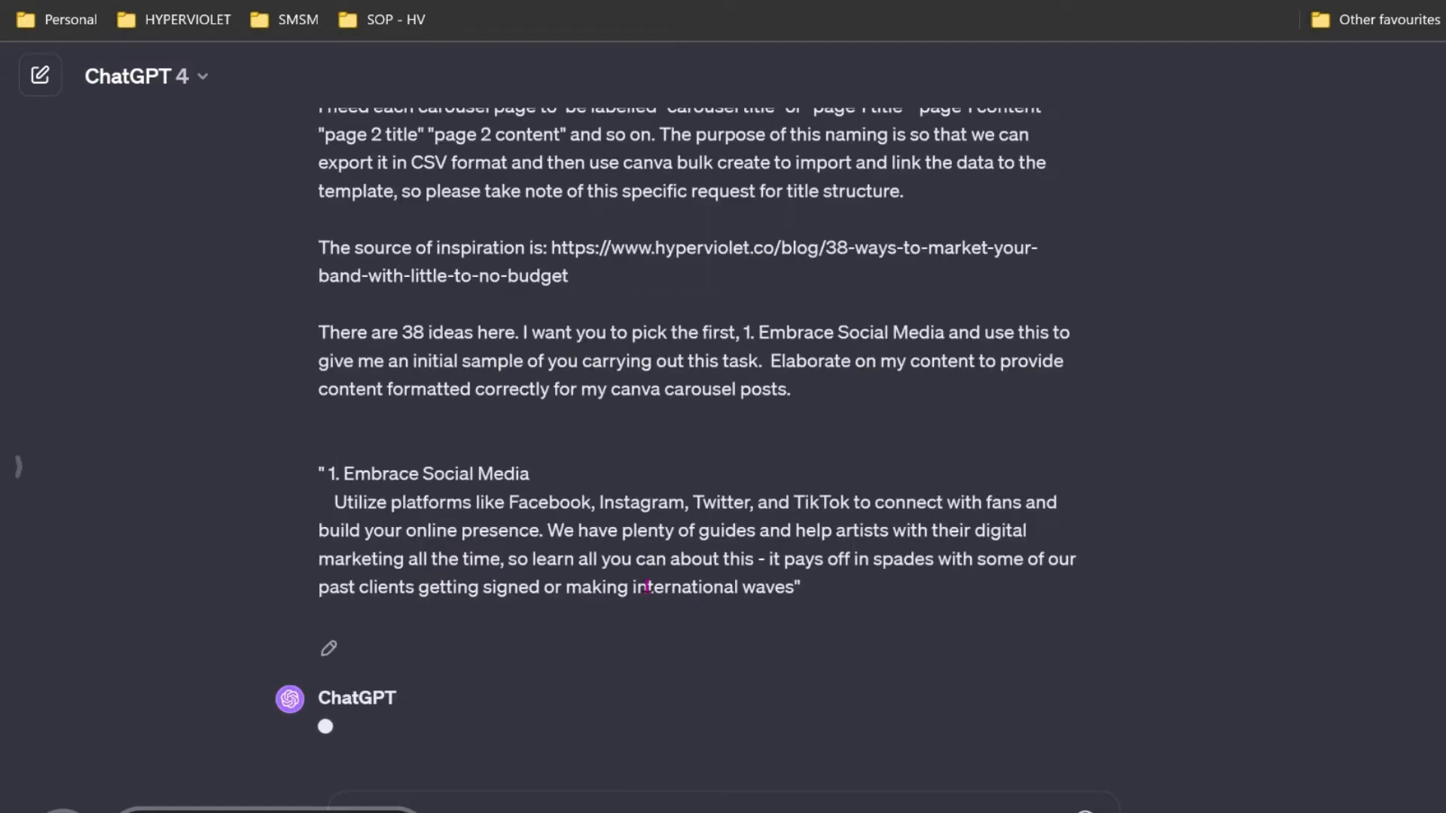
# Review ChatGPT's four-page Embrace Social Media carousel sample and copy its title
pyautogui.scroll(-3)
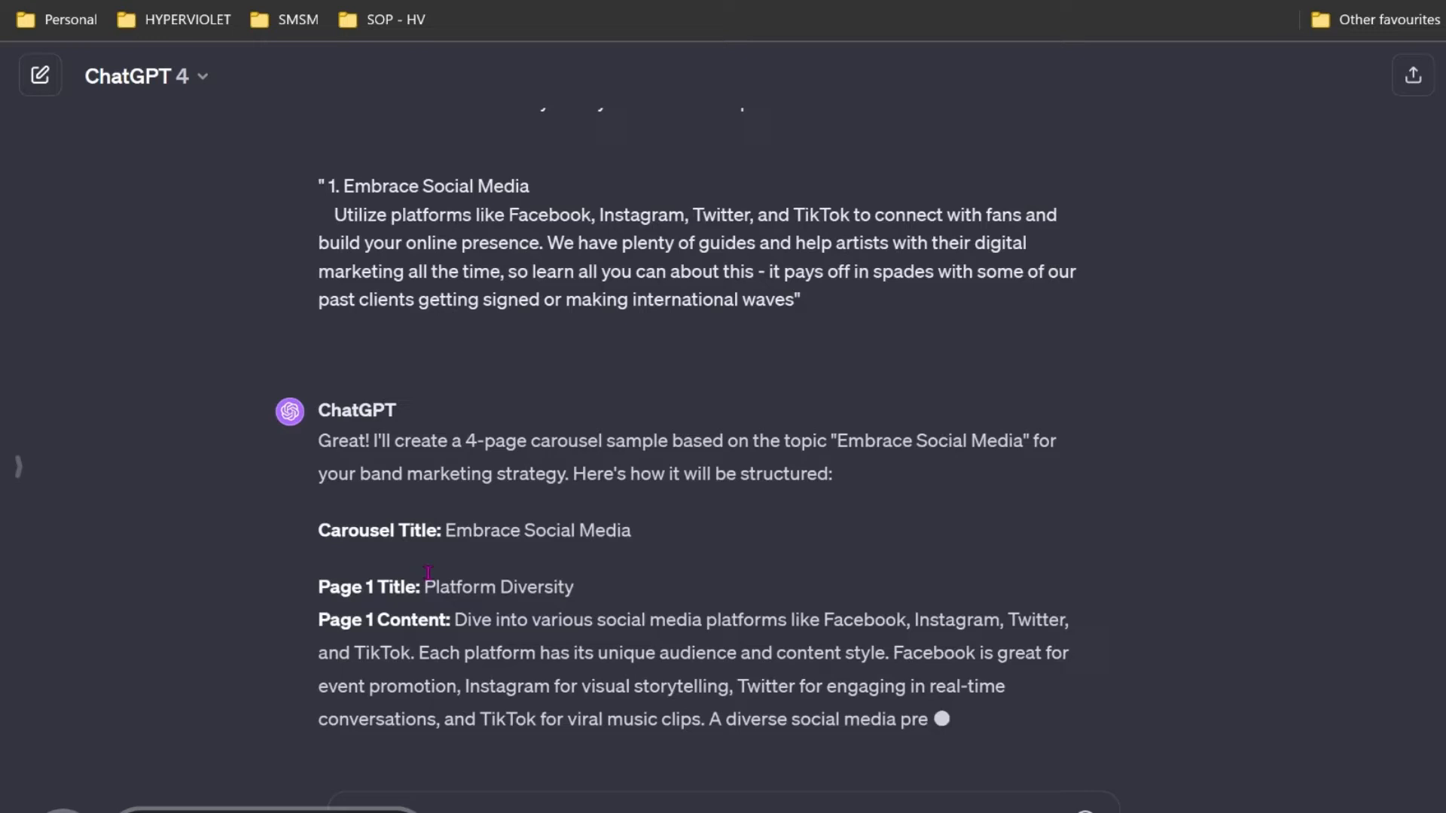
pyautogui.scroll(-3)
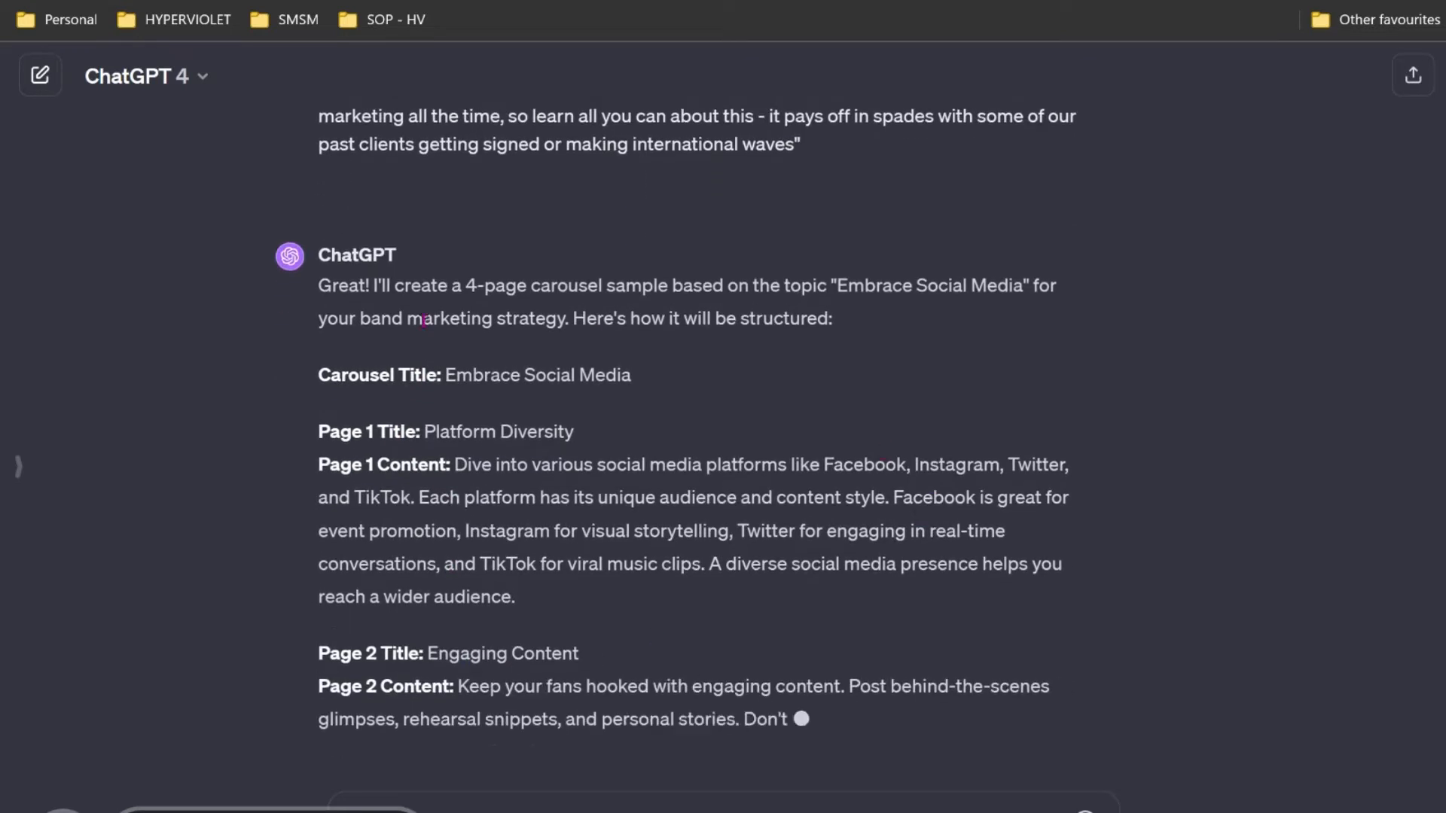
pyautogui.scroll(-3)
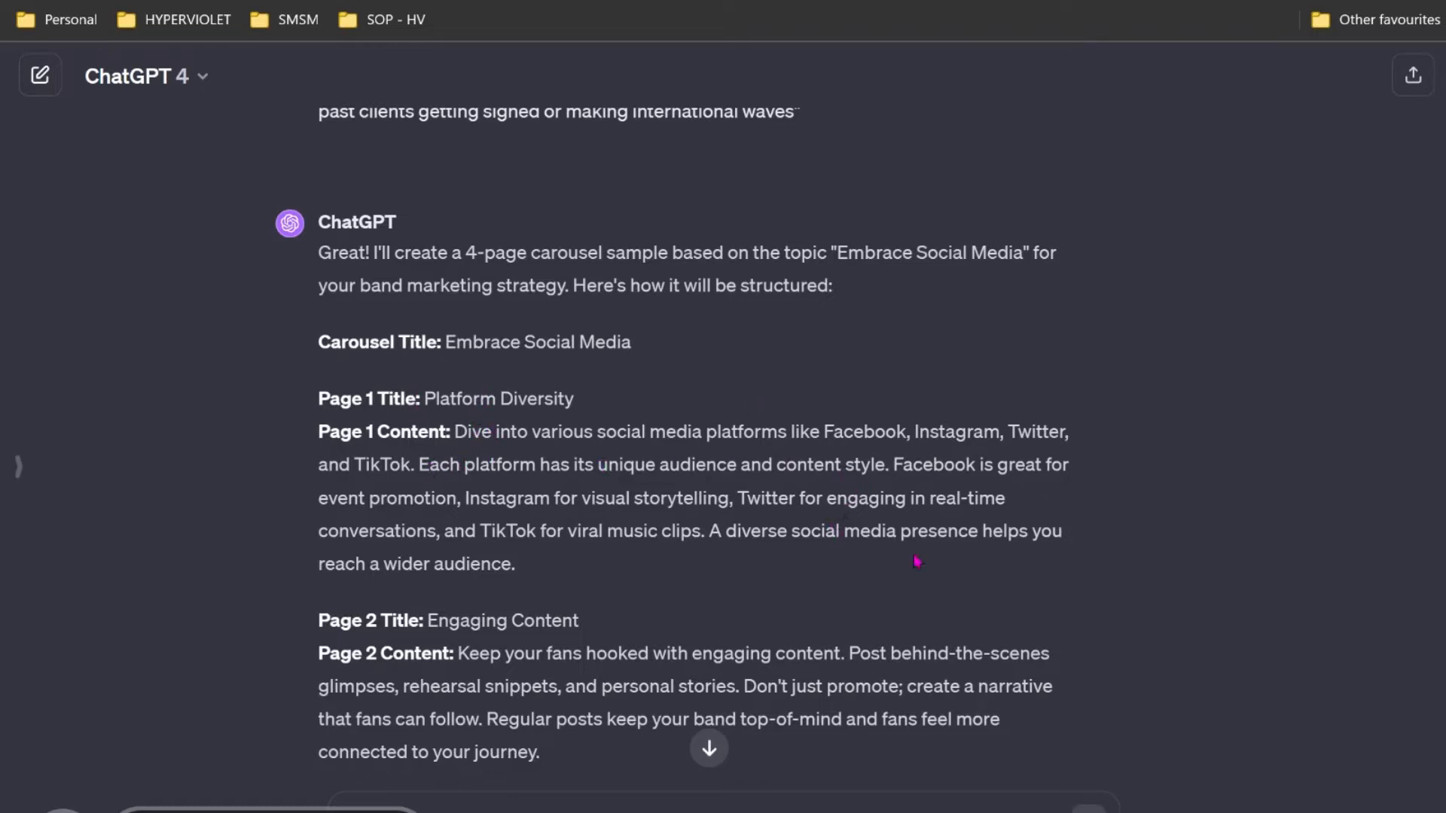
pyautogui.moveTo(900, 474)
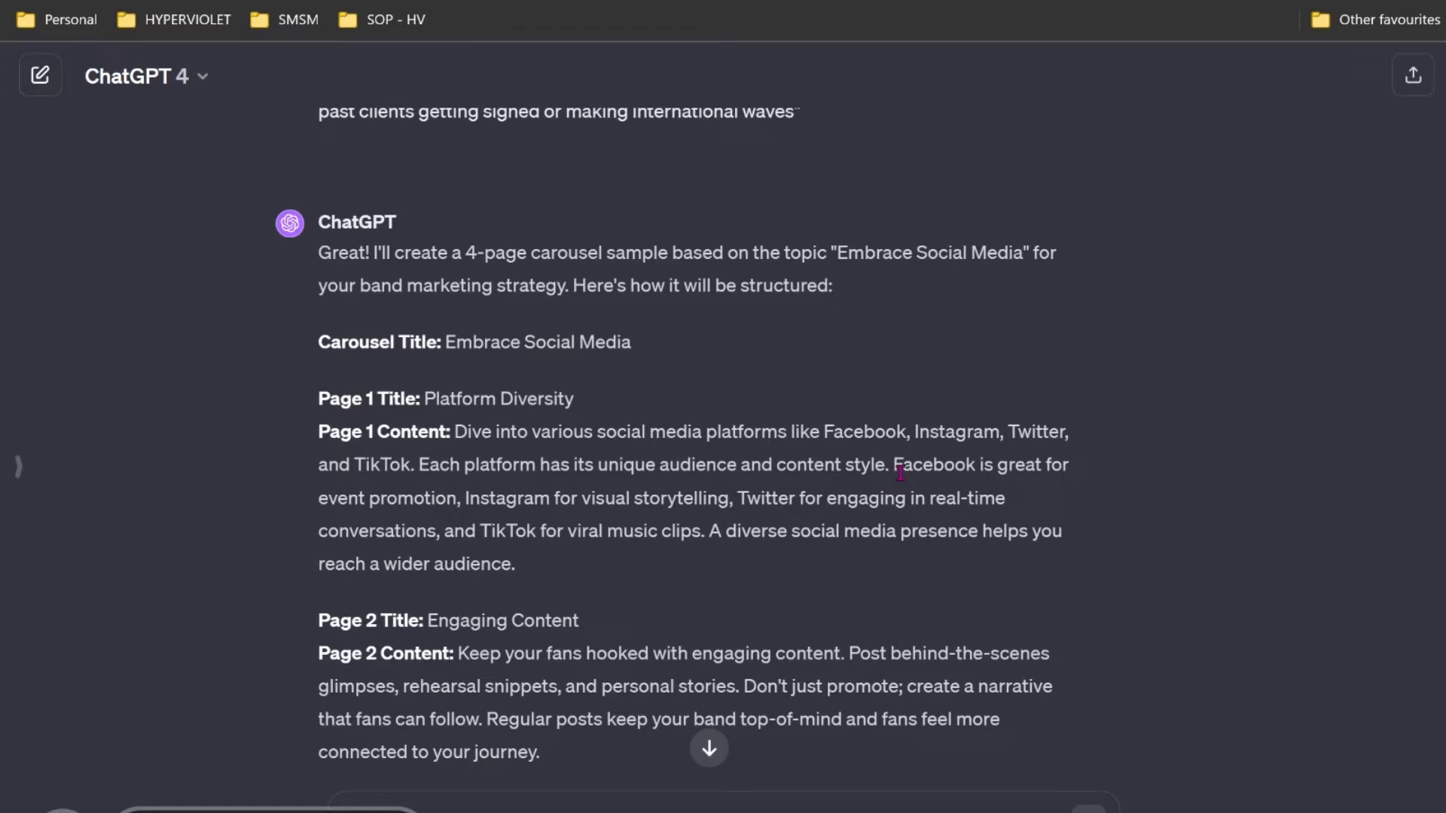
pyautogui.scroll(-3)
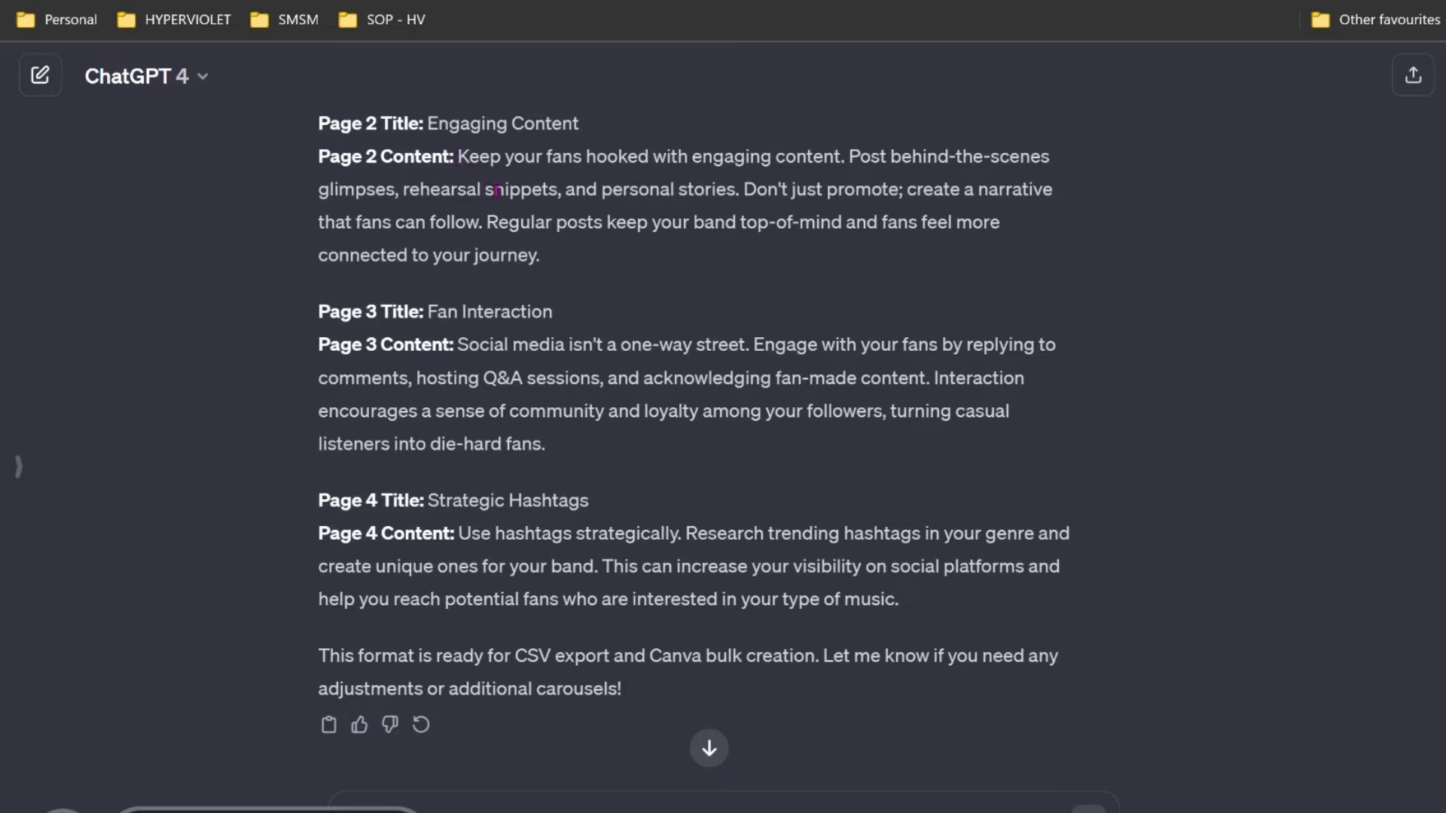
pyautogui.moveTo(987, 195)
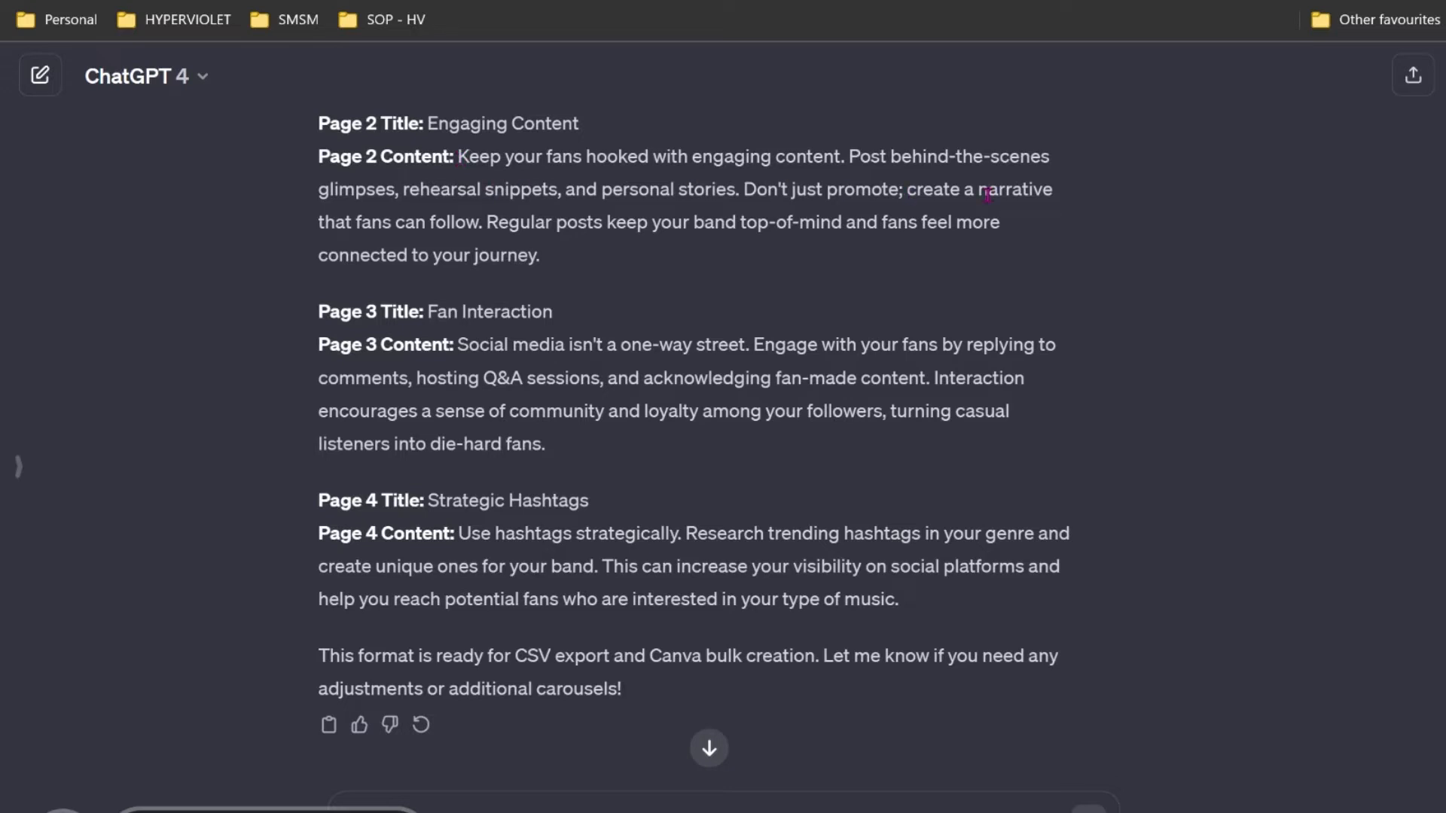
pyautogui.moveTo(696, 433)
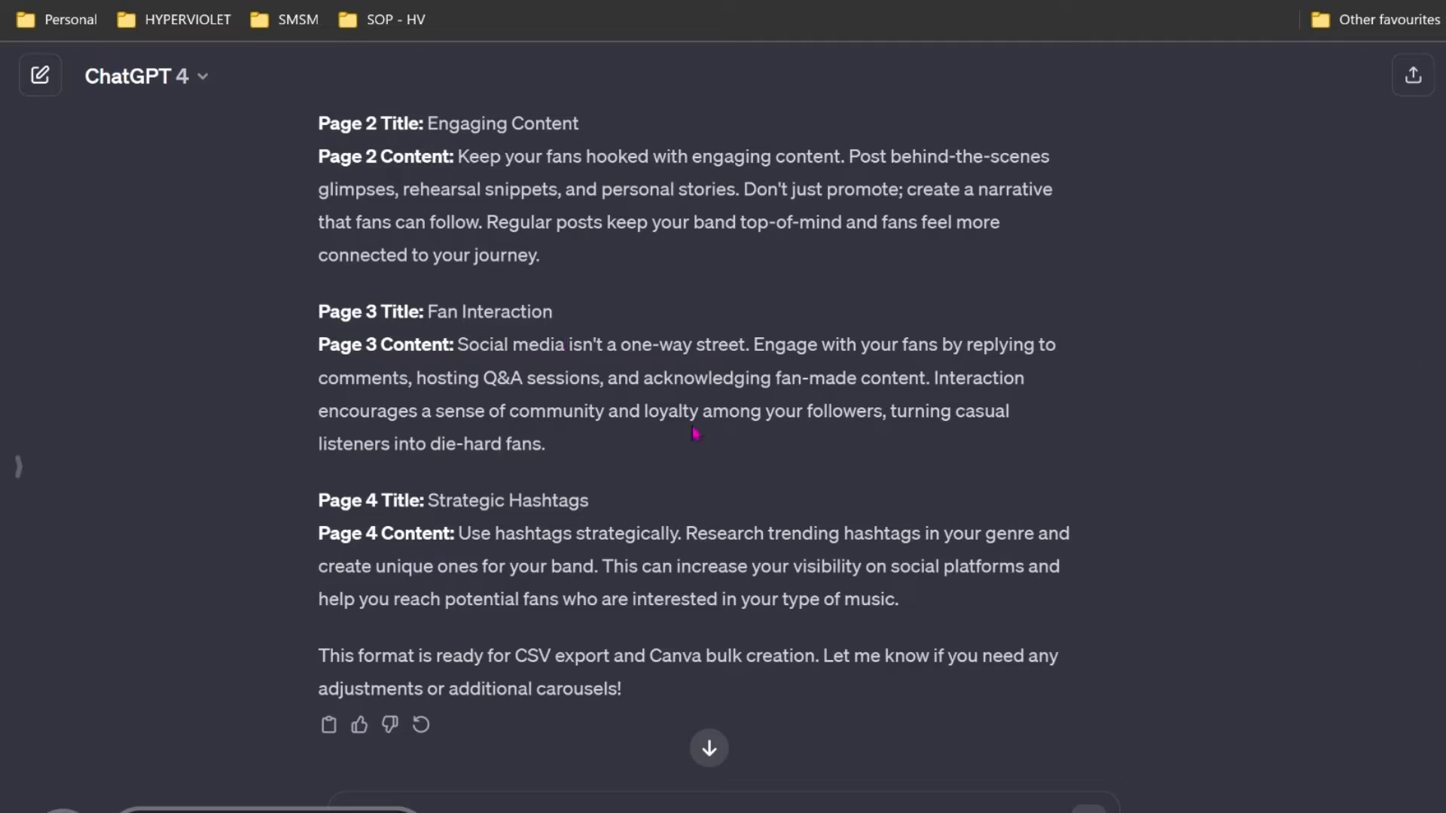
pyautogui.moveTo(560, 534)
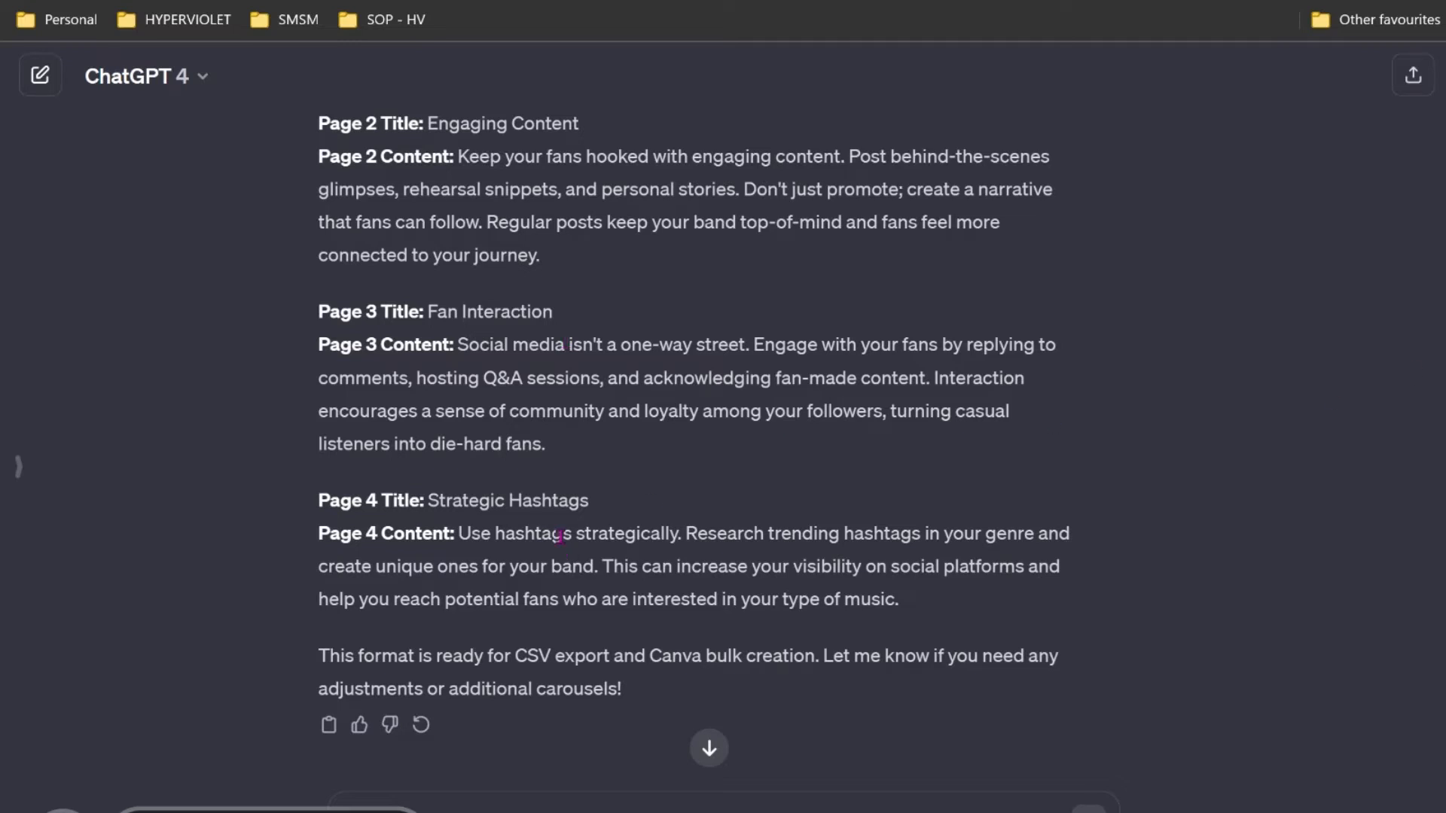
pyautogui.moveTo(831, 537)
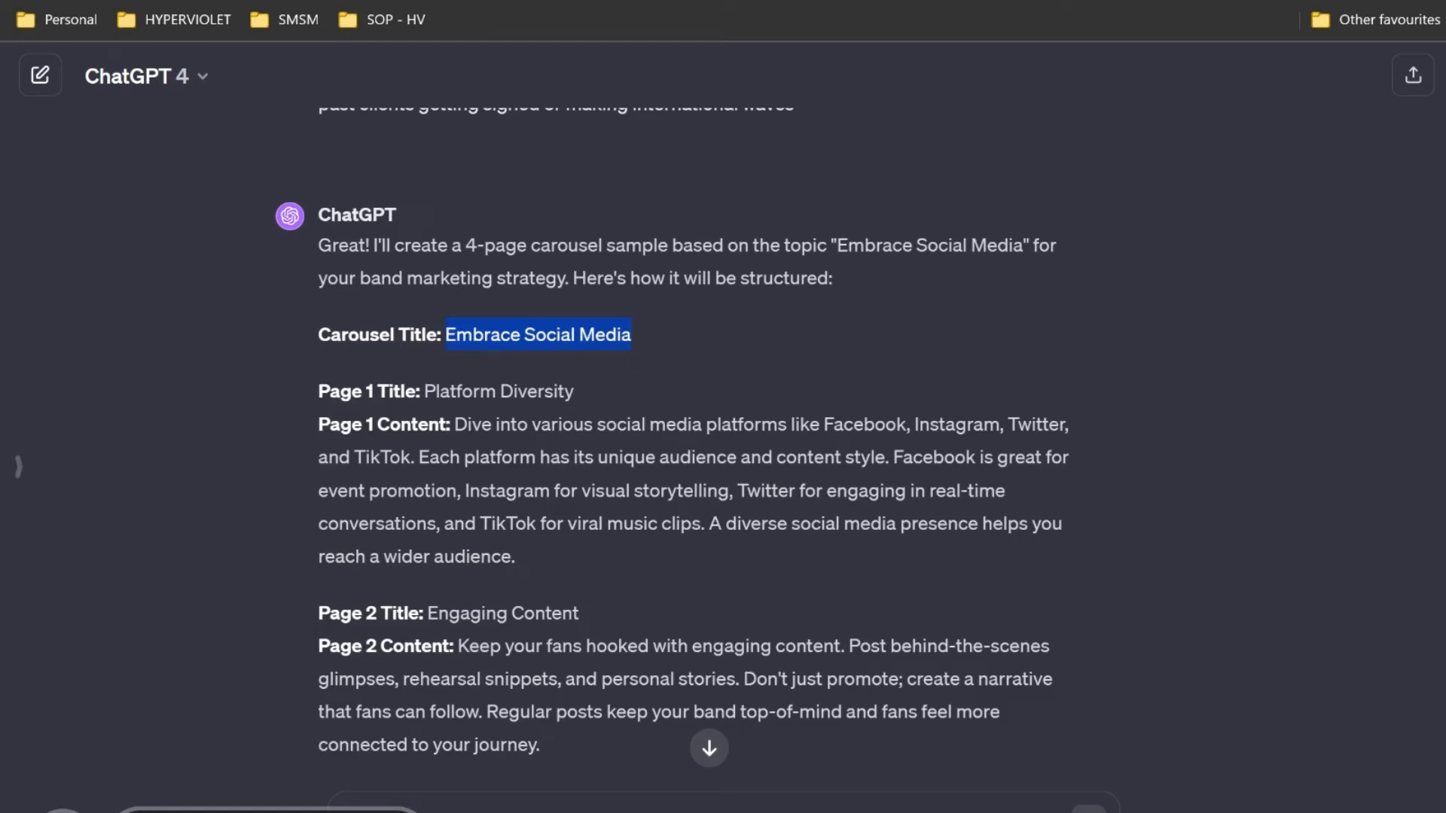
pyautogui.moveTo(683, 83)
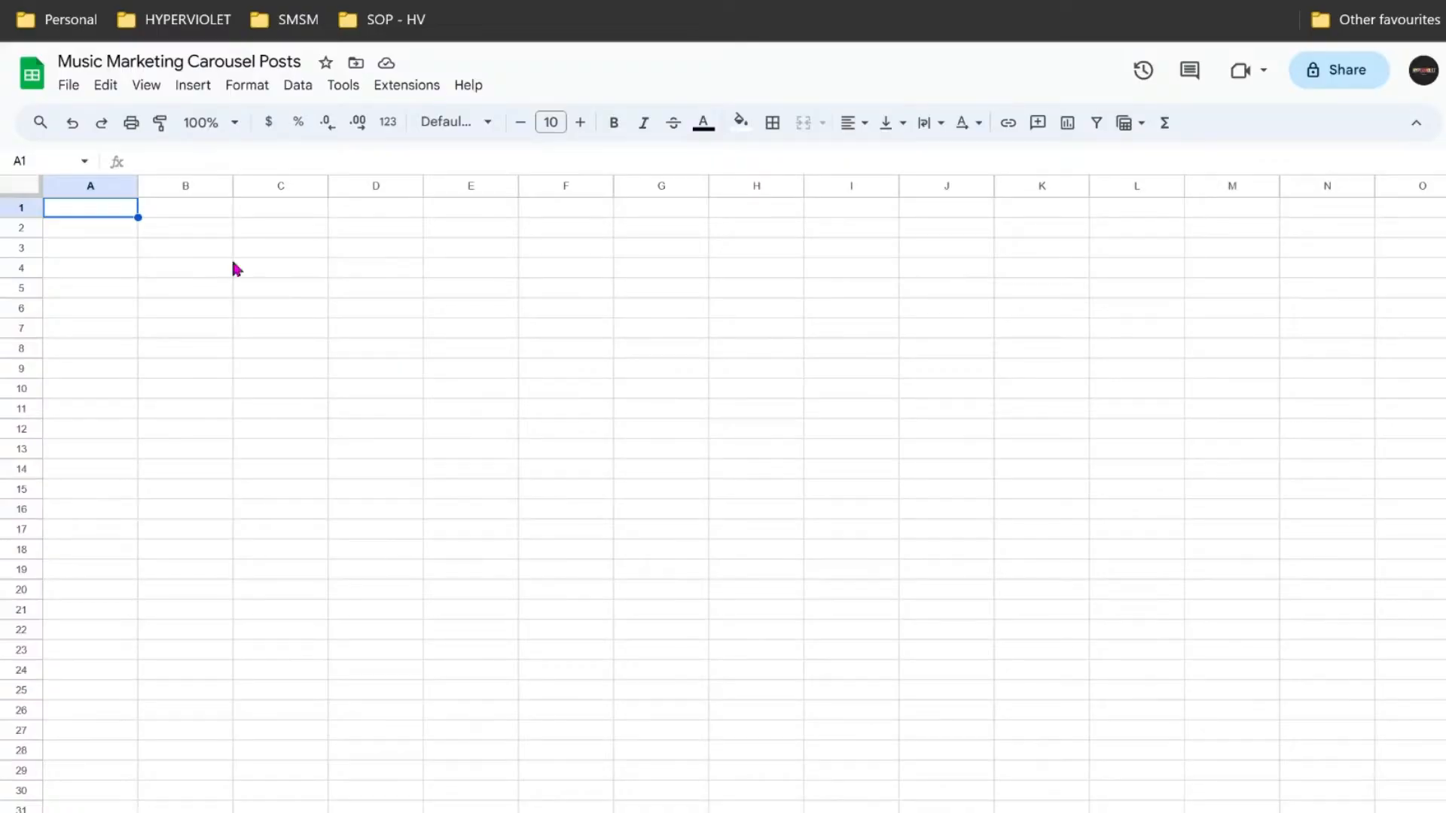
pyautogui.moveTo(92, 210)
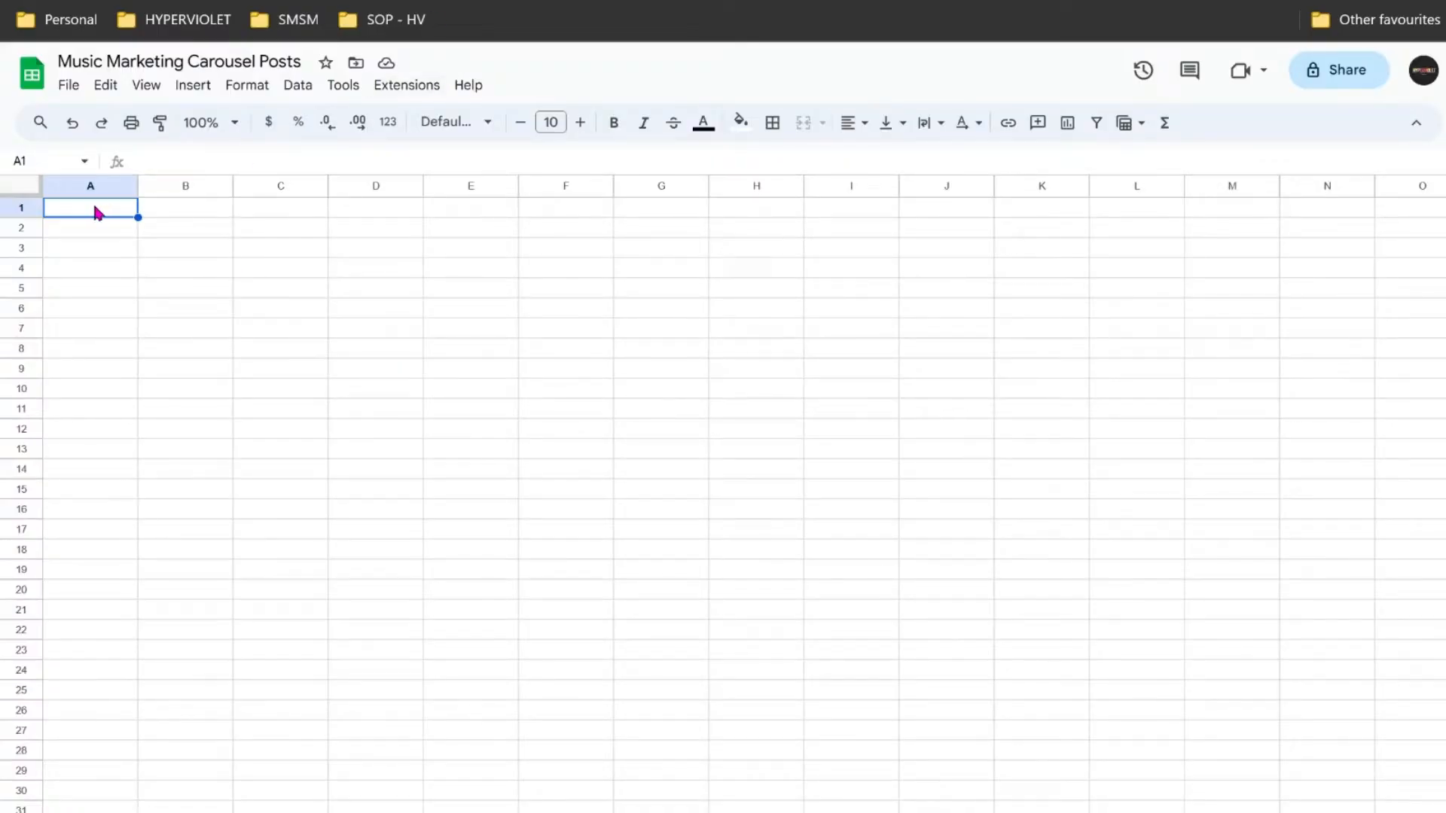
# Check row 2's carousel titles and content, then look at the File > Download export formats
pyautogui.write('Media')
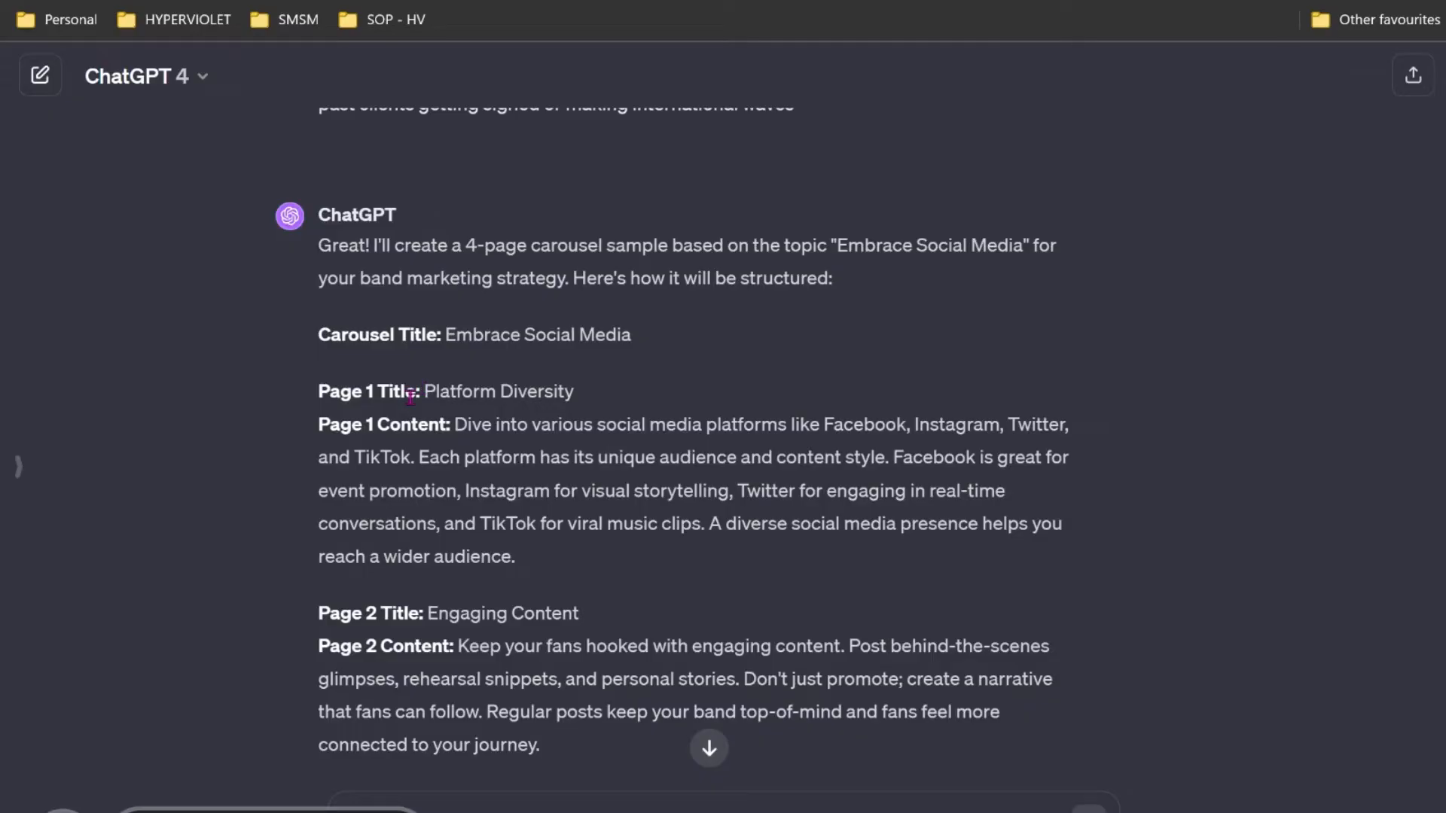
pyautogui.doubleClick(378, 392)
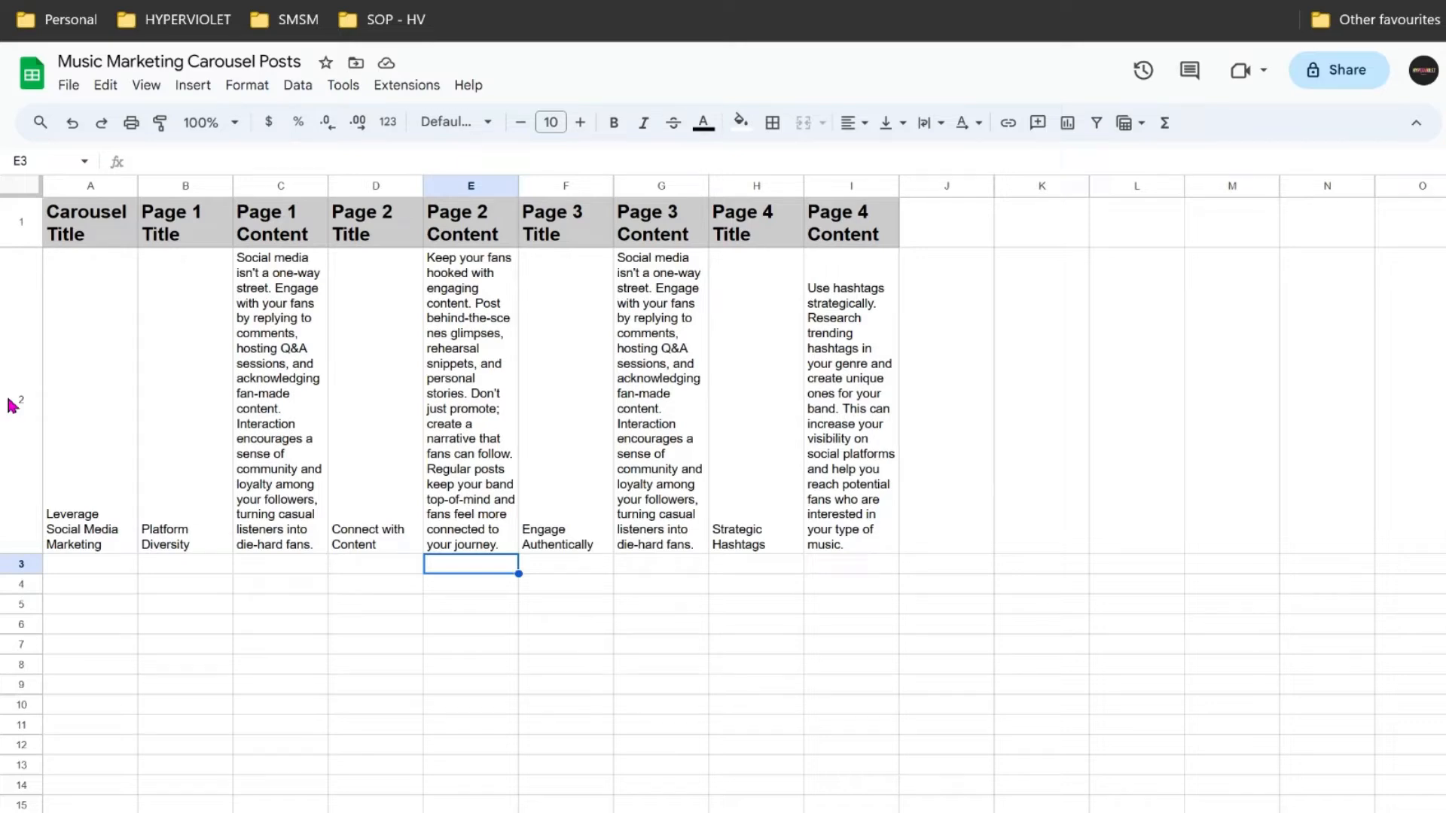
pyautogui.click(69, 85)
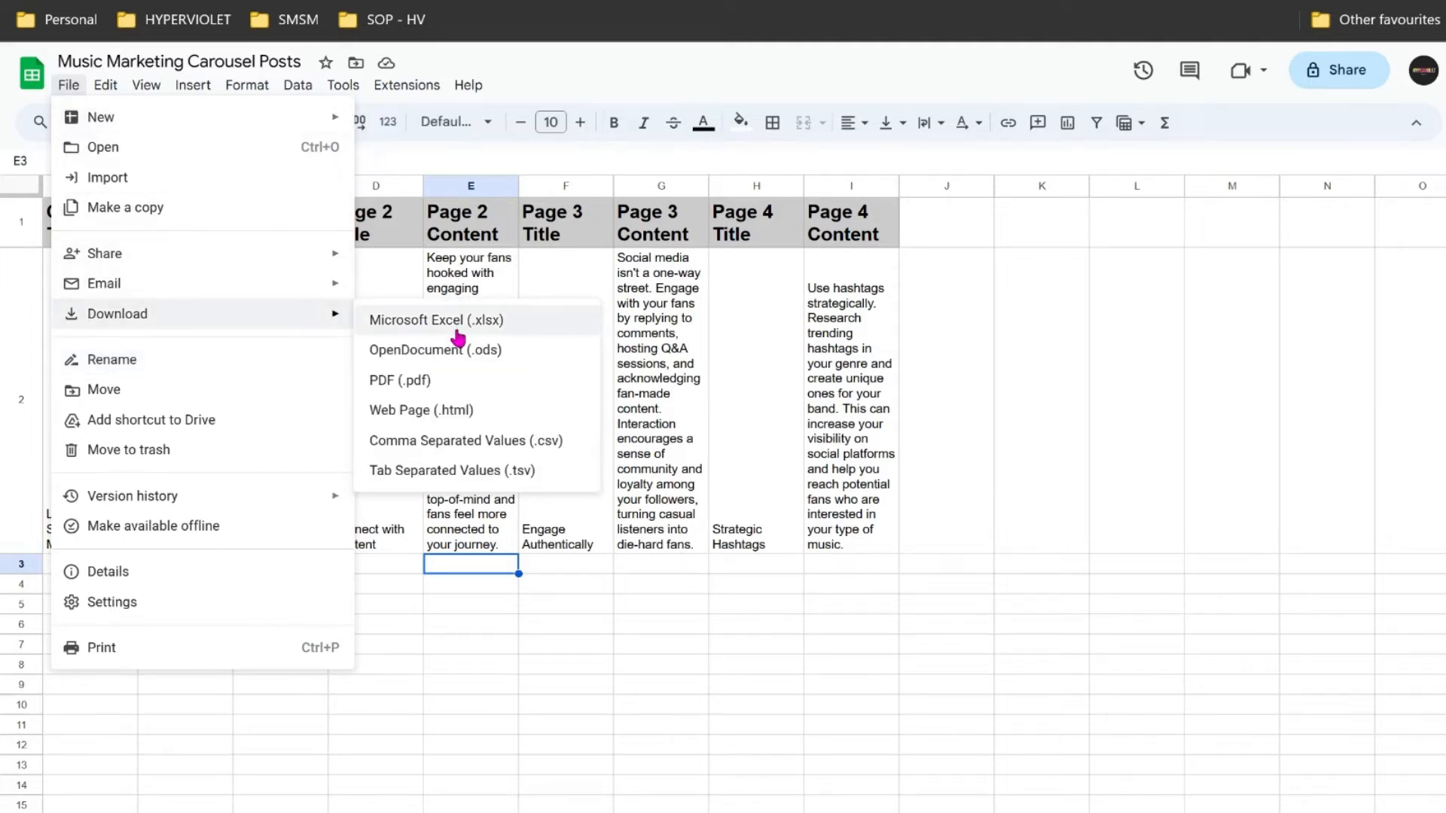
pyautogui.moveTo(542, 448)
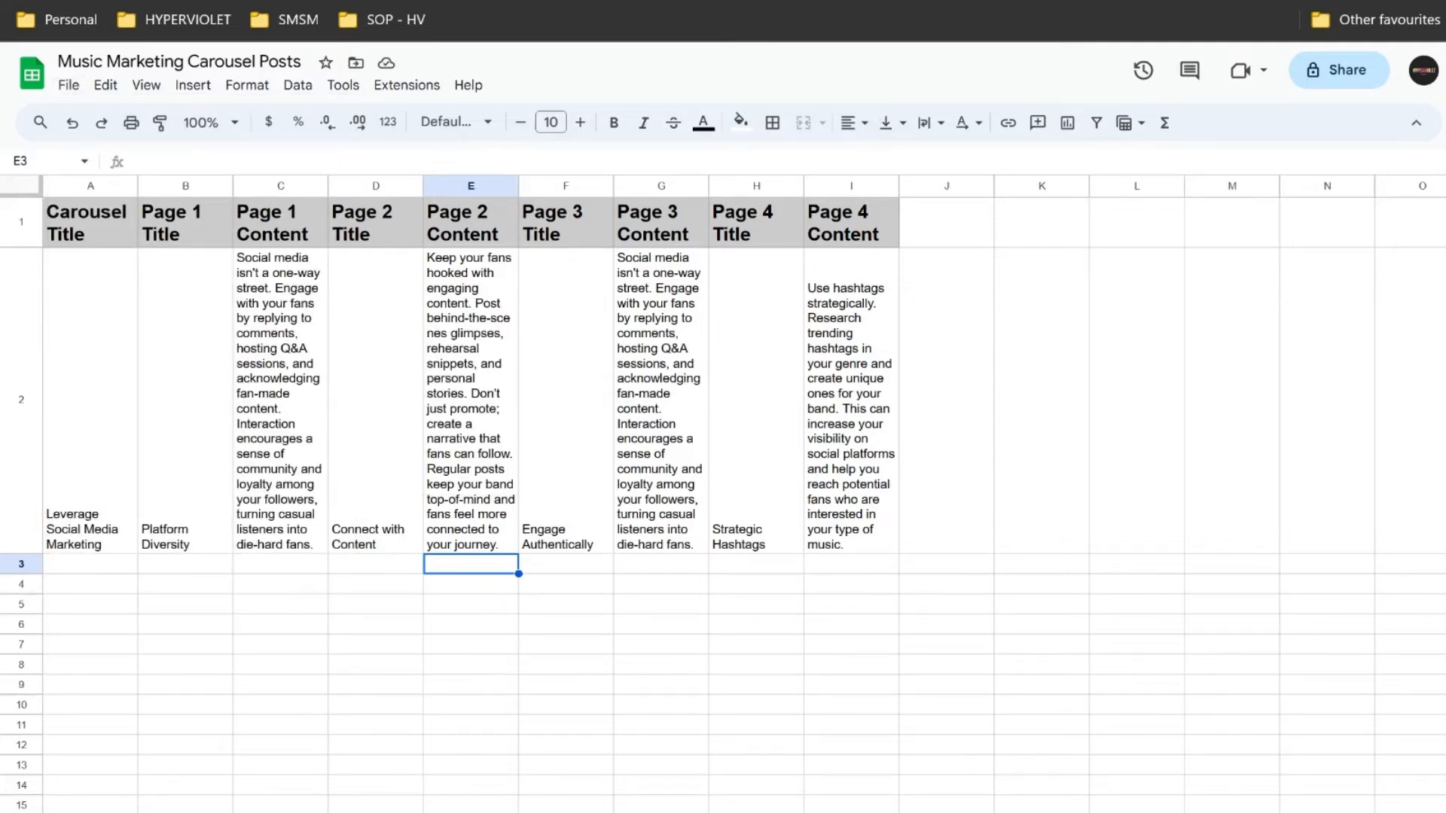
pyautogui.moveTo(1122, 199)
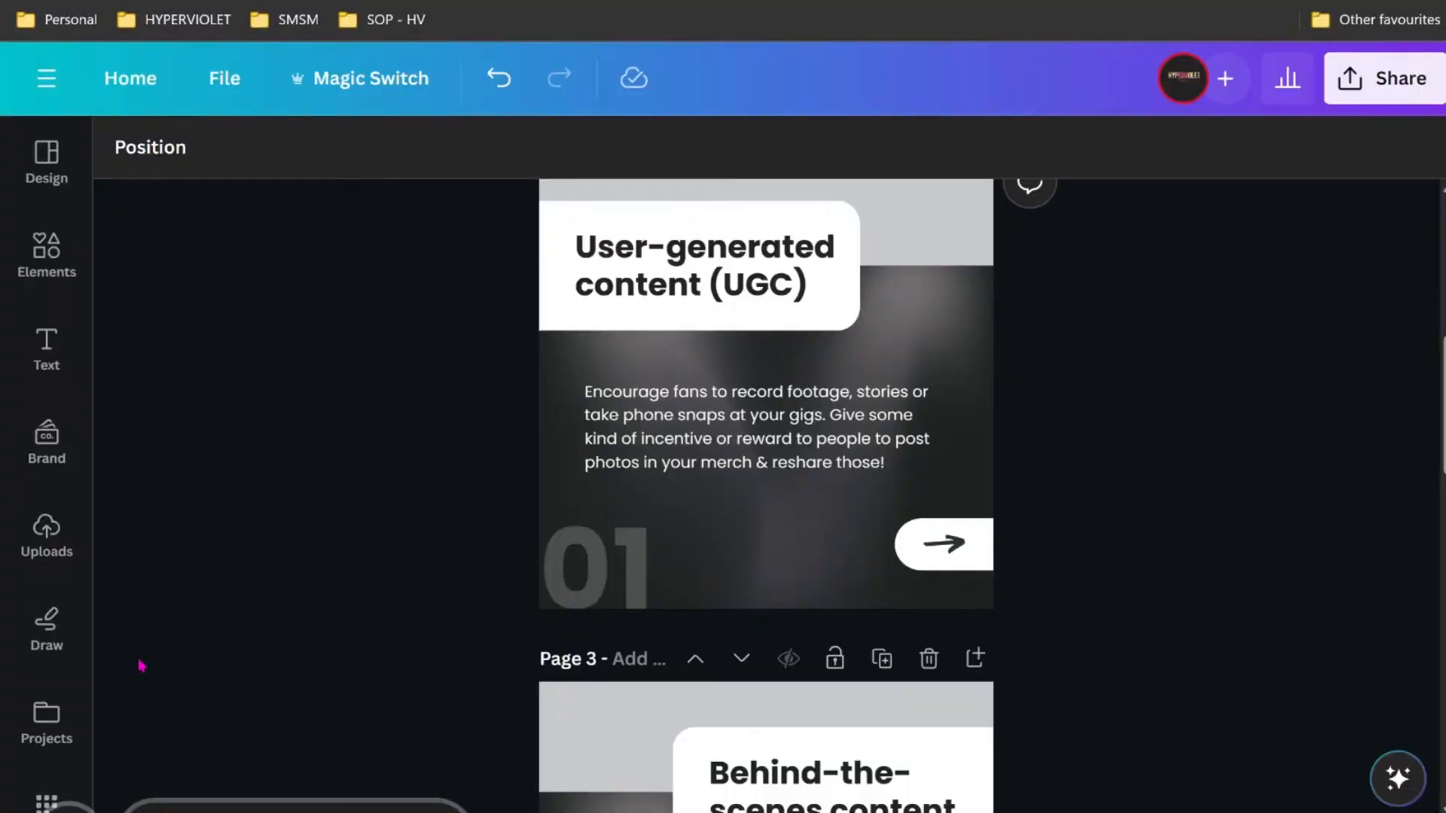
pyautogui.moveTo(143, 701)
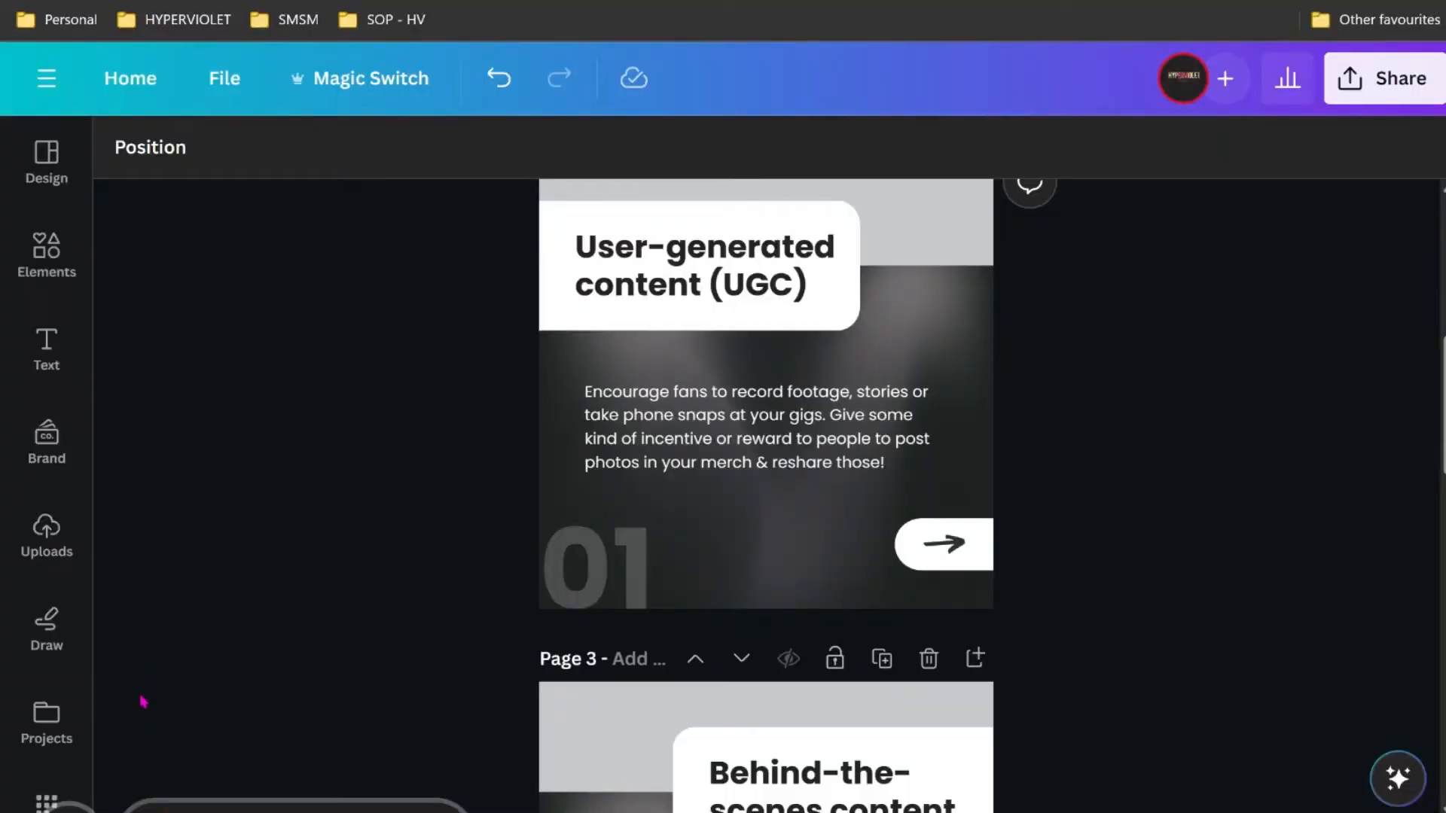
pyautogui.moveTo(461, 48)
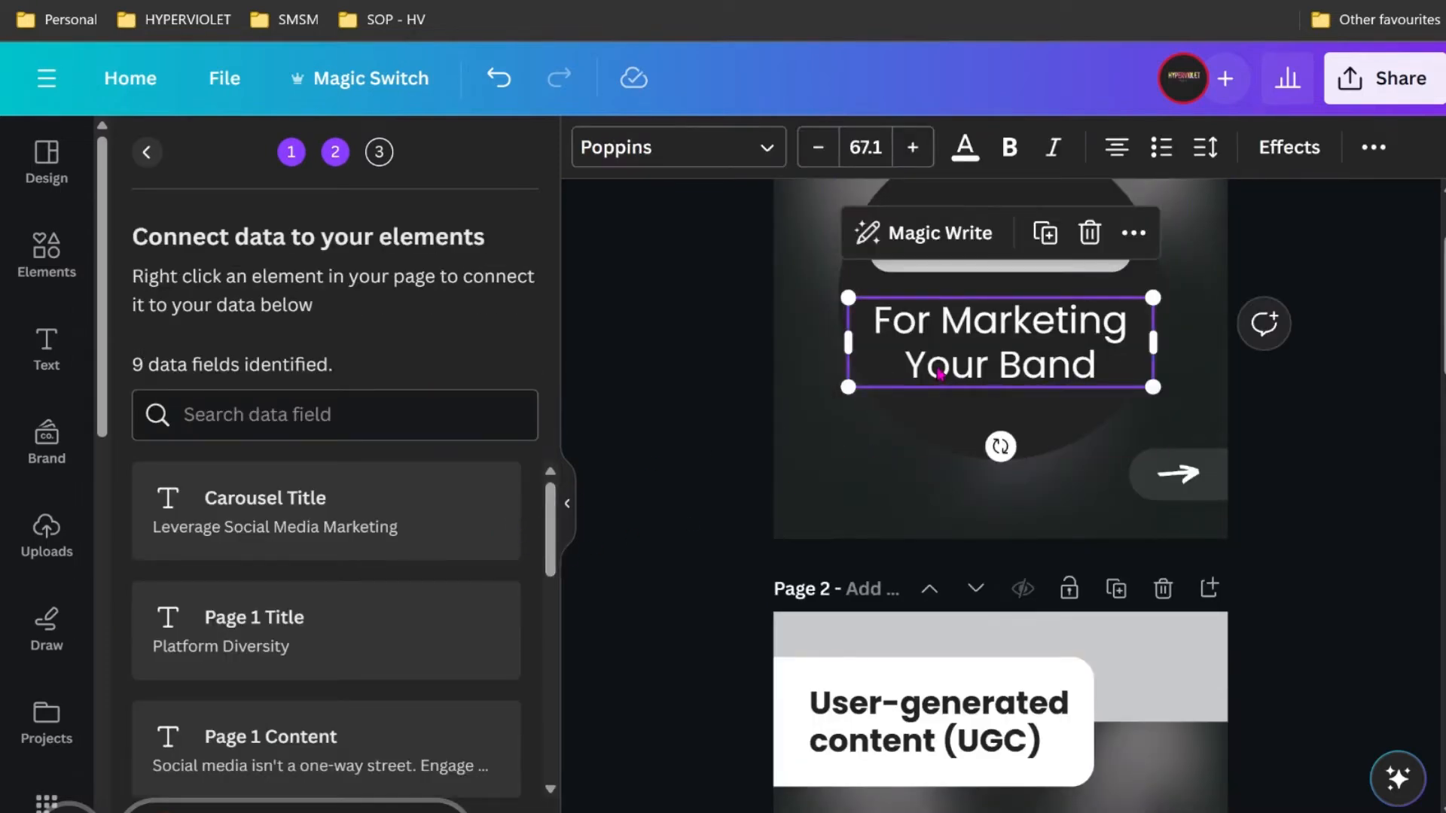
pyautogui.moveTo(1066, 342)
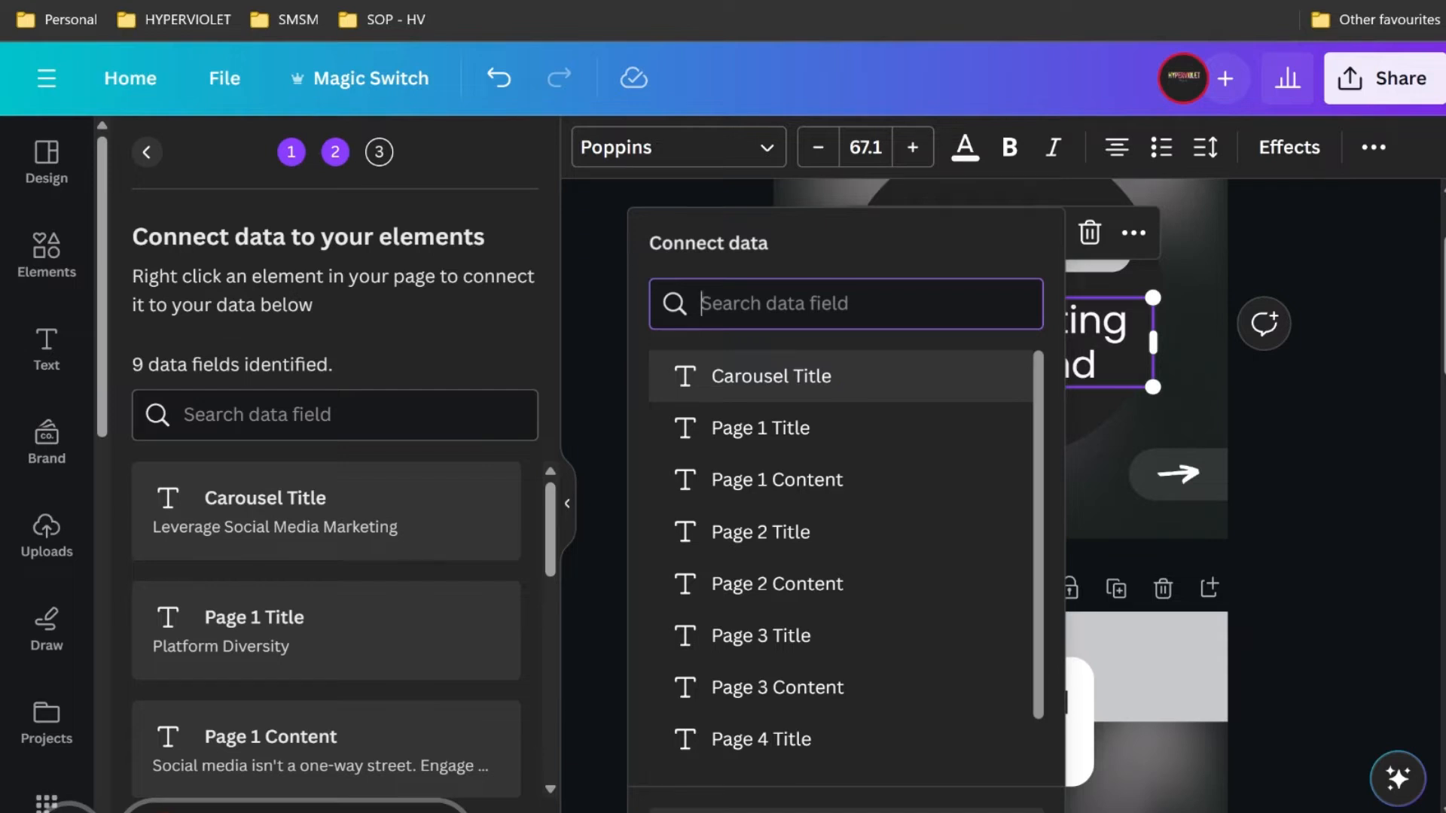
# Connect text boxes to Carousel Title, Page 1 Title, Page 1 Content, Page 2 Title and onward
pyautogui.click(771, 376)
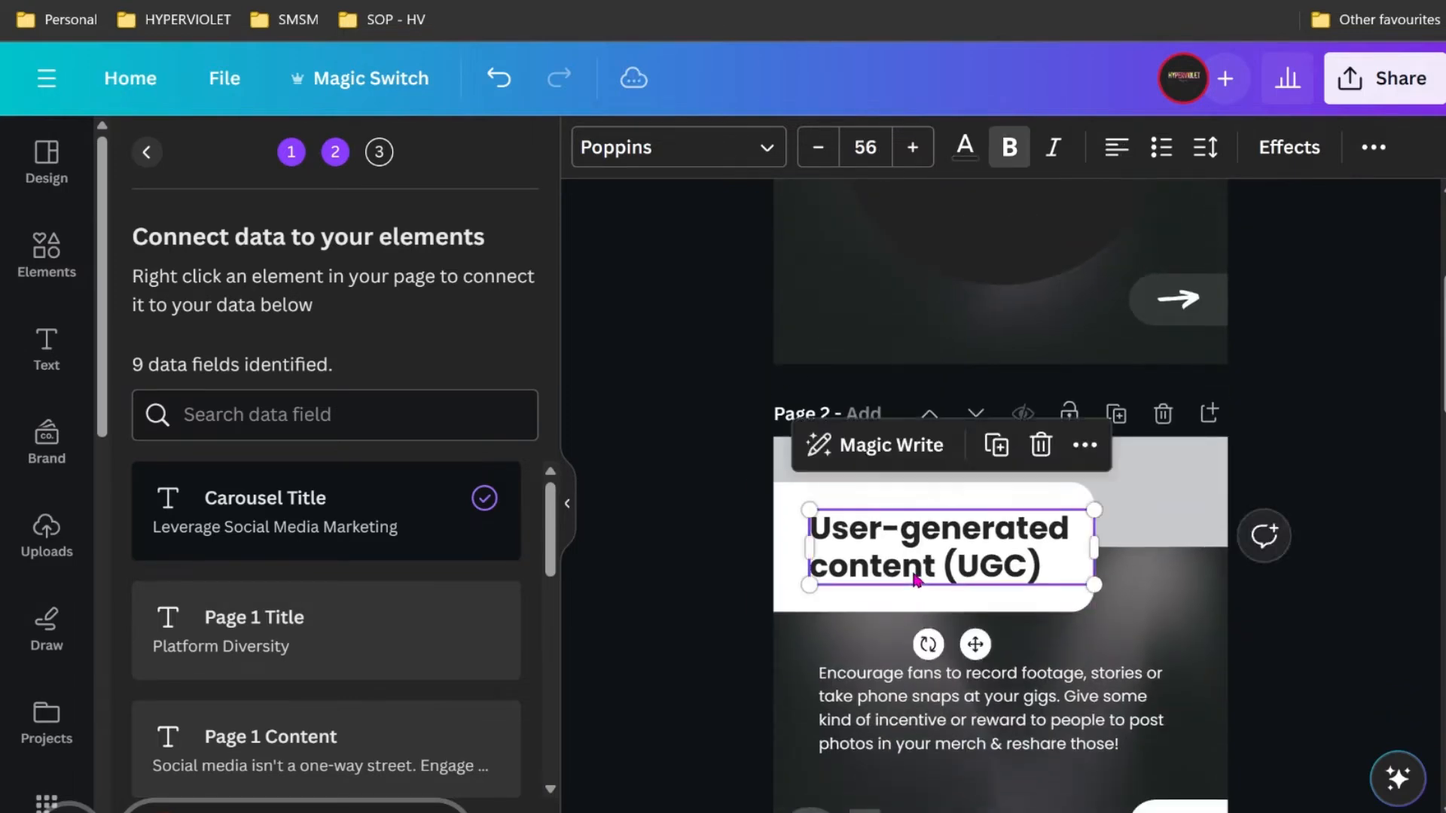
pyautogui.click(325, 629)
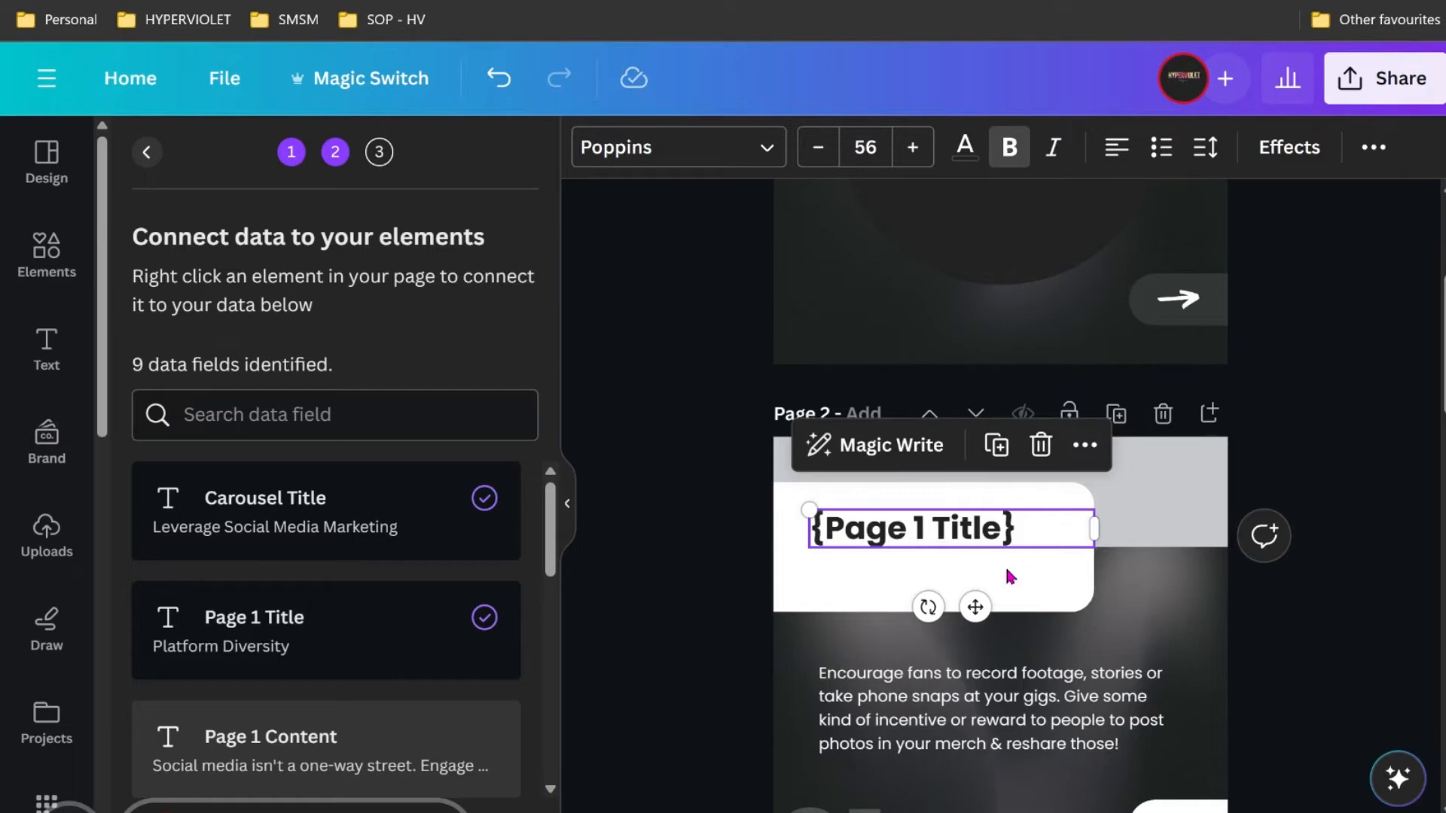
pyautogui.click(1009, 573)
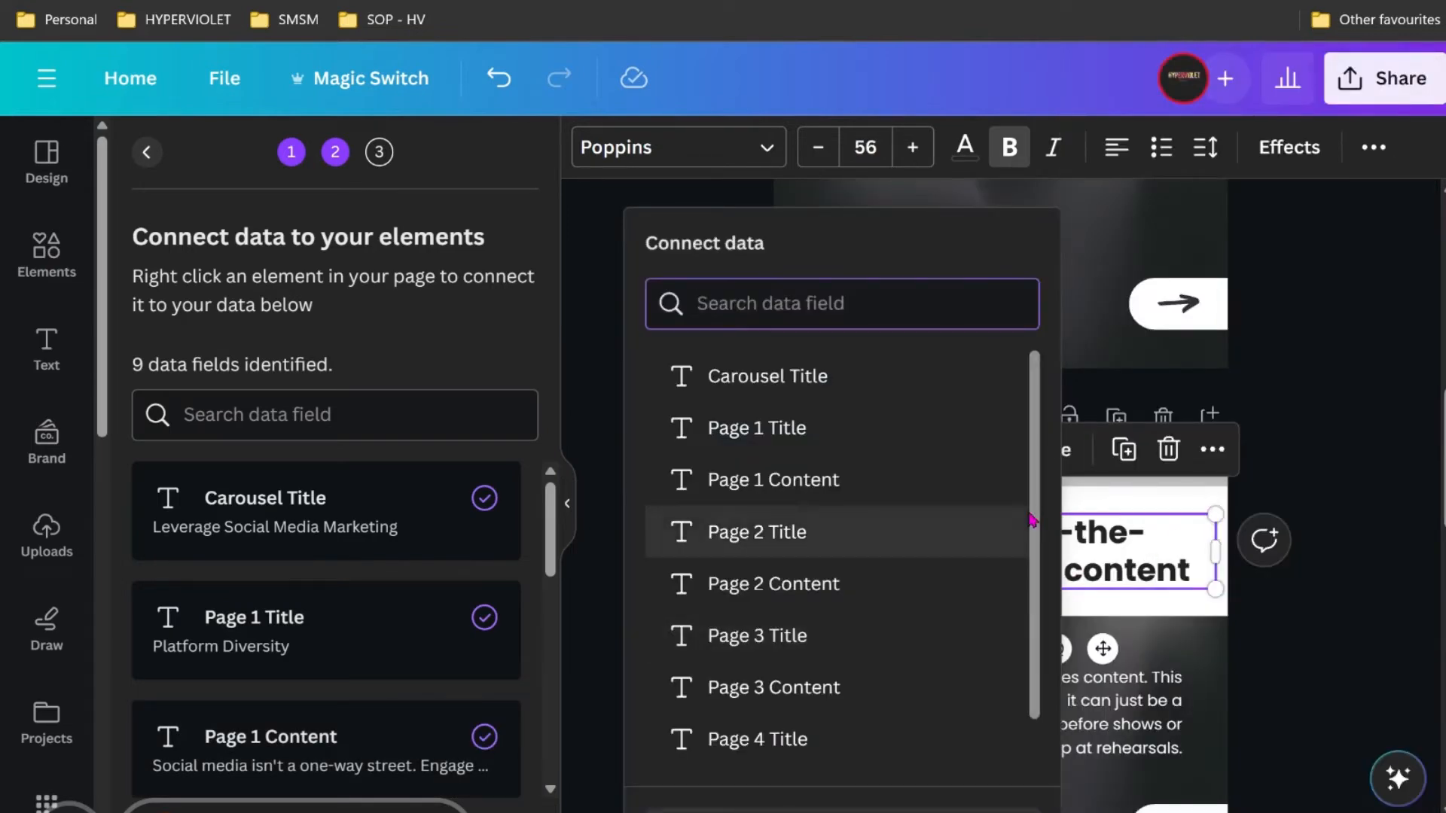
pyautogui.click(757, 532)
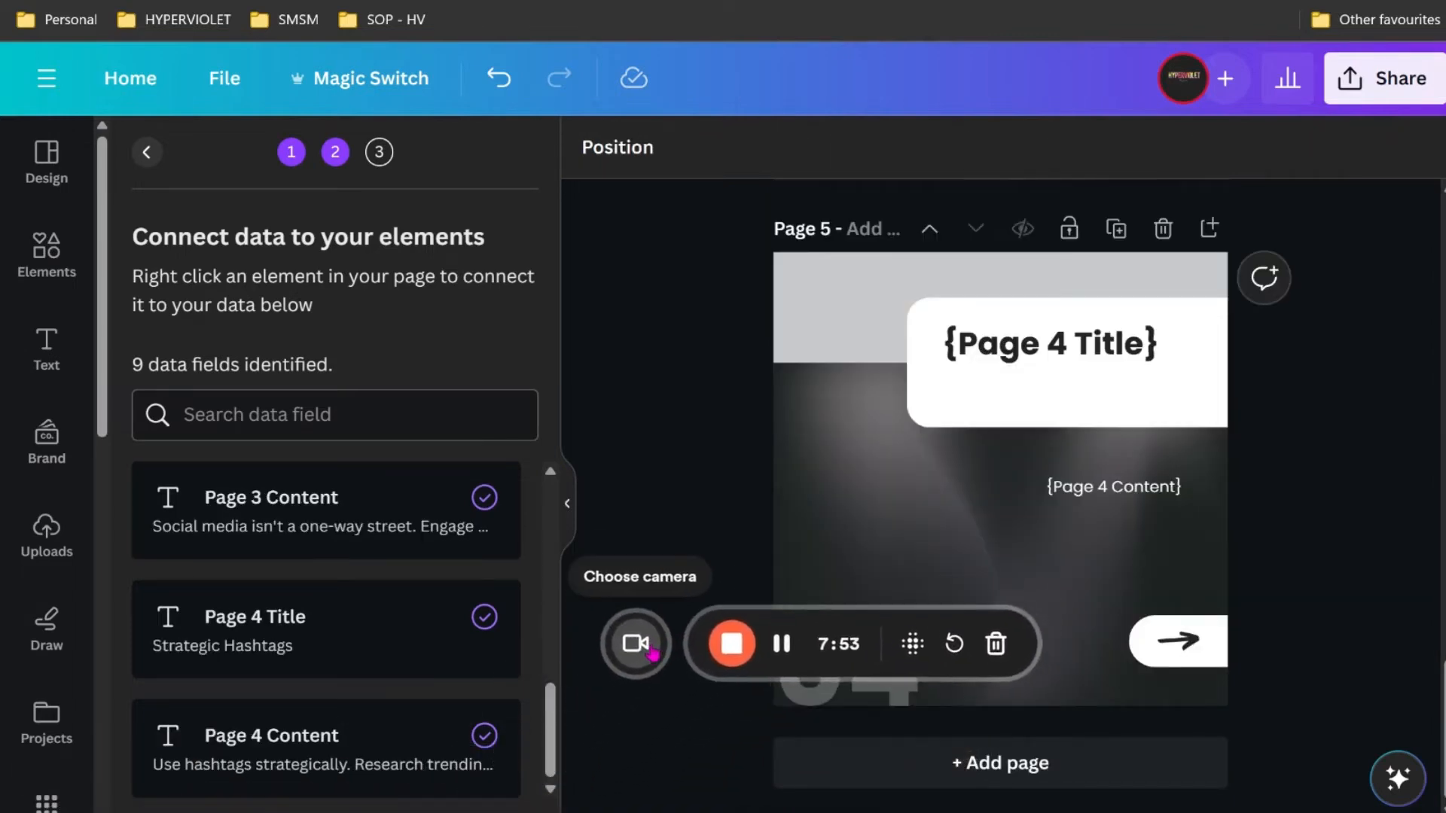
pyautogui.click(636, 643)
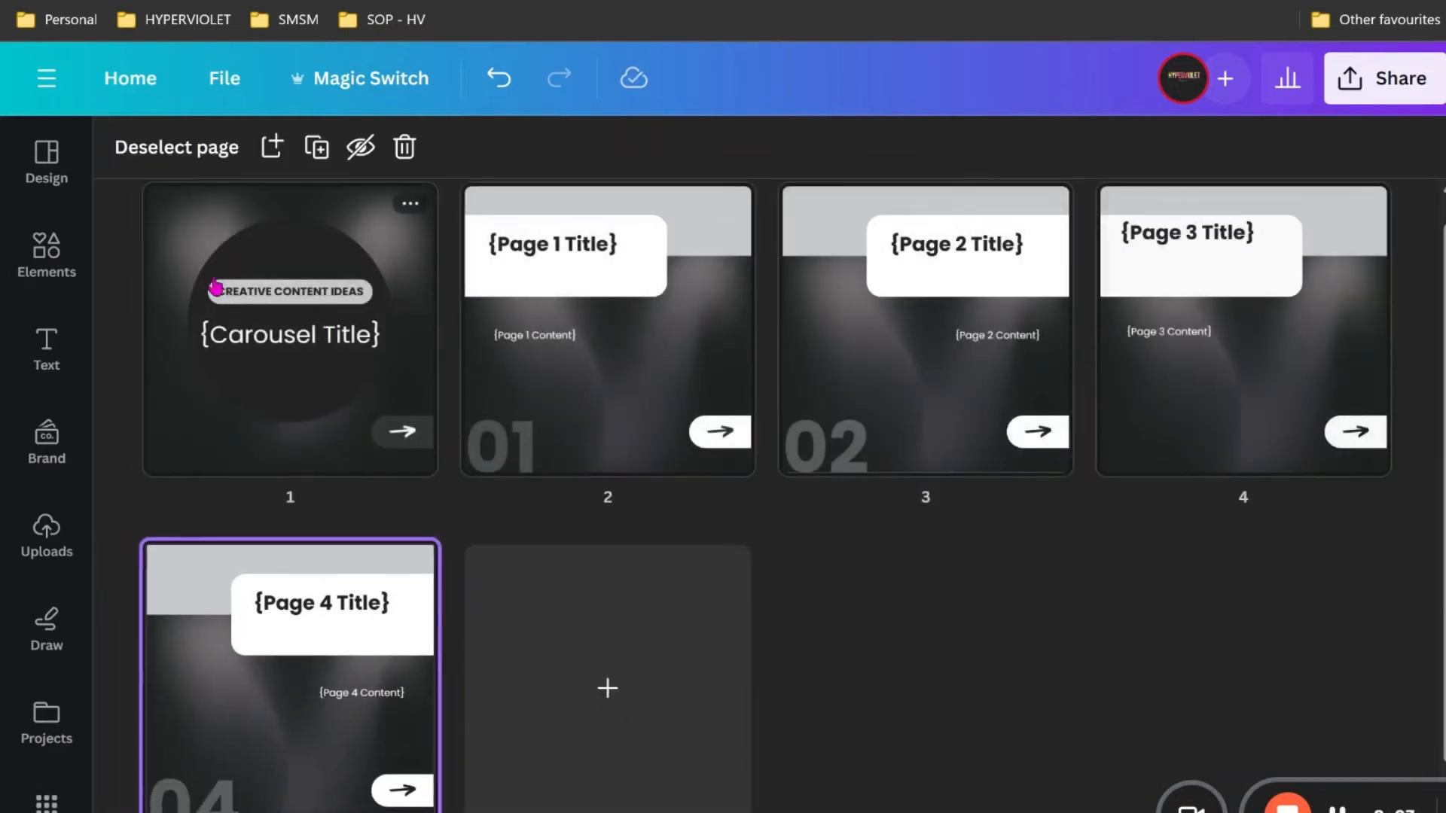
pyautogui.moveTo(1006, 693)
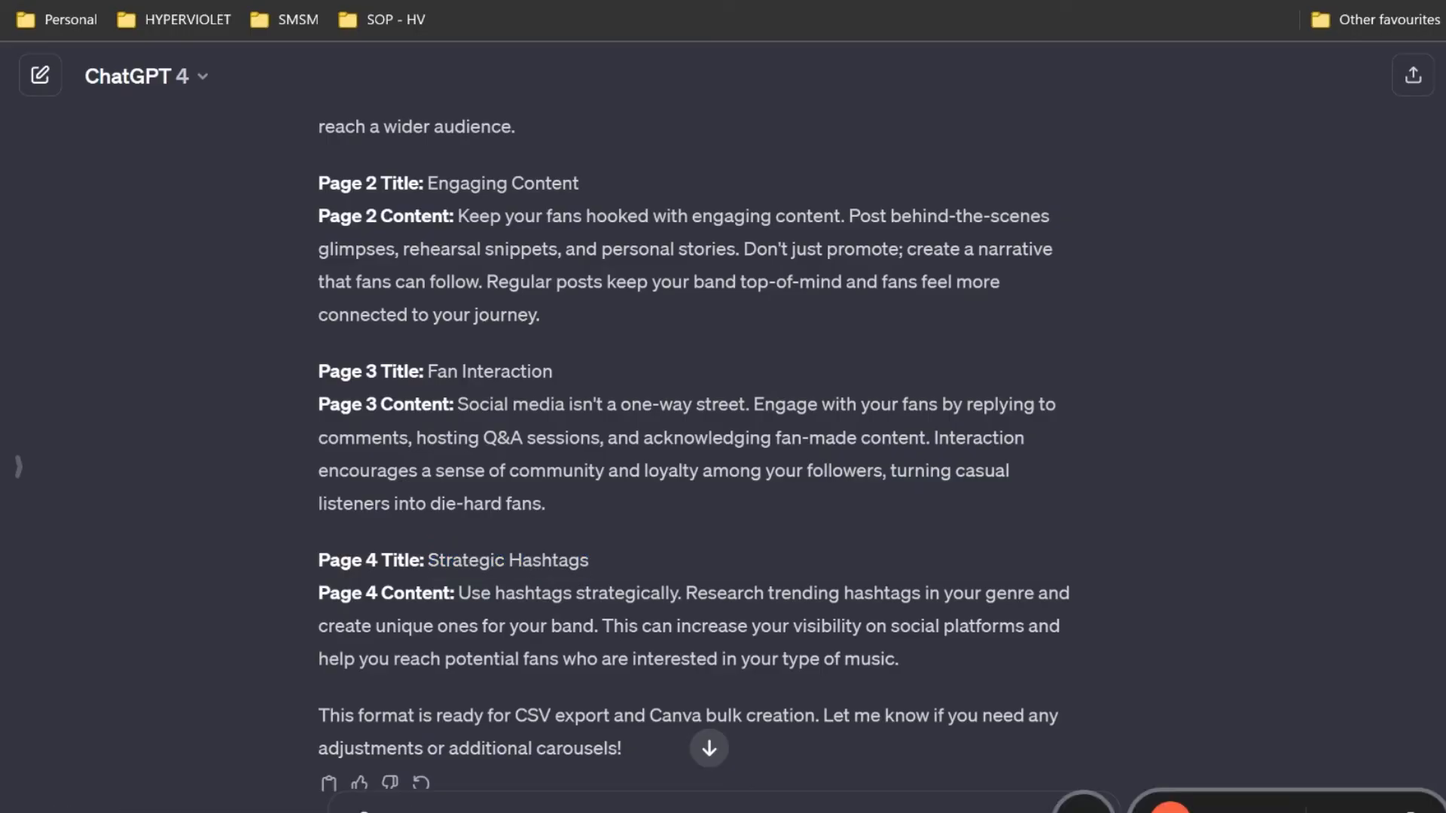
# Scroll to ChatGPT's second reply and select the Harness Email Marketing title
pyautogui.scroll(-3)
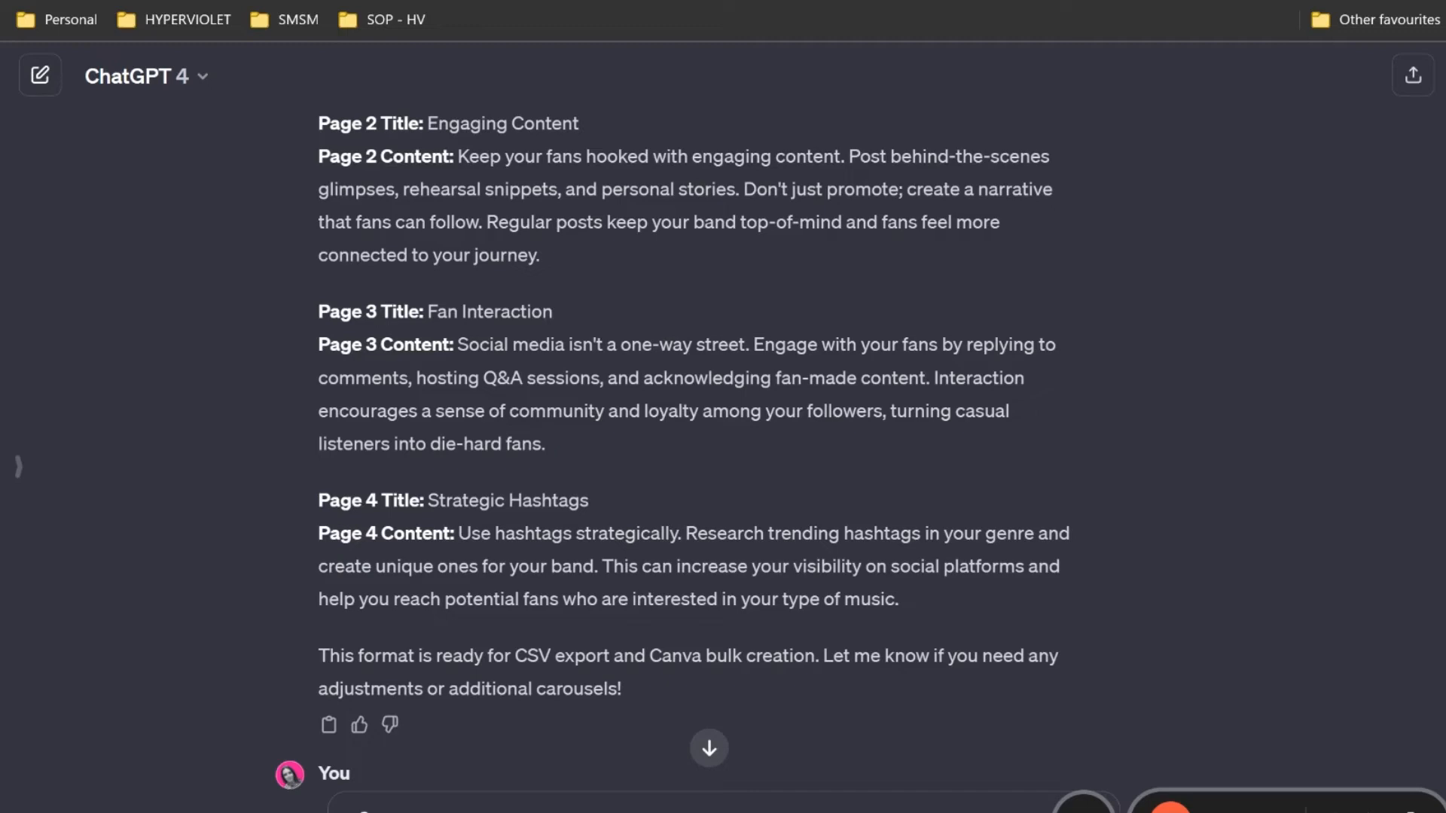
pyautogui.scroll(-3)
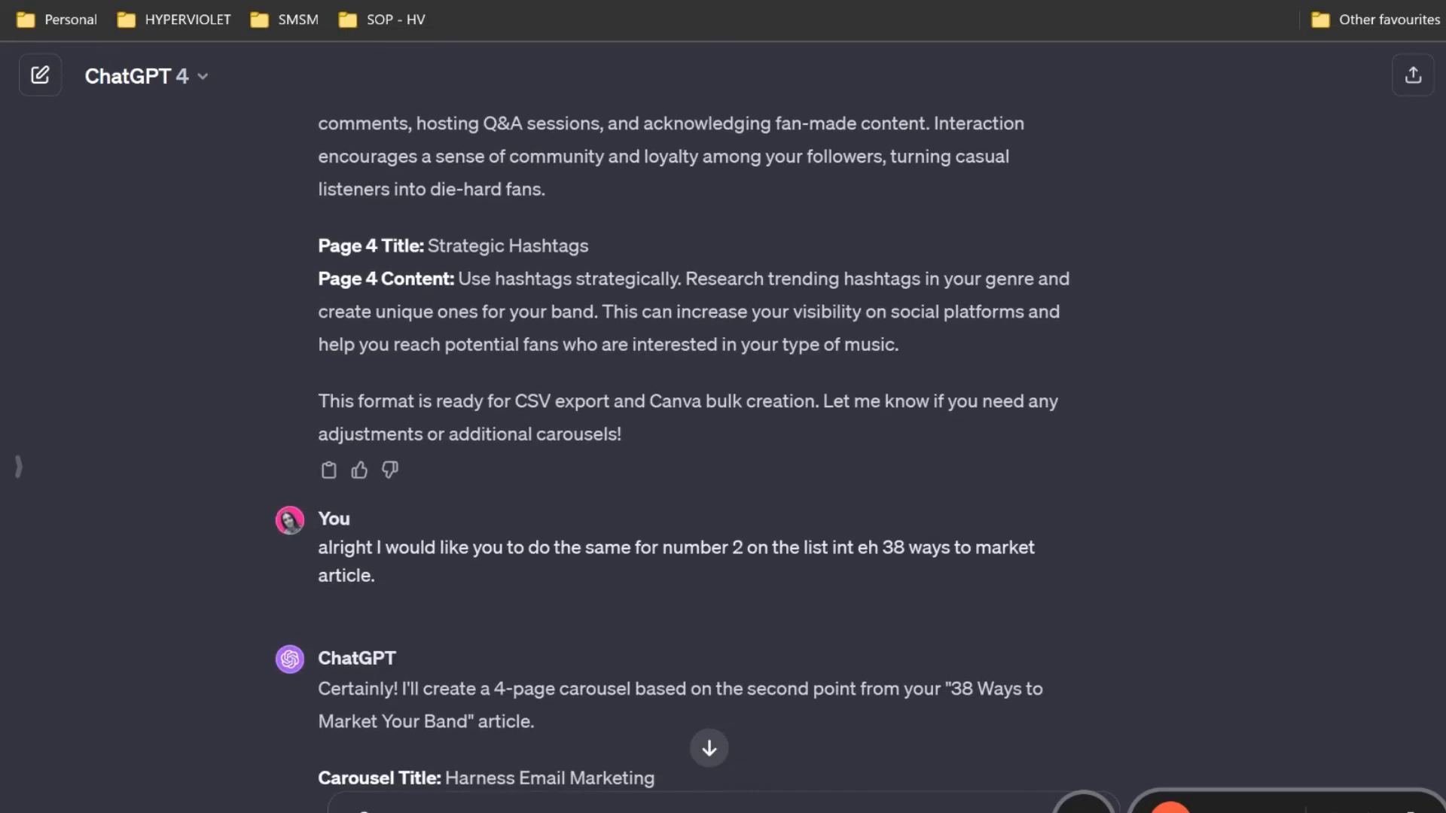
pyautogui.scroll(-3)
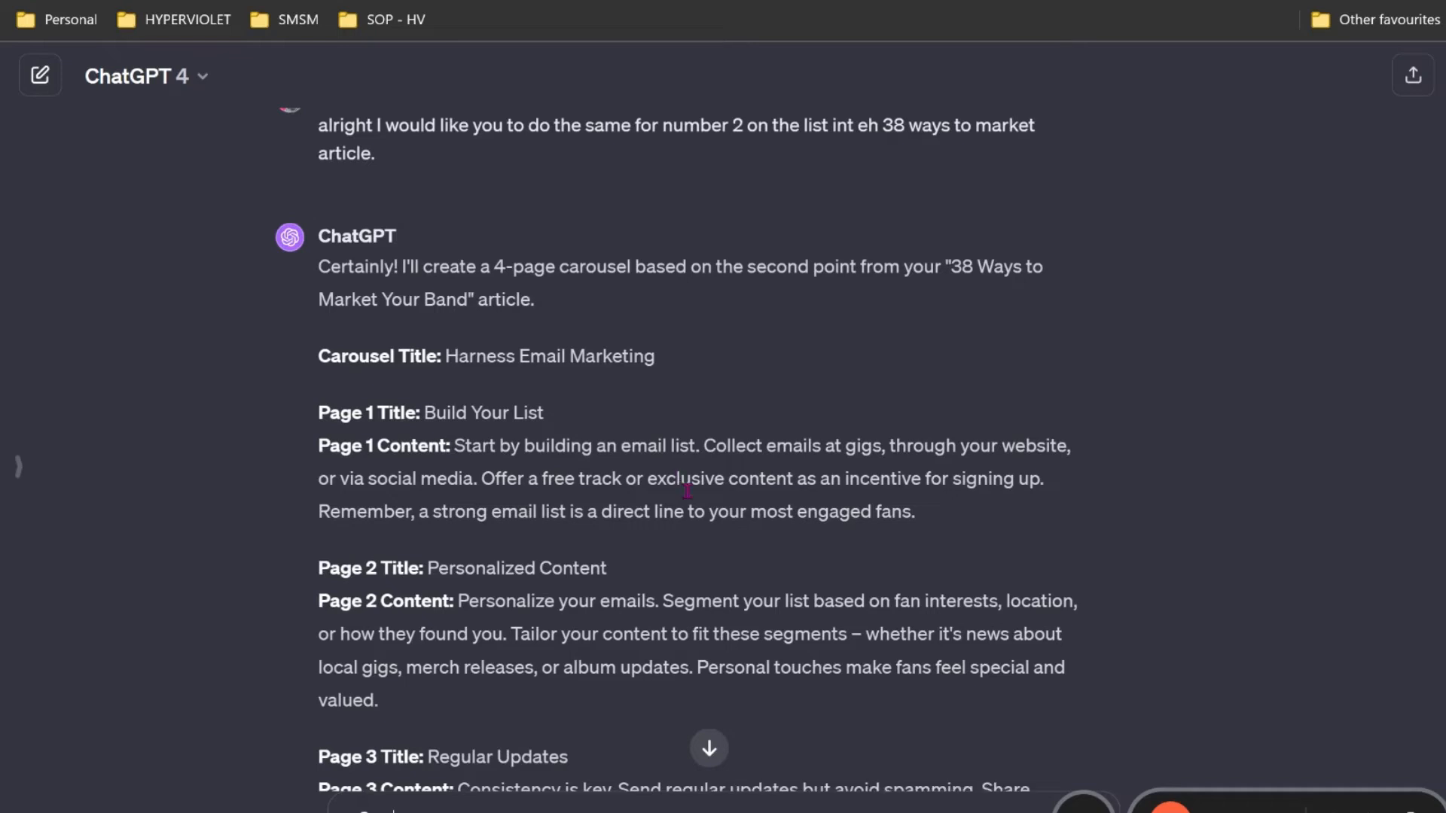
pyautogui.moveTo(589, 396)
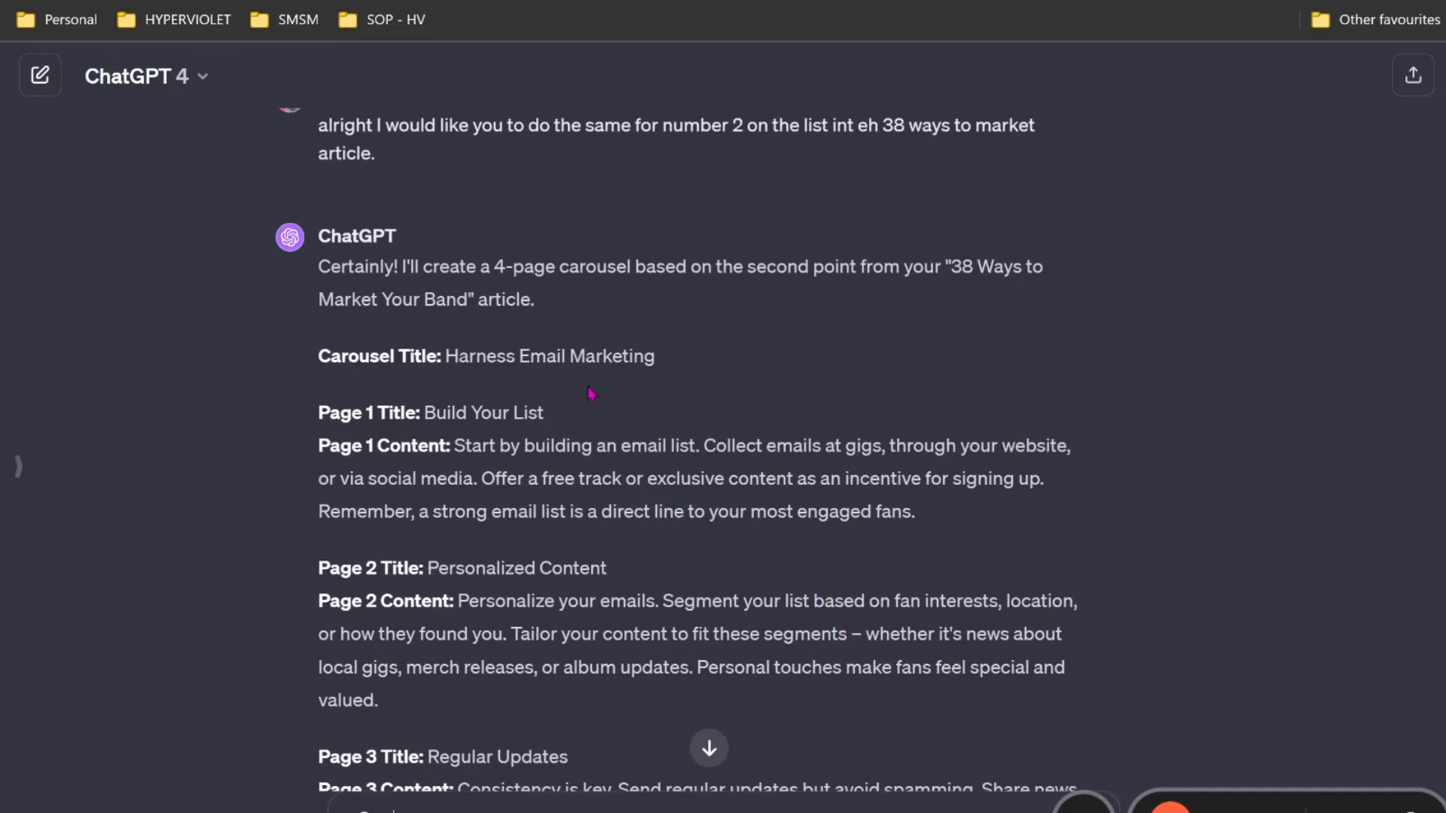
pyautogui.moveTo(445, 356); pyautogui.dragTo(655, 356)
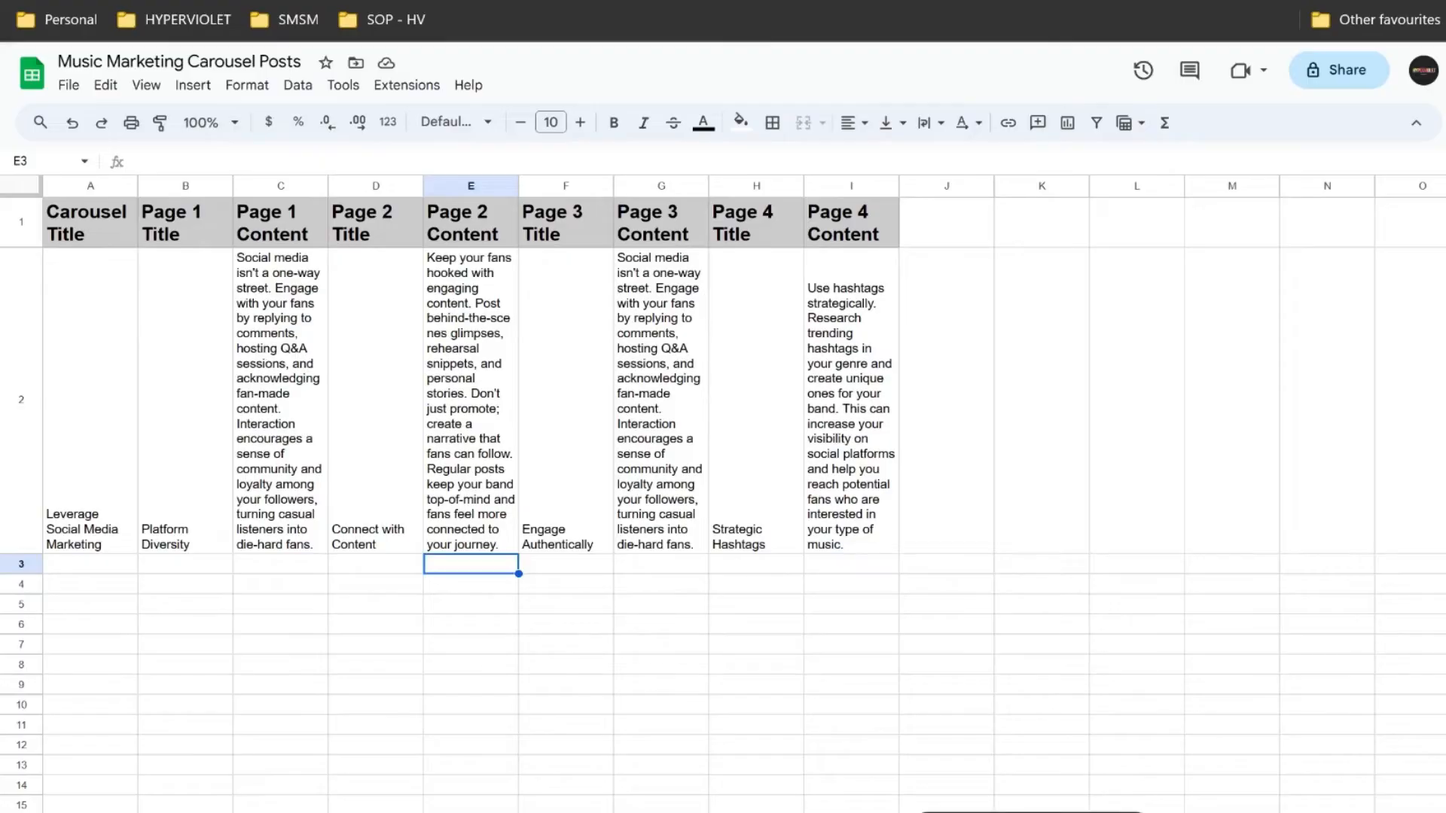
pyautogui.moveTo(216, 678)
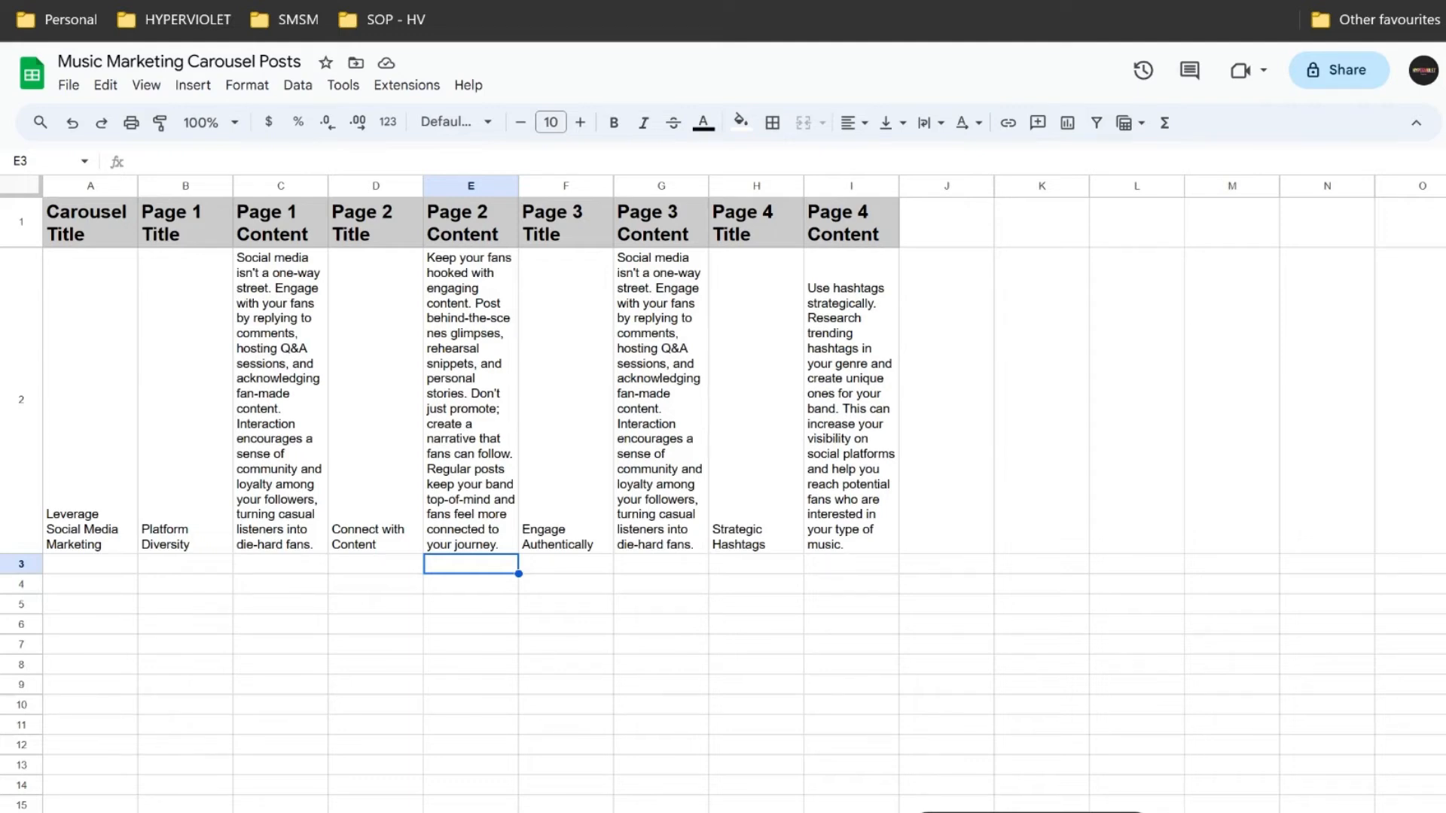
# Paste Harness Email Marketing into cell A3 as values only
pyautogui.click(87, 564)
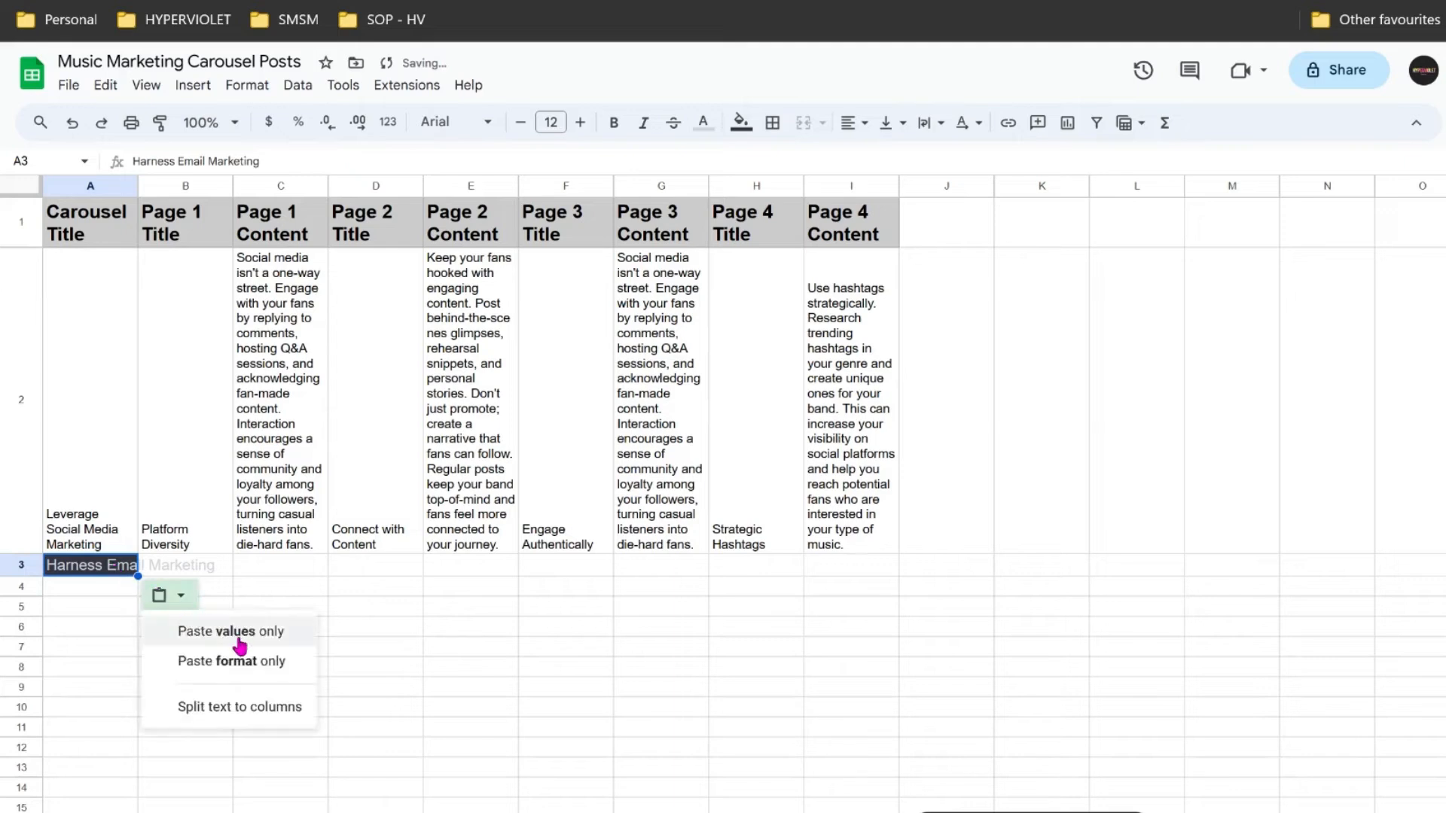
pyautogui.click(230, 631)
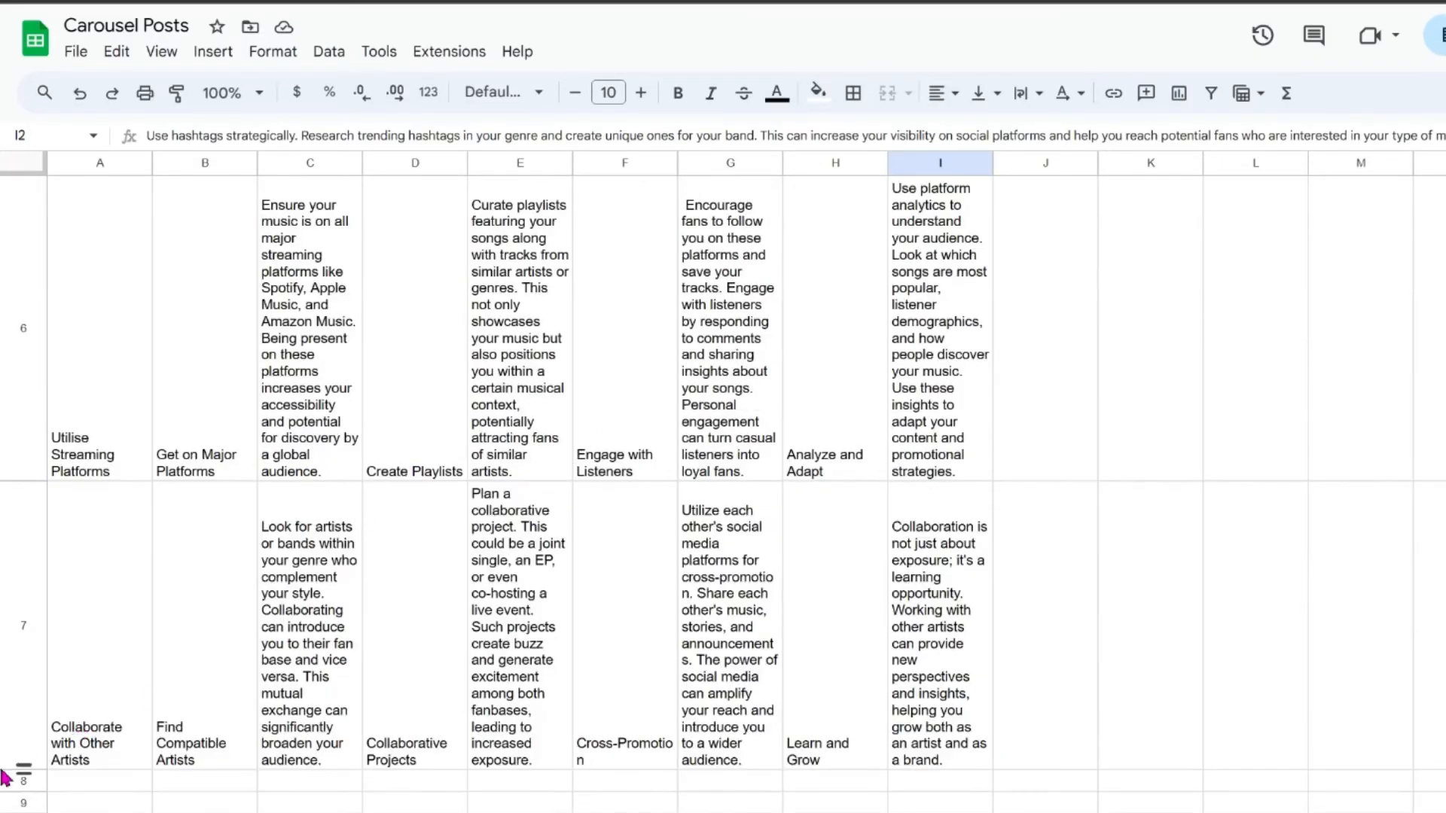
pyautogui.moveTo(73, 675)
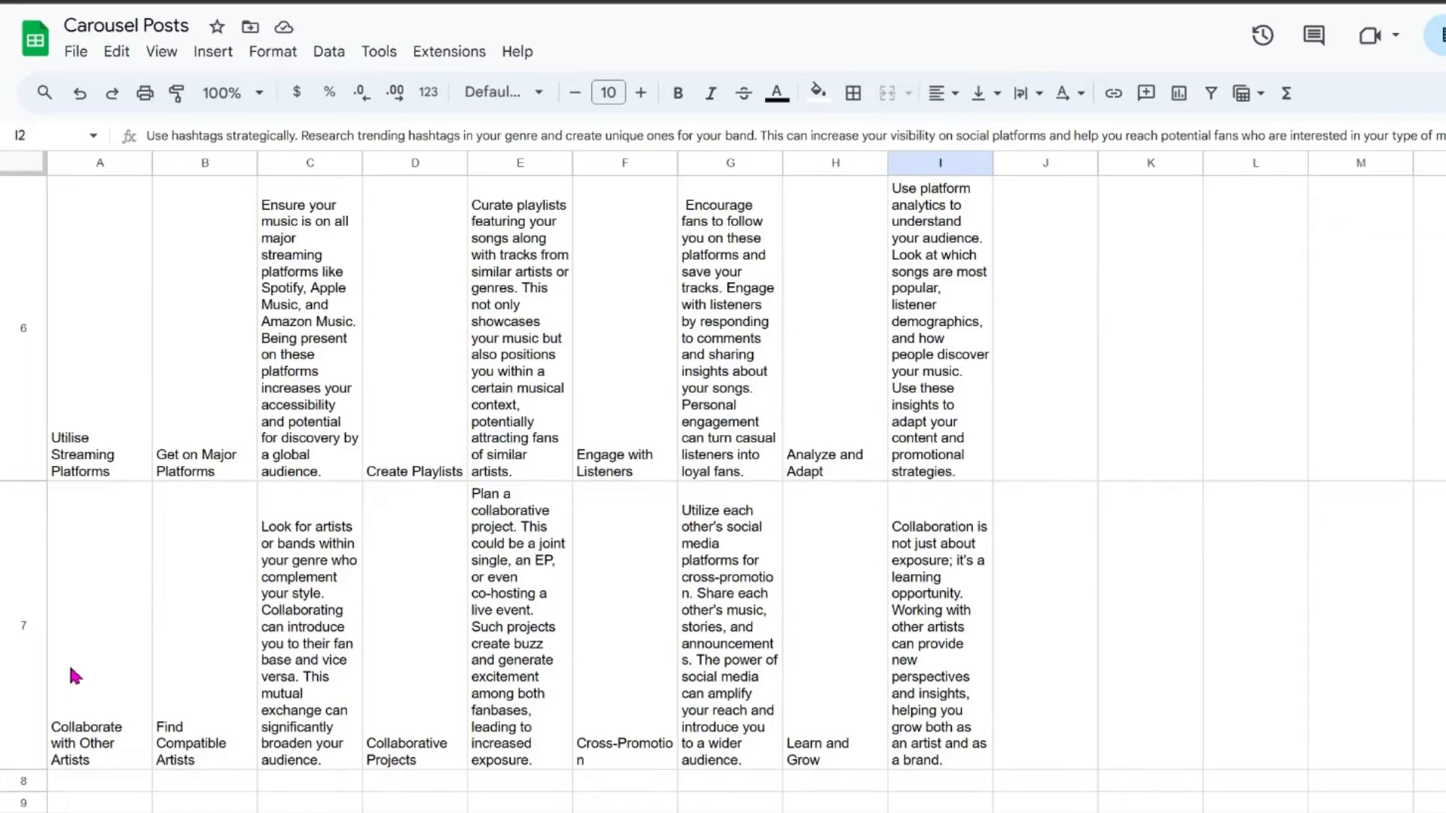
pyautogui.moveTo(280, 731)
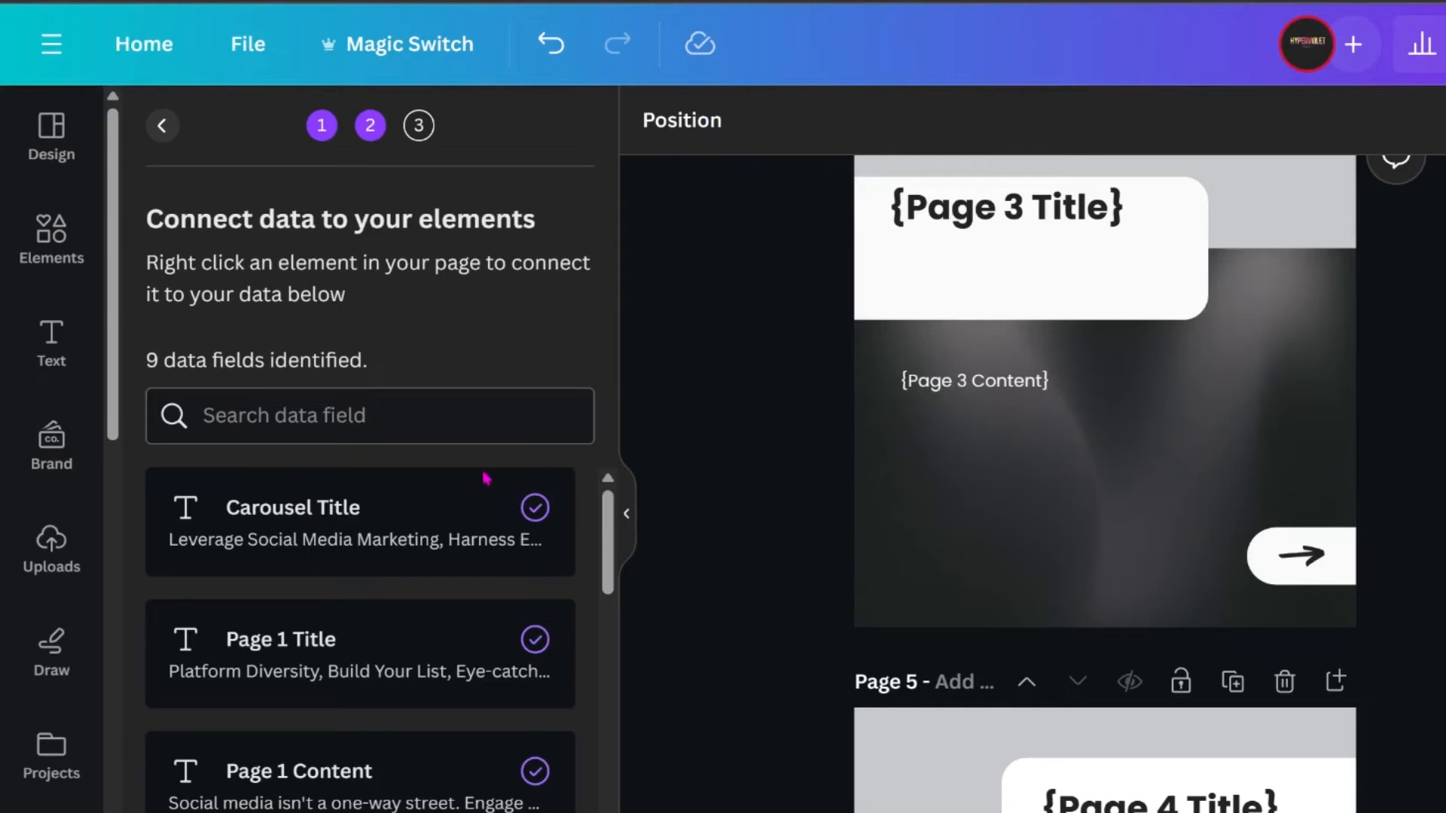
pyautogui.moveTo(610, 528)
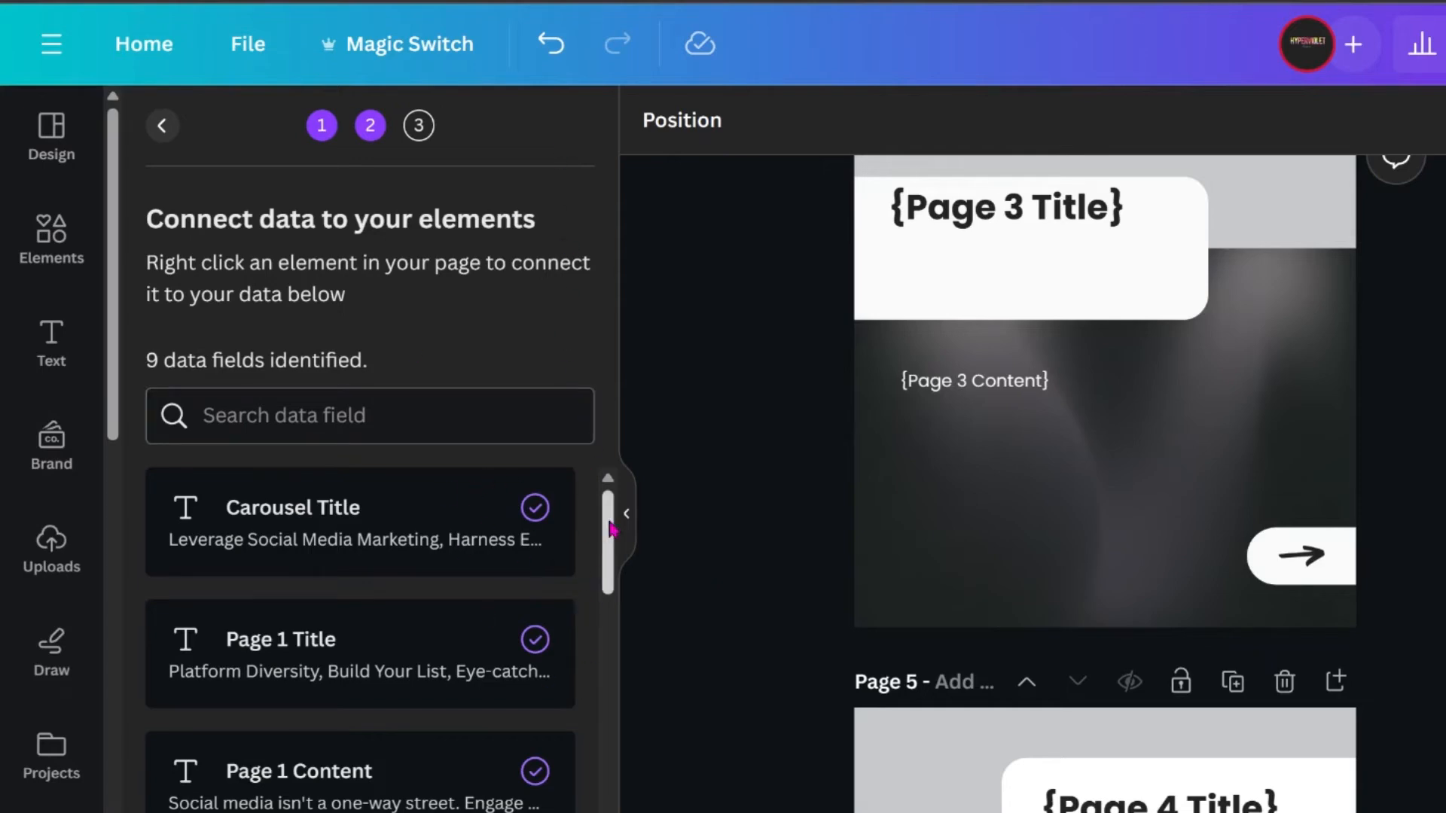
pyautogui.moveTo(612, 516)
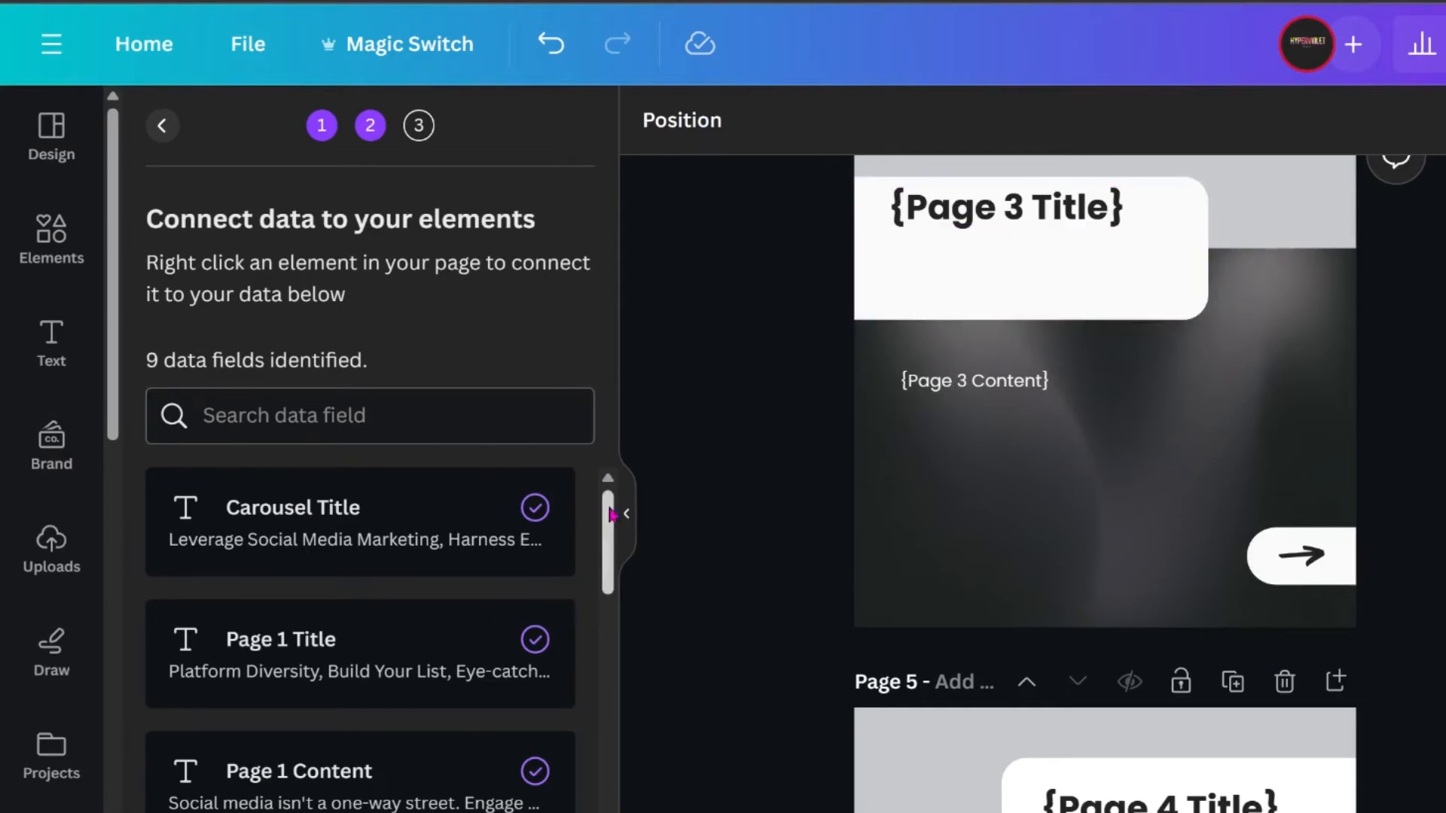
# Return to the data connection panel listing Harness Email Marketing under Carousel Title
pyautogui.click(625, 515)
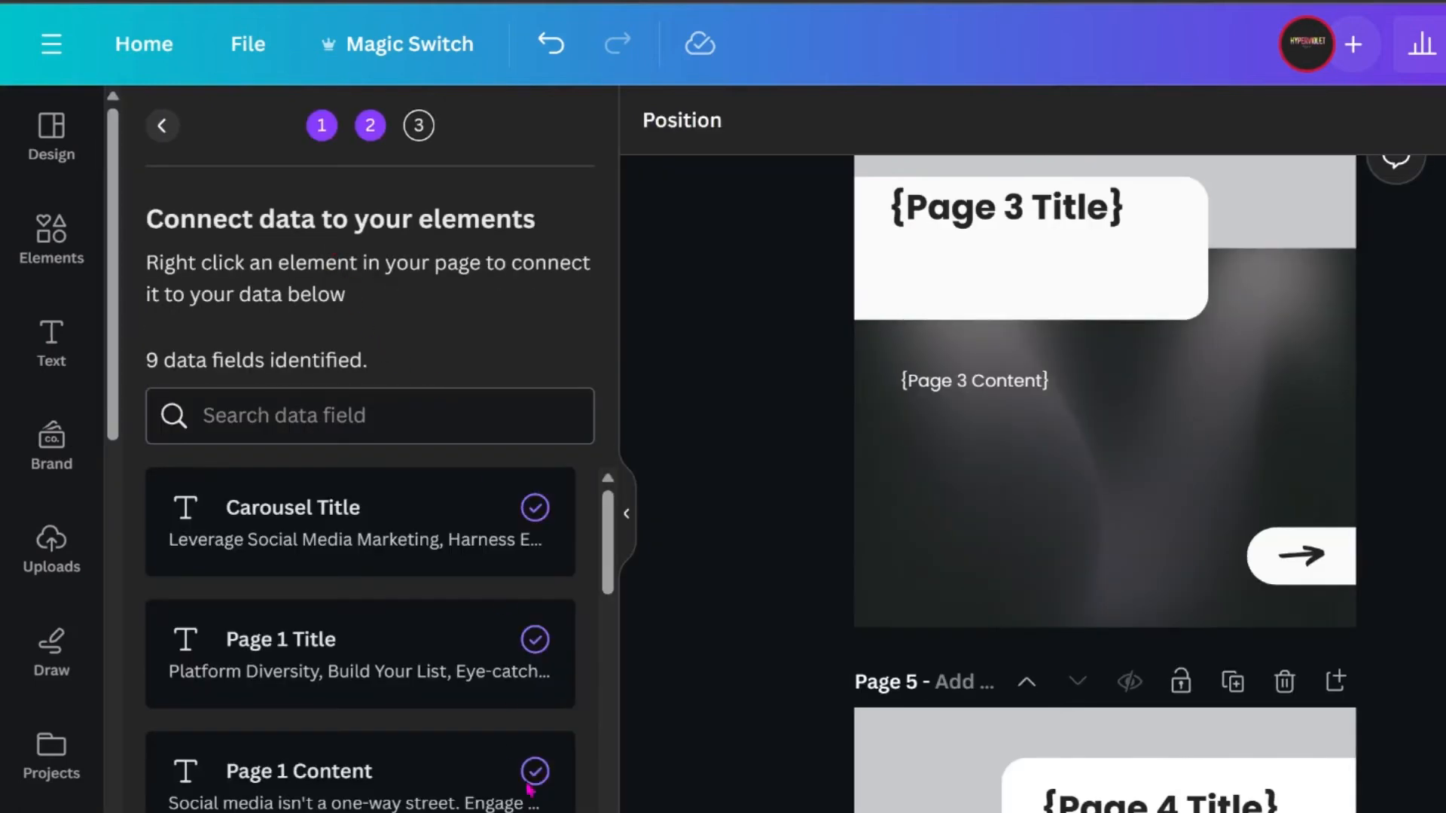
# Apply all eight data rows and generate the carousel pages
pyautogui.click(418, 125)
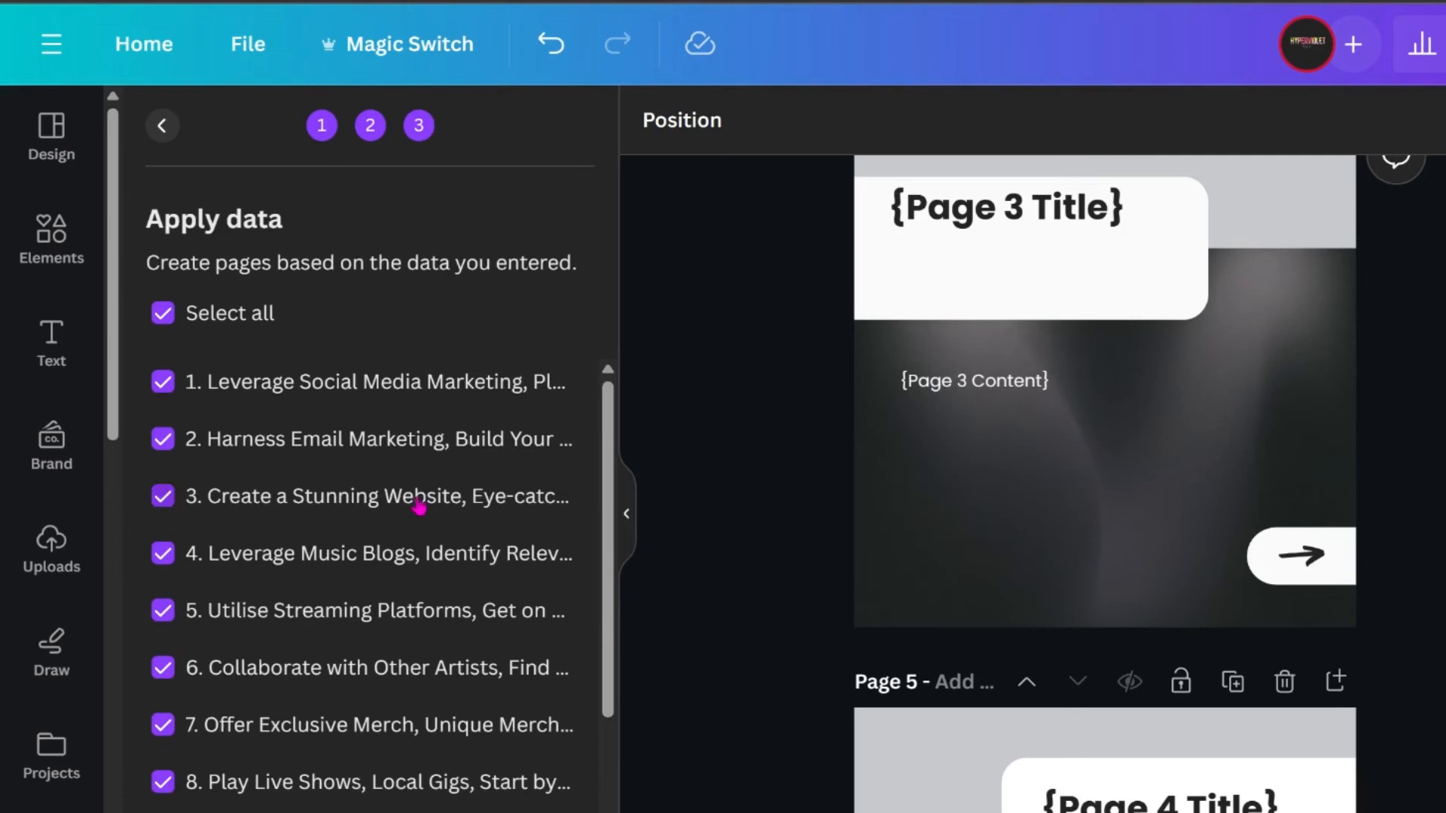
pyautogui.moveTo(603, 415)
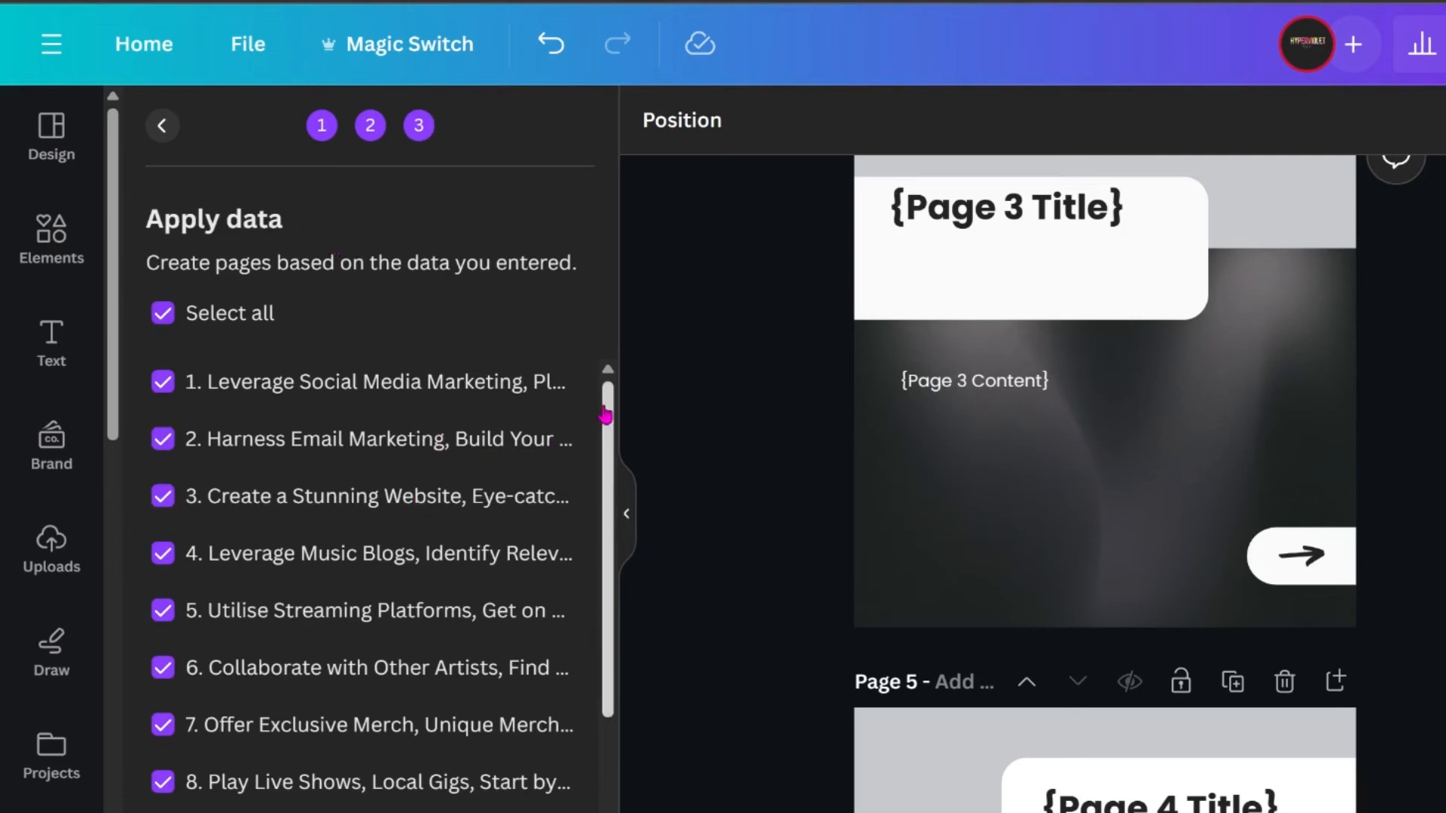
pyautogui.scroll(-3)
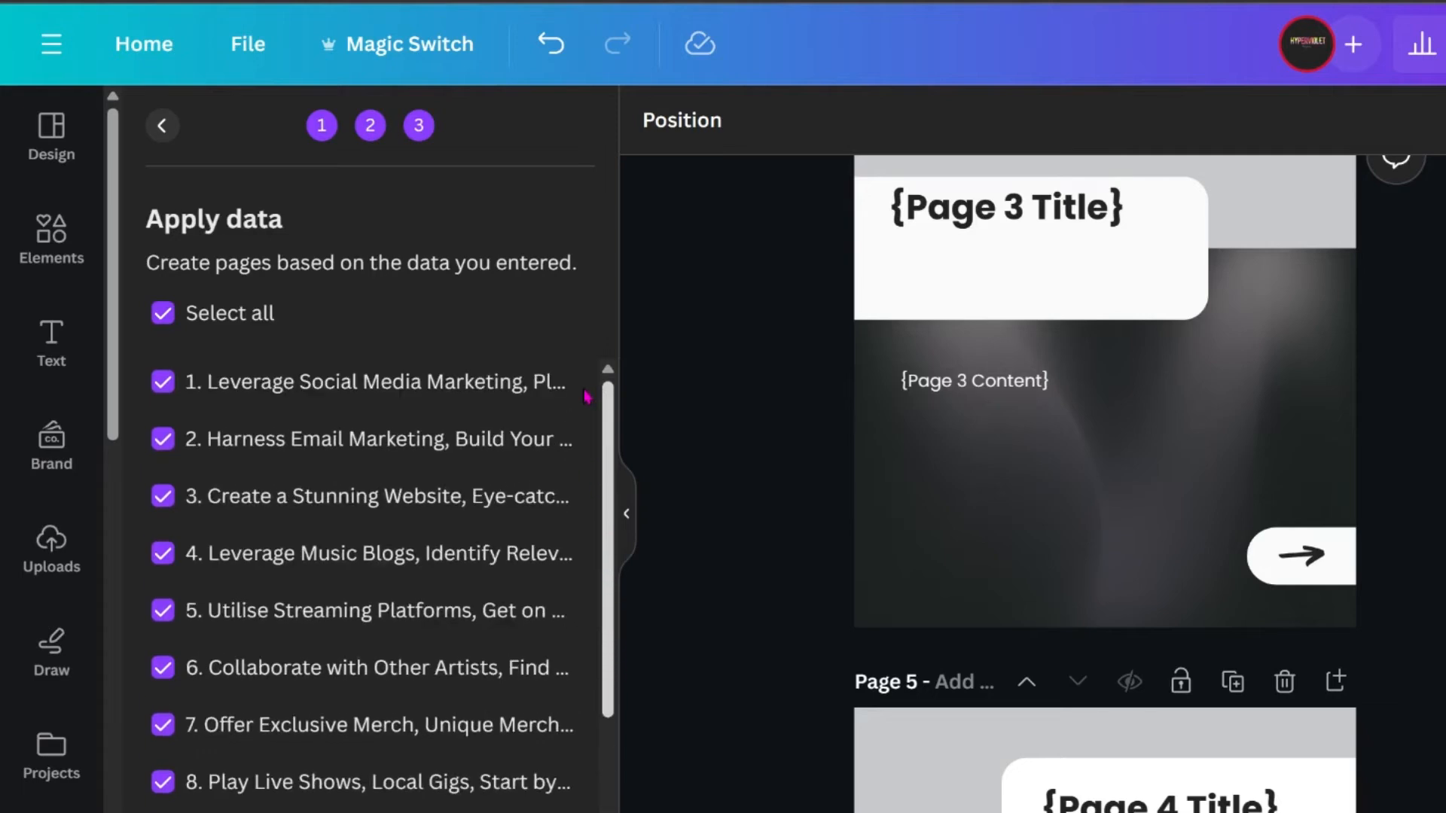
pyautogui.moveTo(408, 633)
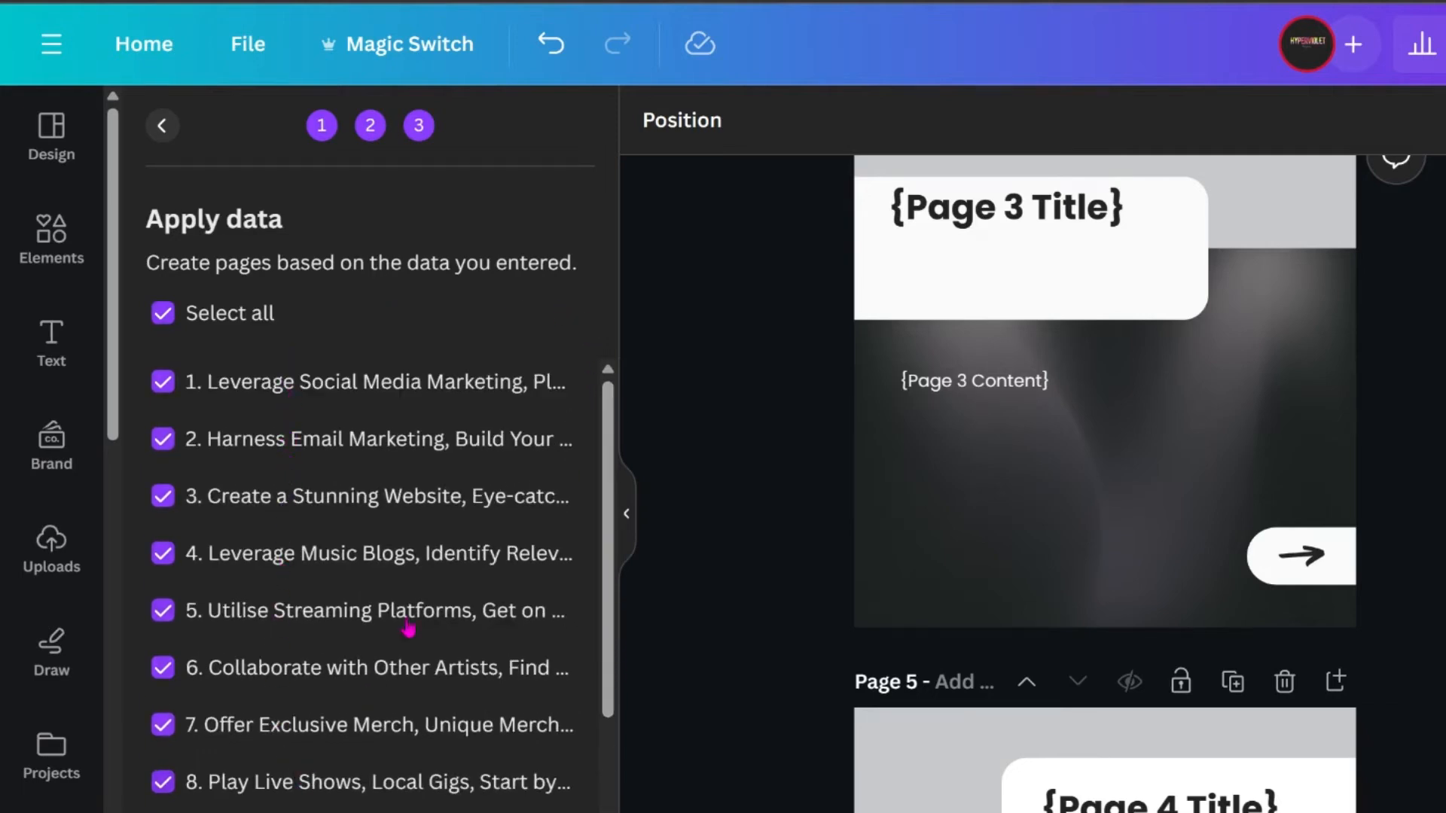
pyautogui.scroll(-3)
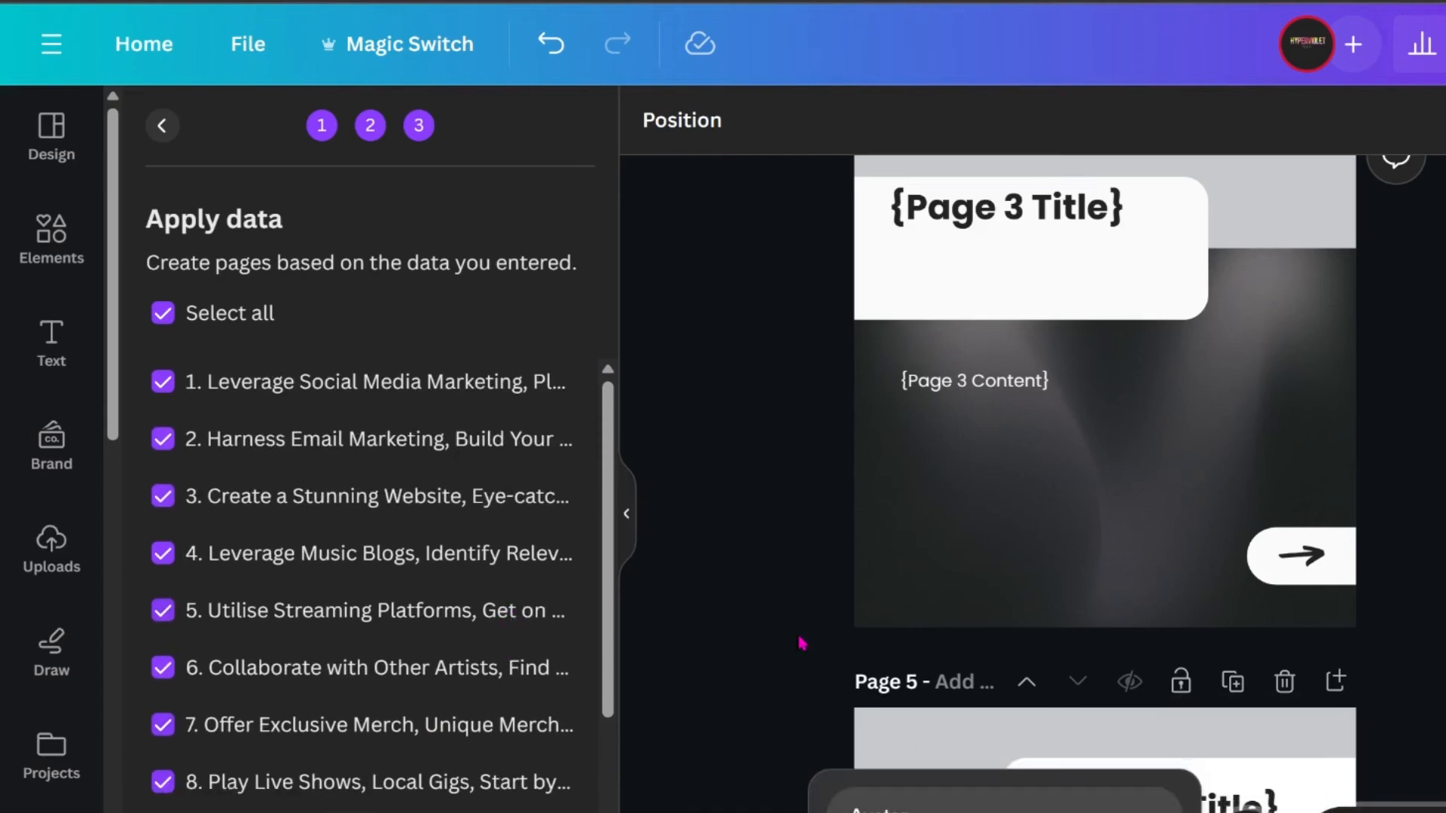
pyautogui.moveTo(740, 745)
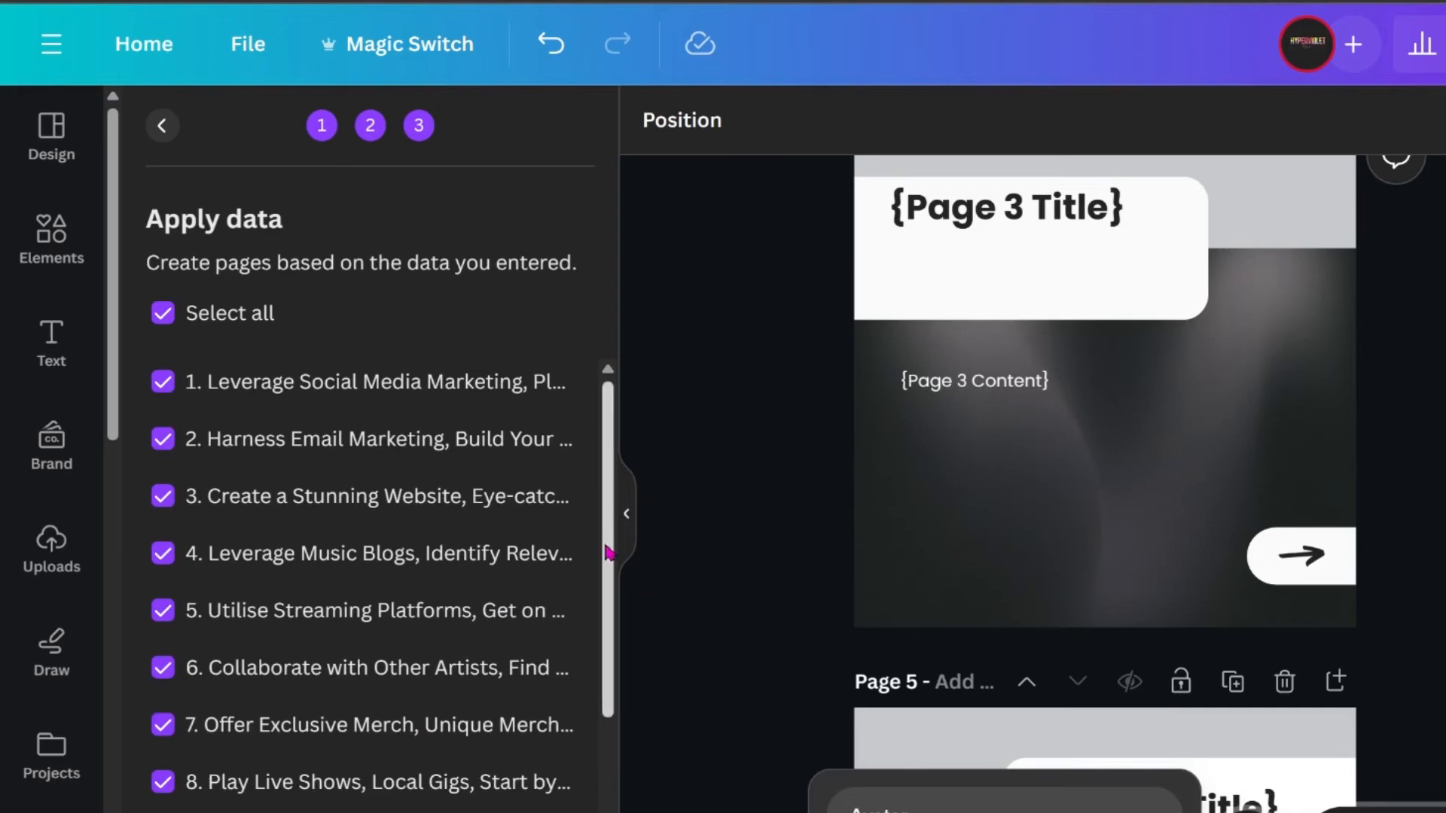
pyautogui.scroll(-3)
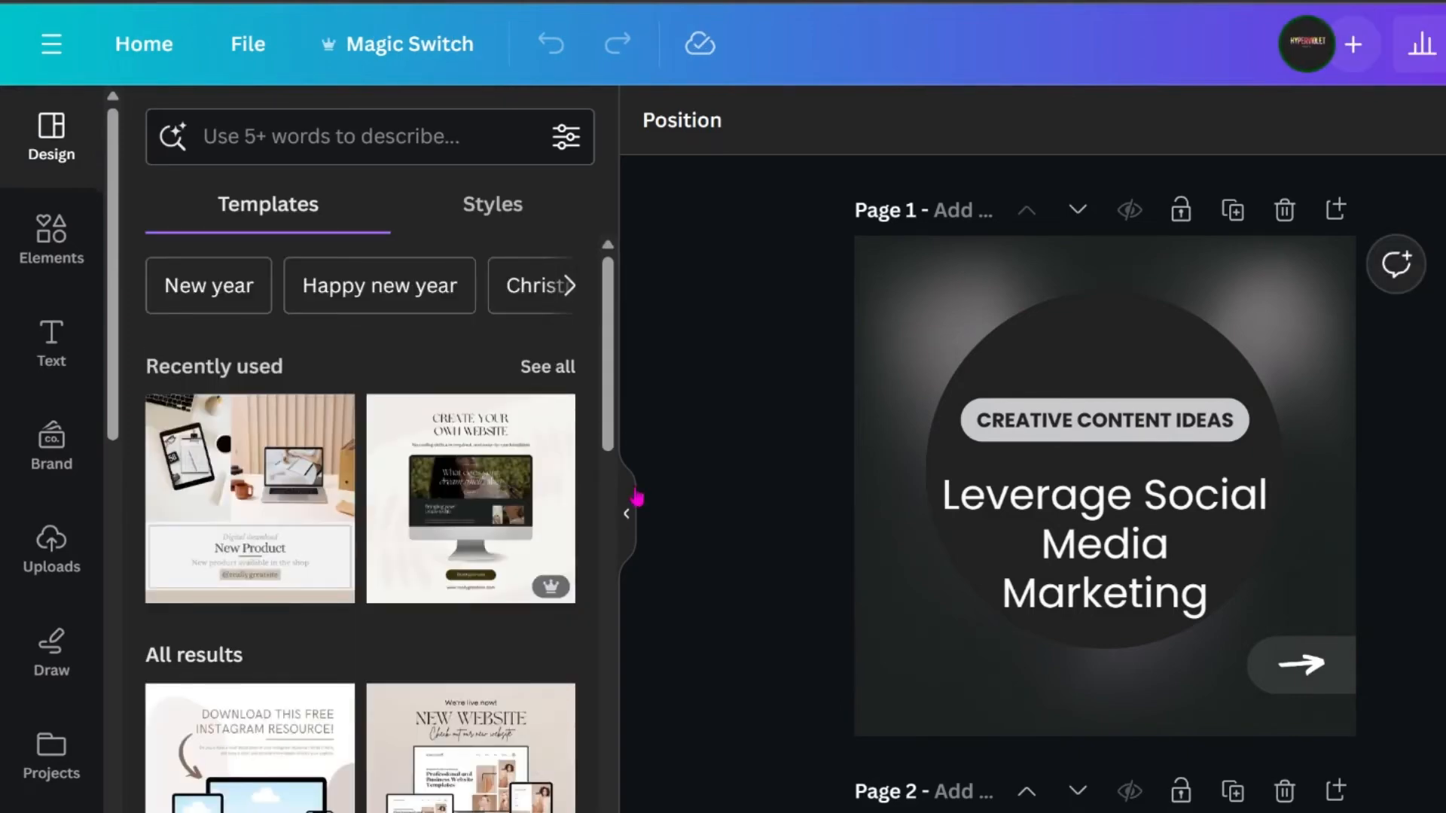
# Collapse the side panel and scroll through the generated carousel pages
pyautogui.click(624, 514)
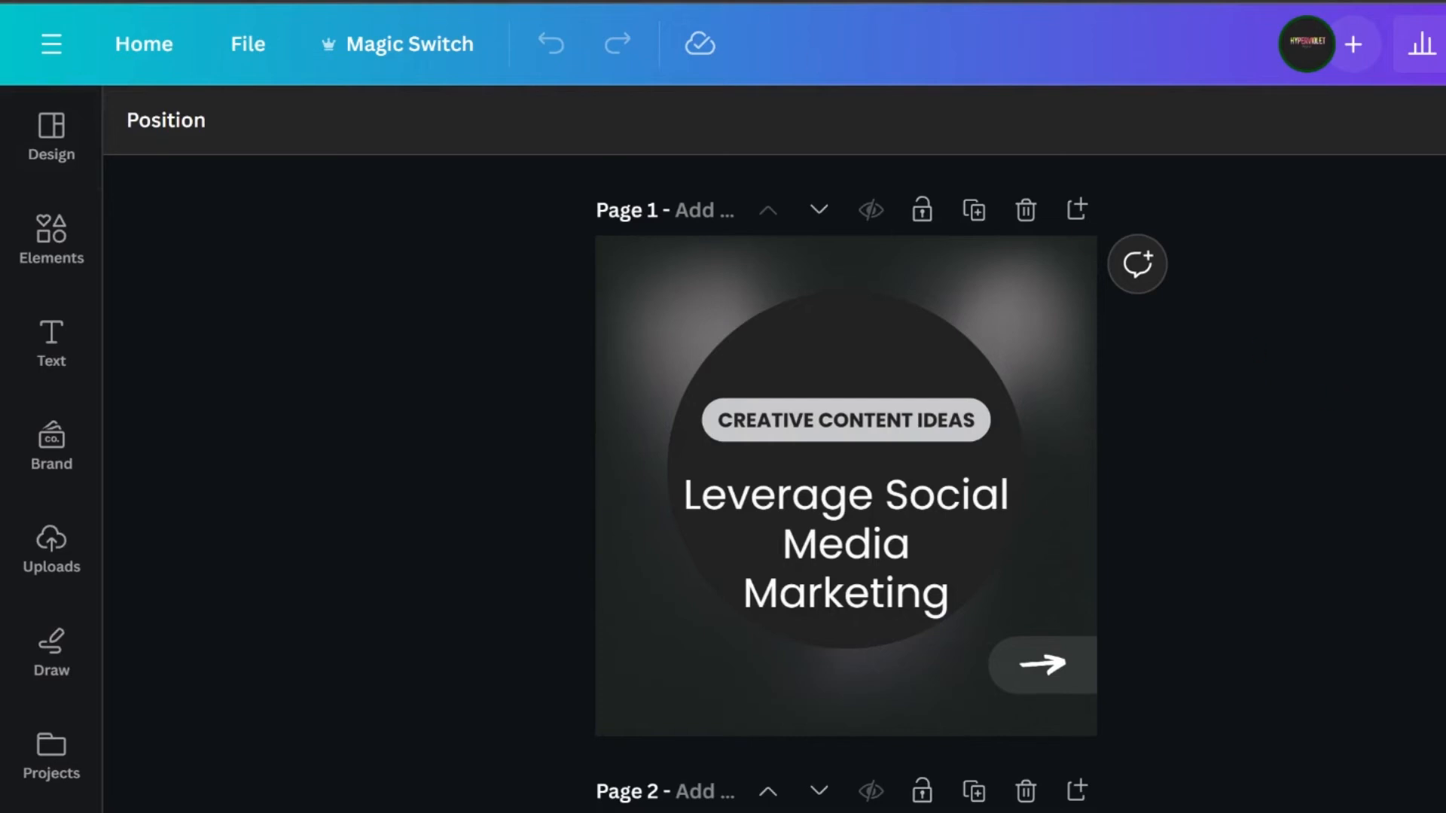
pyautogui.moveTo(1289, 217)
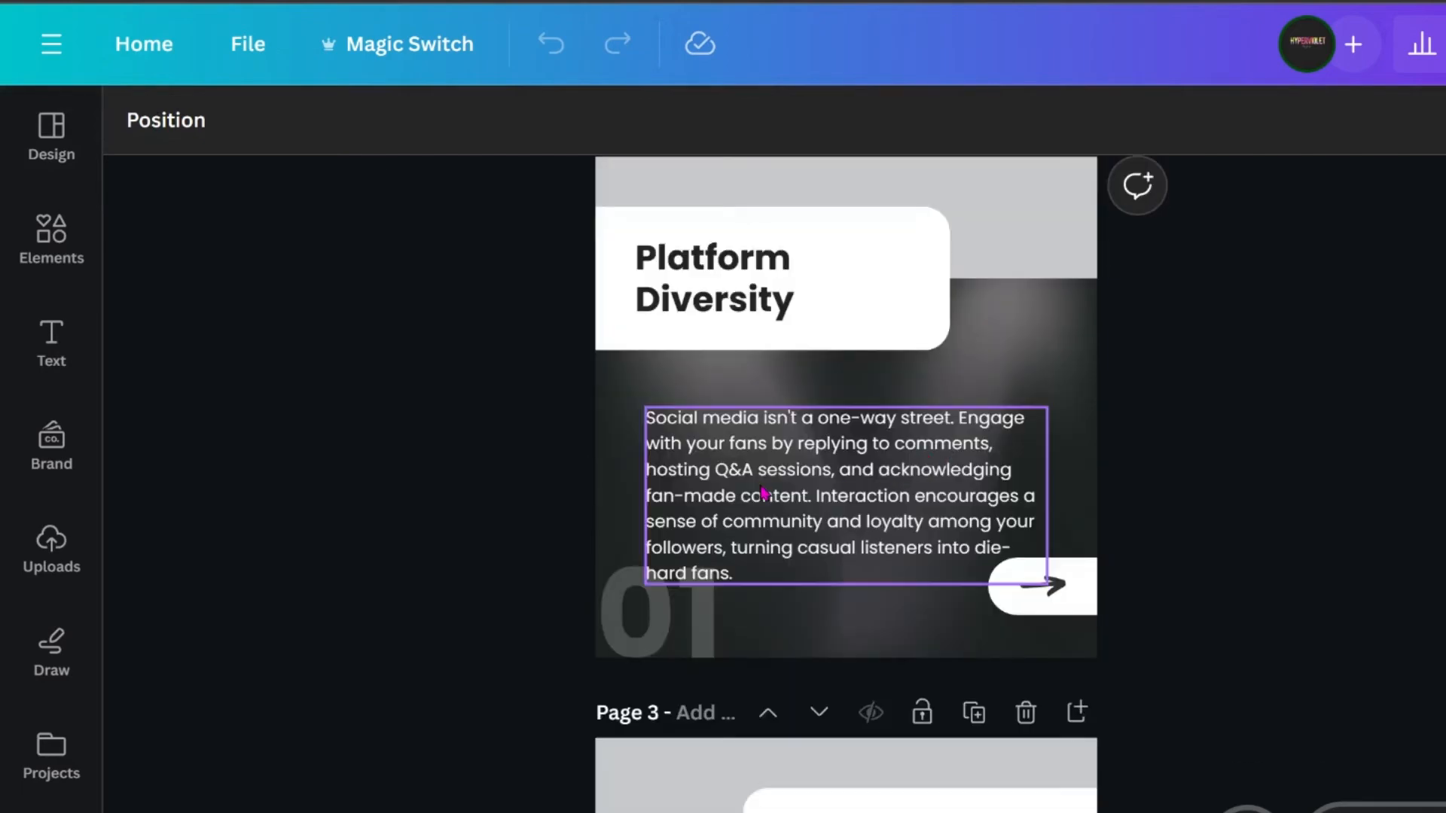
pyautogui.scroll(-3)
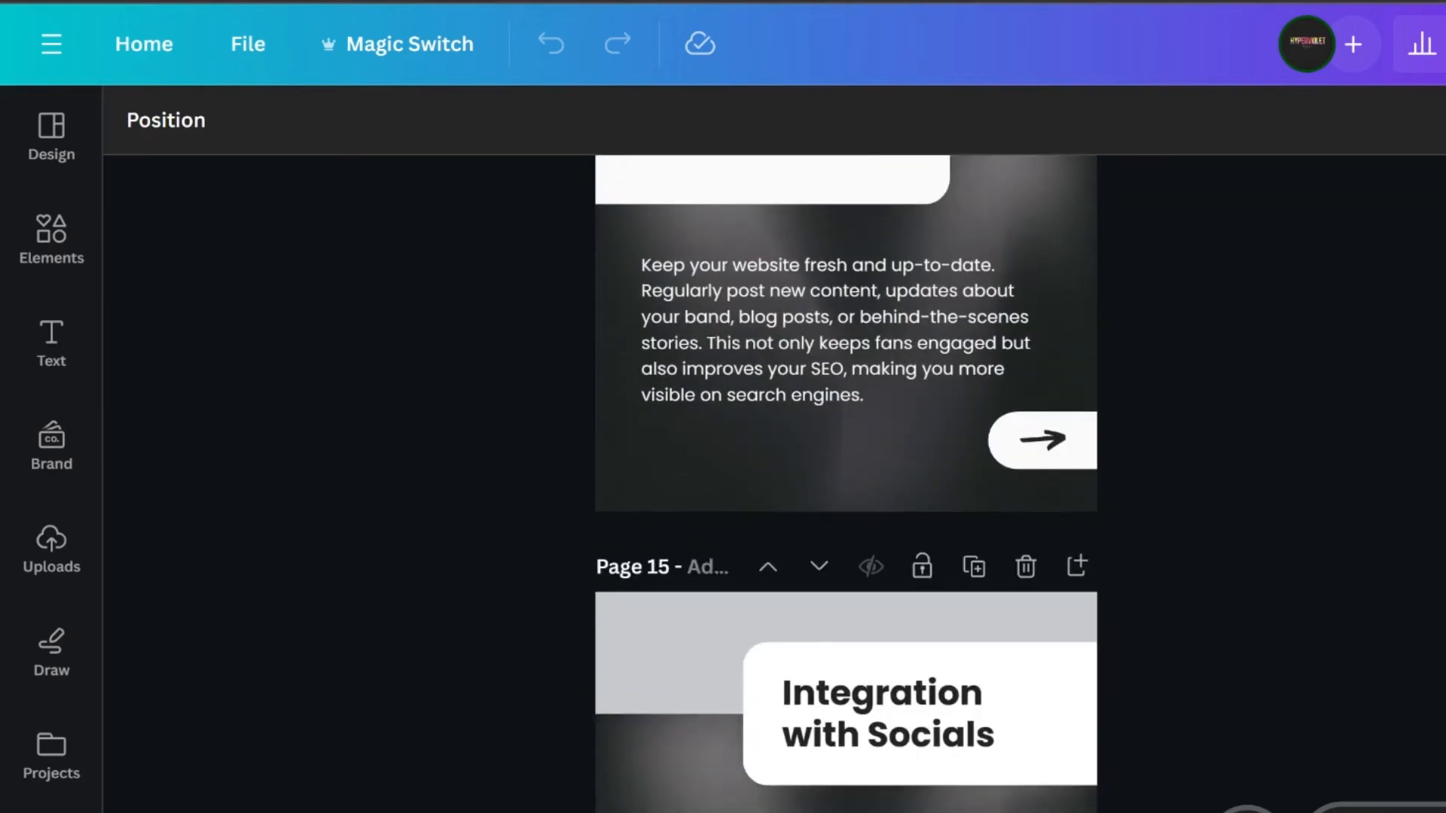
pyautogui.scroll(-3)
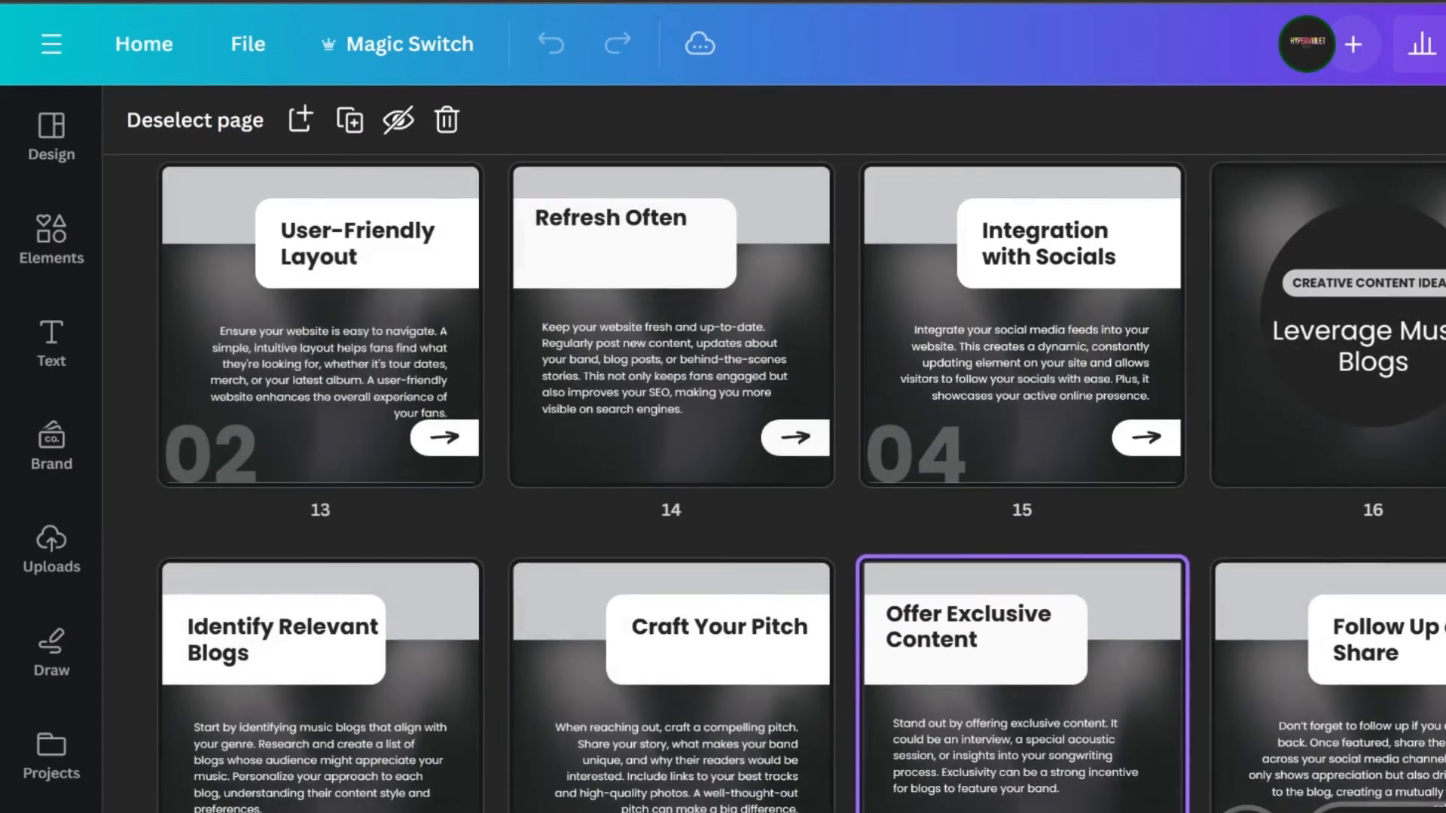
pyautogui.scroll(-3)
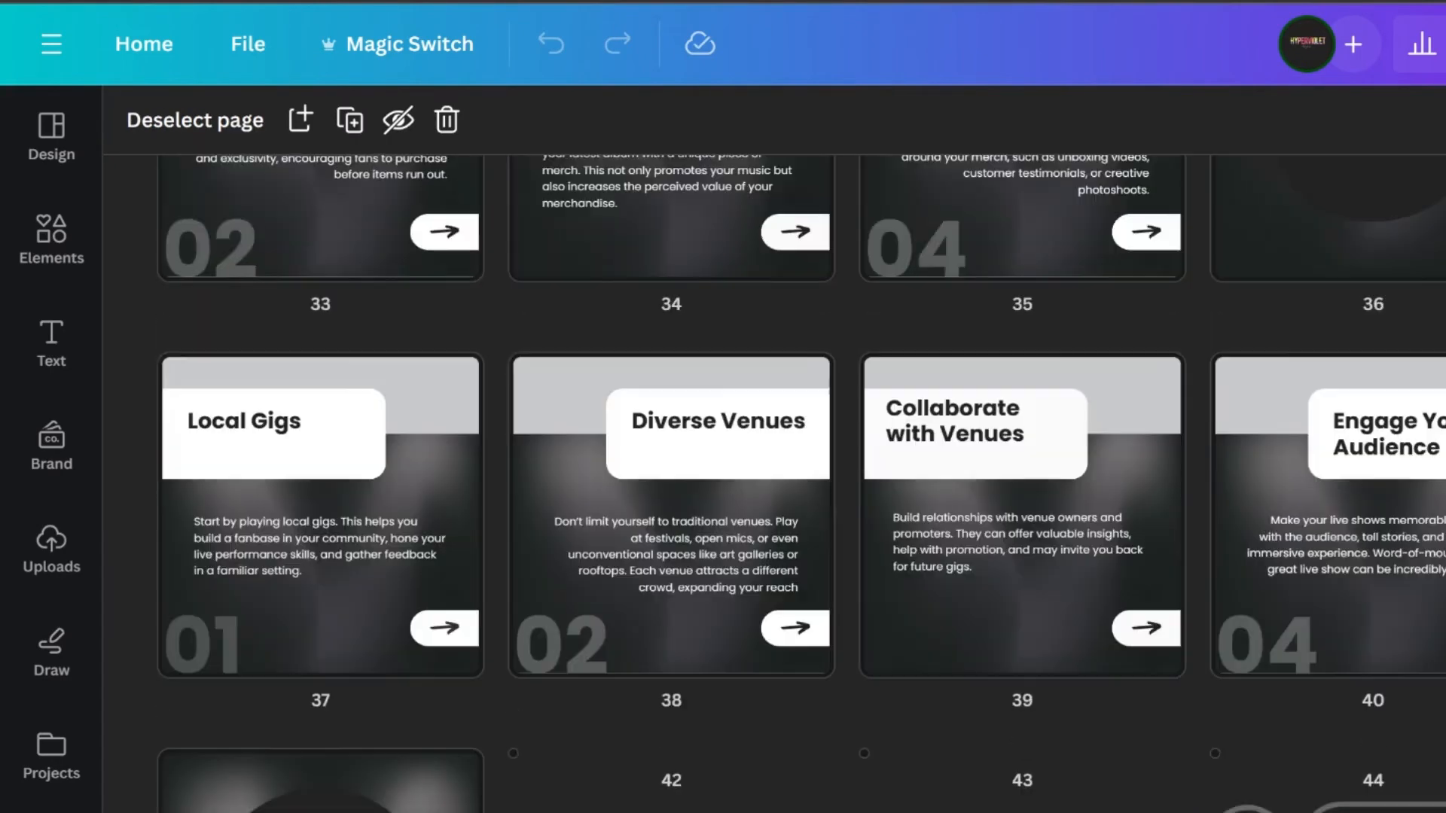
pyautogui.scroll(-3)
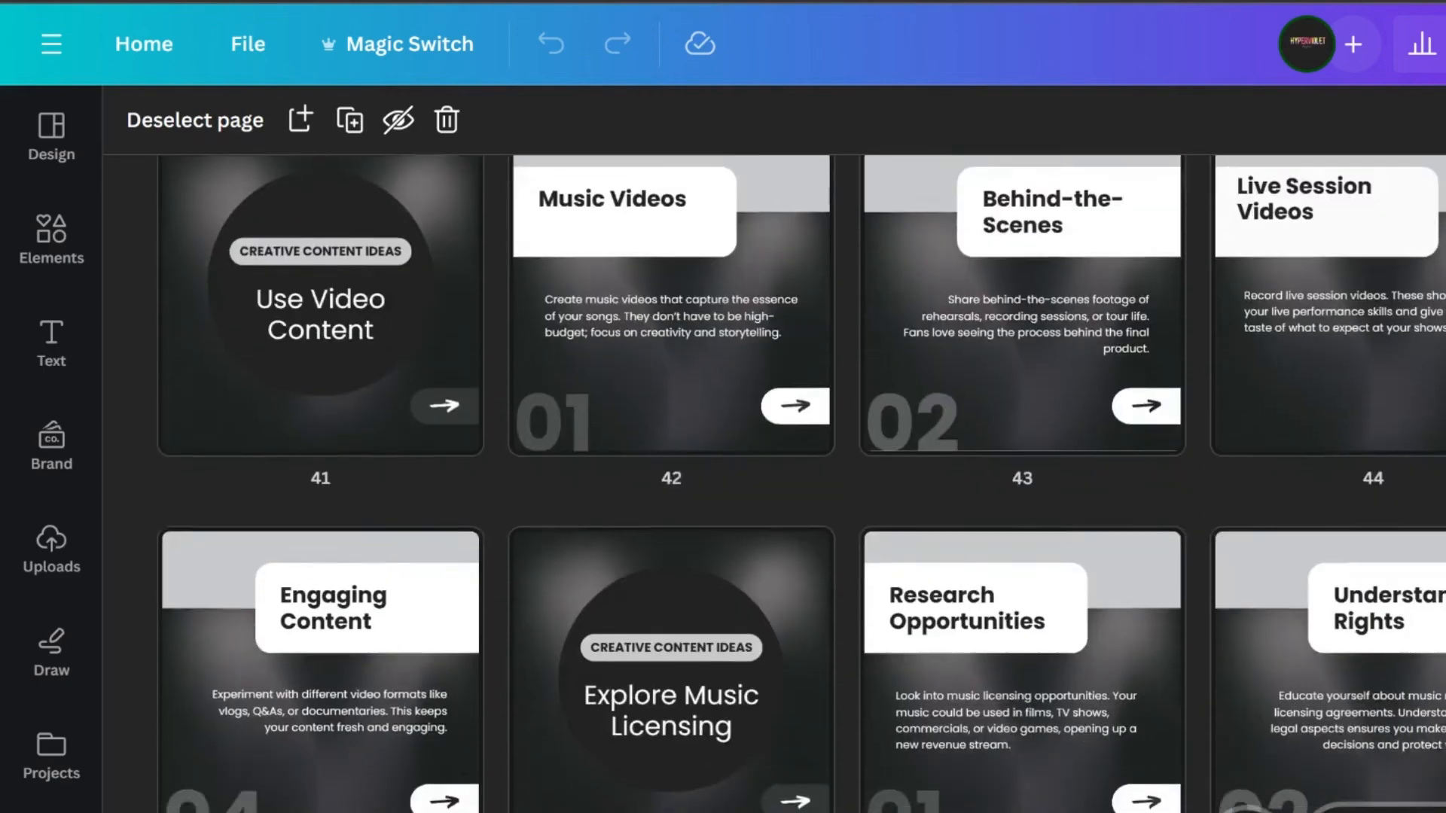
pyautogui.scroll(-3)
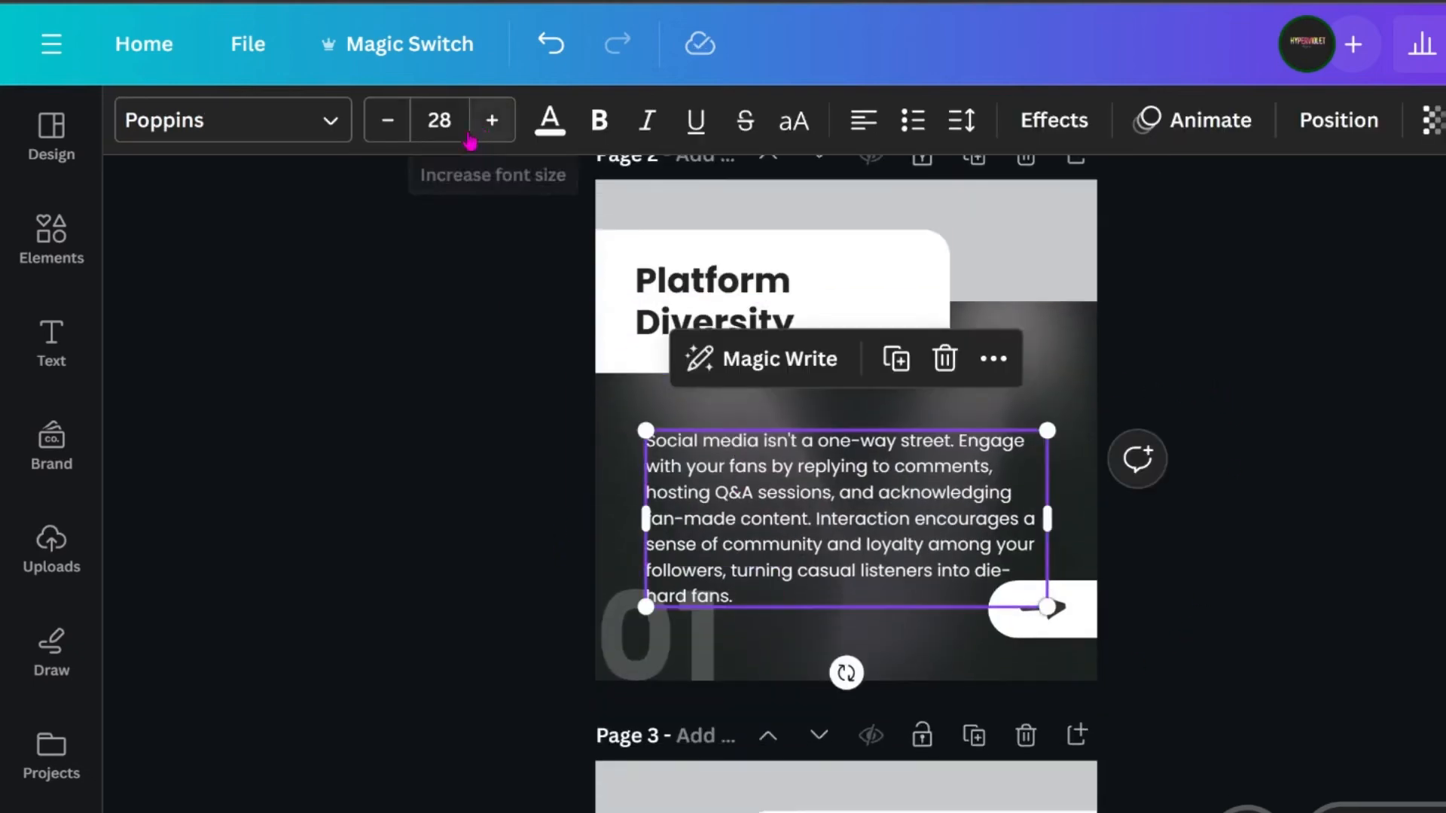
# Scroll down through the first carousel's full-size text pages to page 4
pyautogui.scroll(-3)
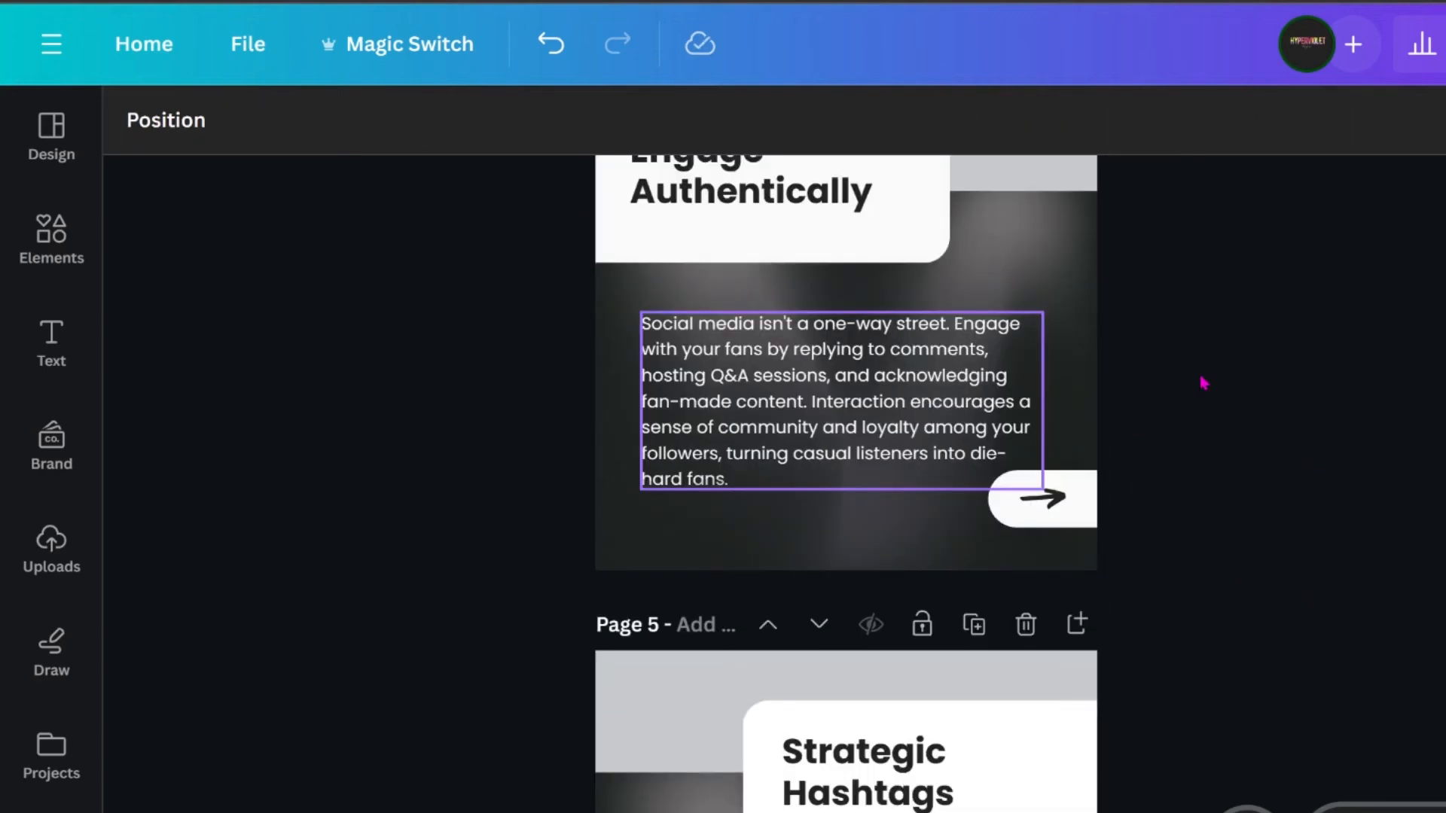
pyautogui.scroll(-3)
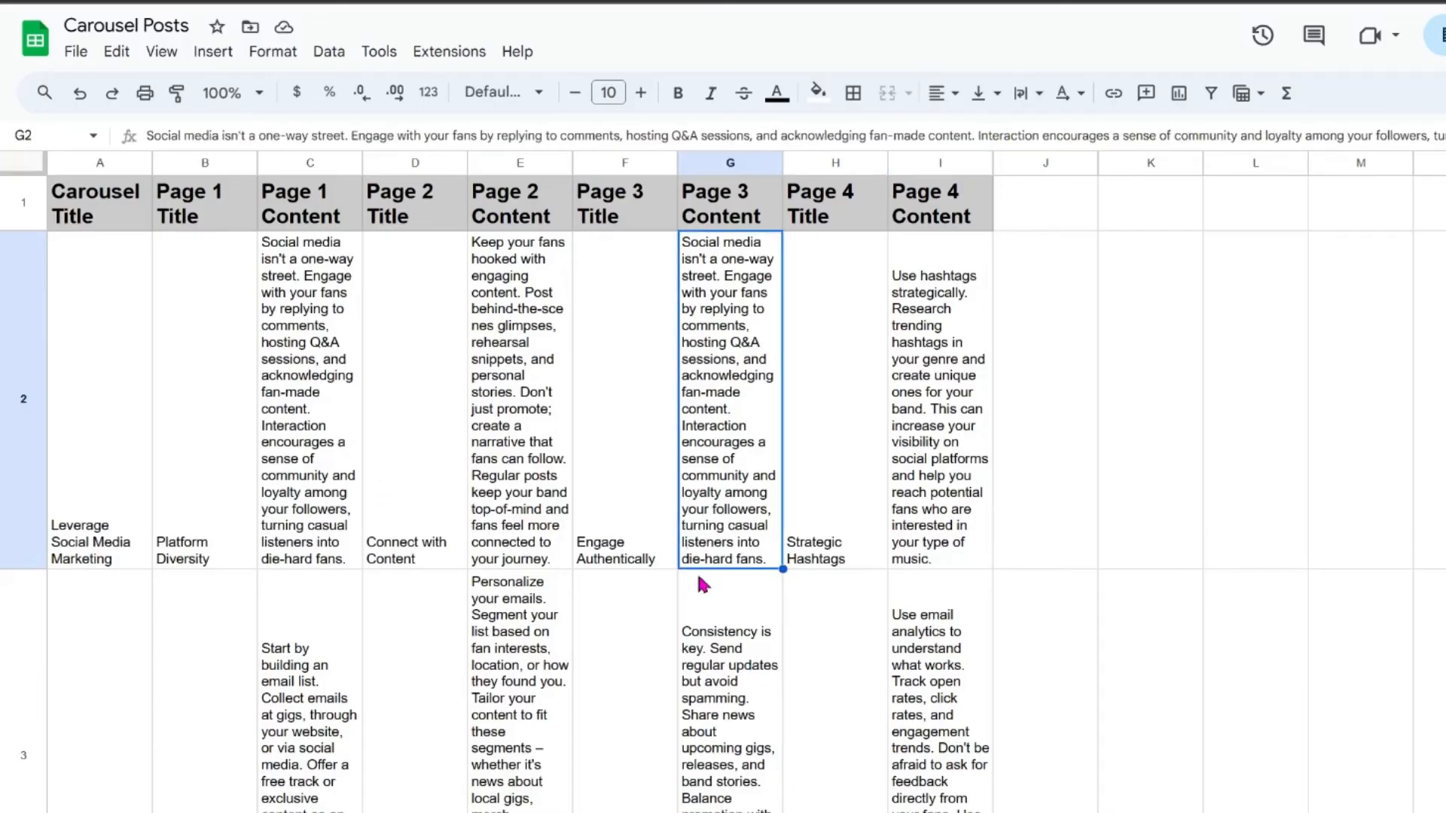
pyautogui.moveTo(872, 381)
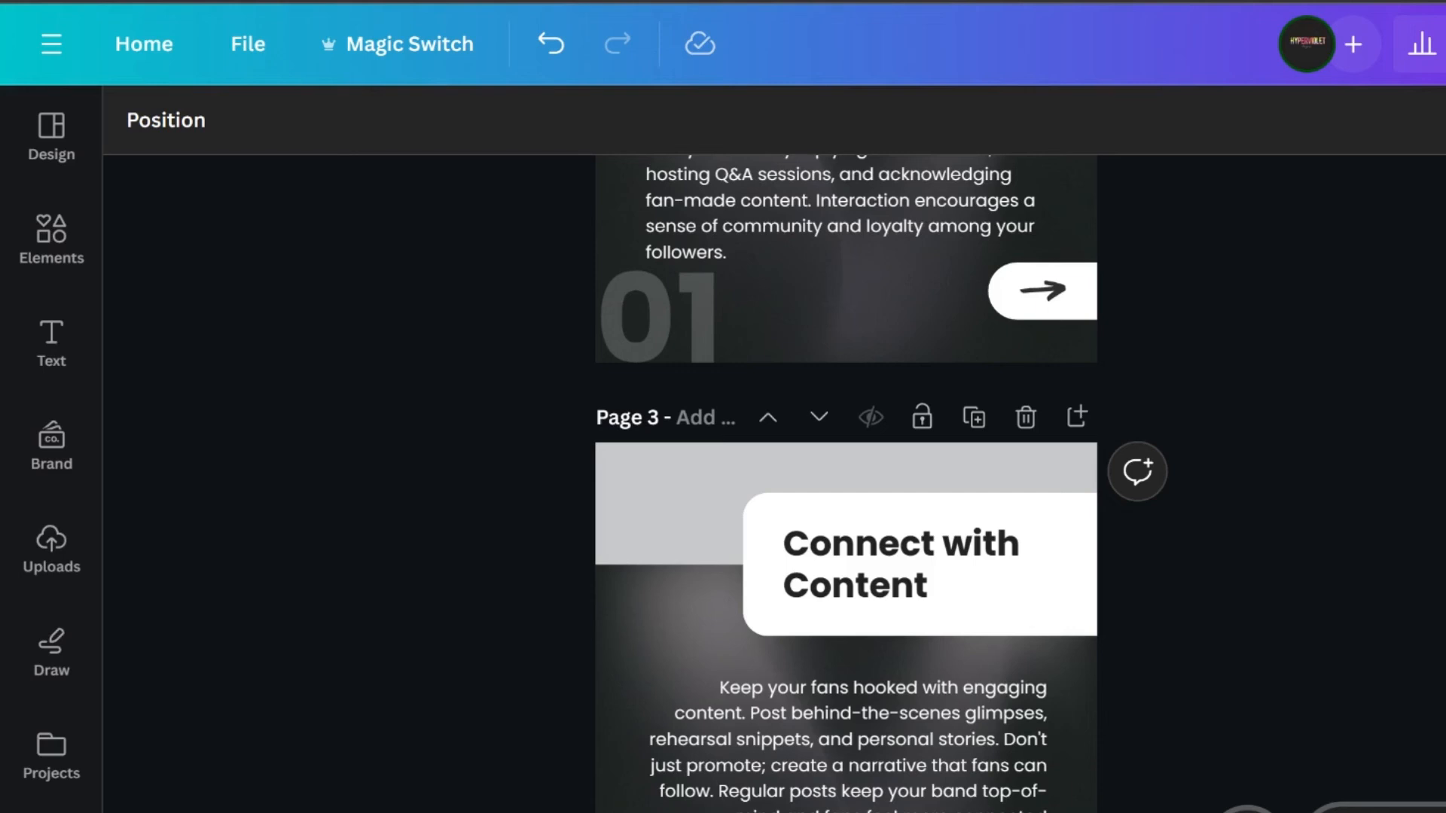
pyautogui.moveTo(1386, 298)
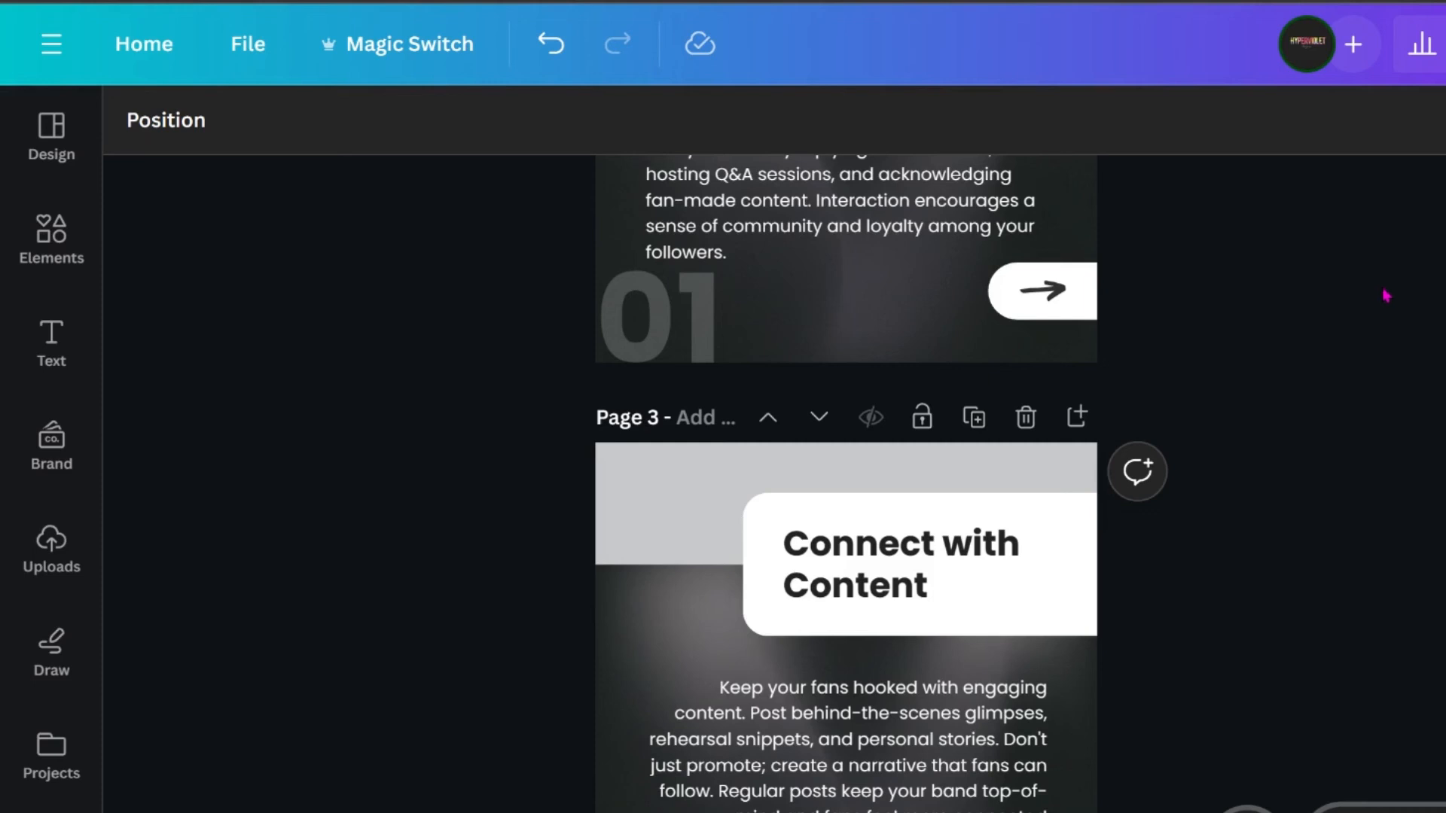
pyautogui.moveTo(1380, 325)
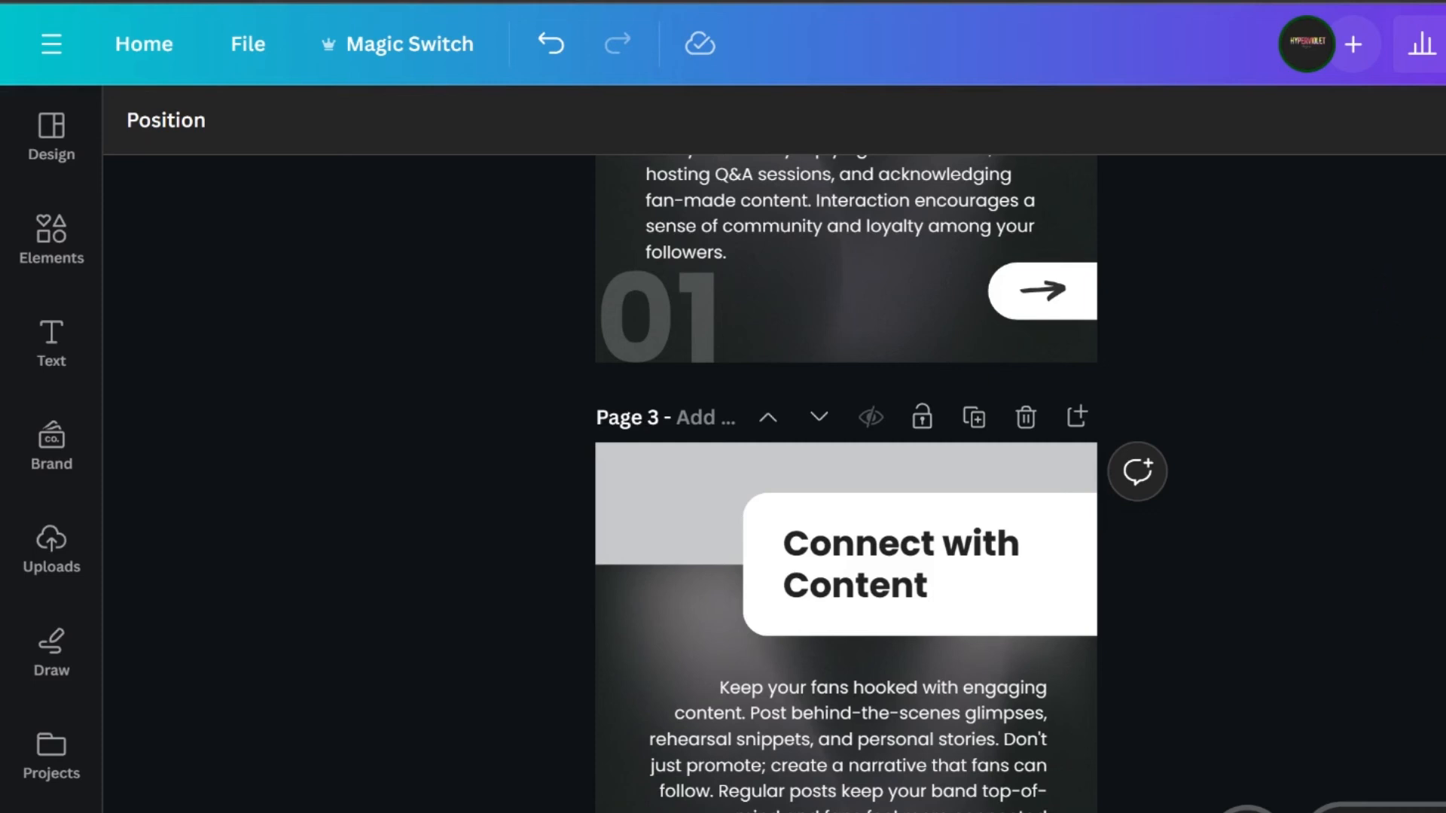
# Scroll through pages 2 to 7, reaching the Harness Email Marketing carousel
pyautogui.scroll(-3)
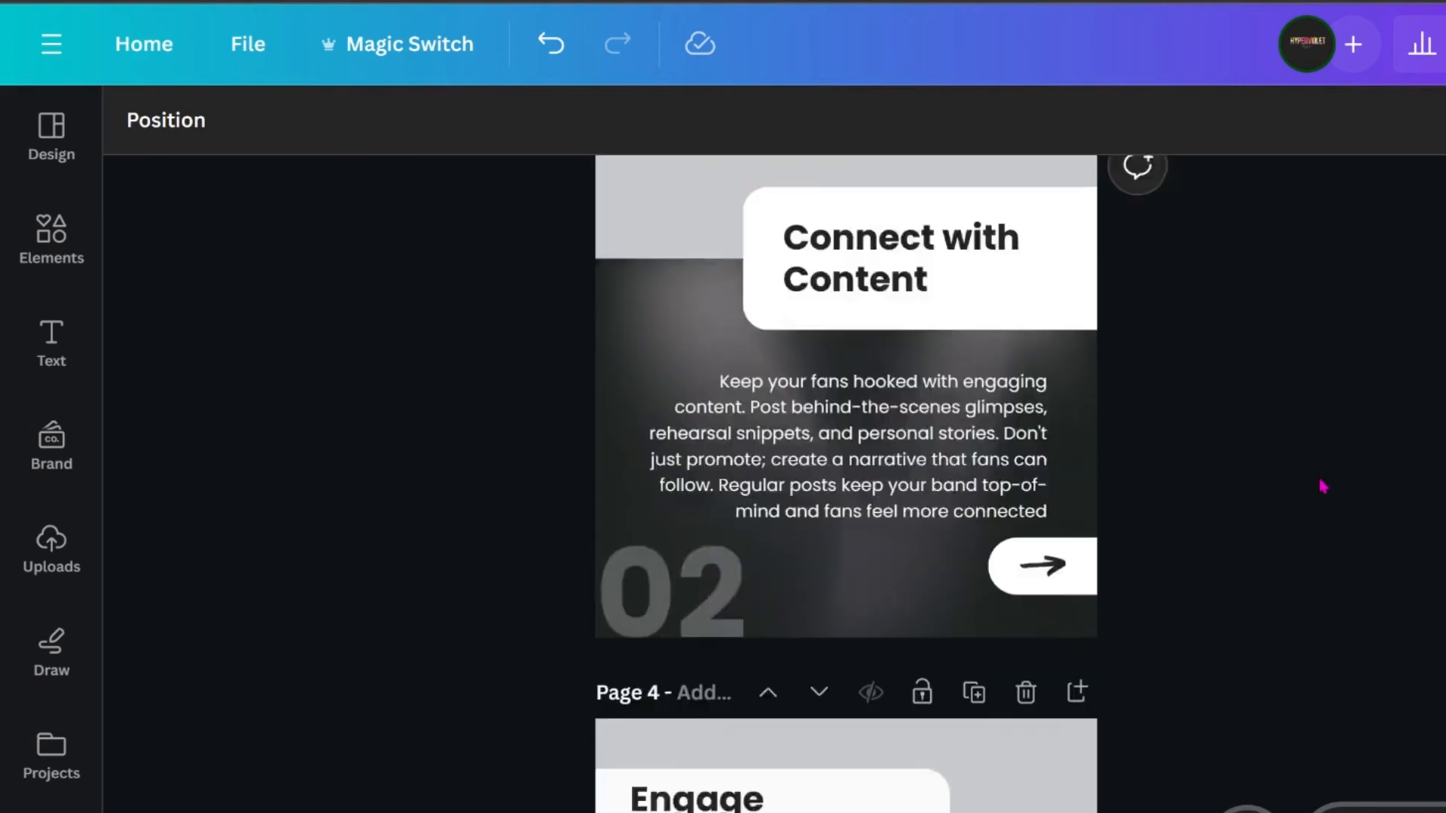
pyautogui.scroll(-3)
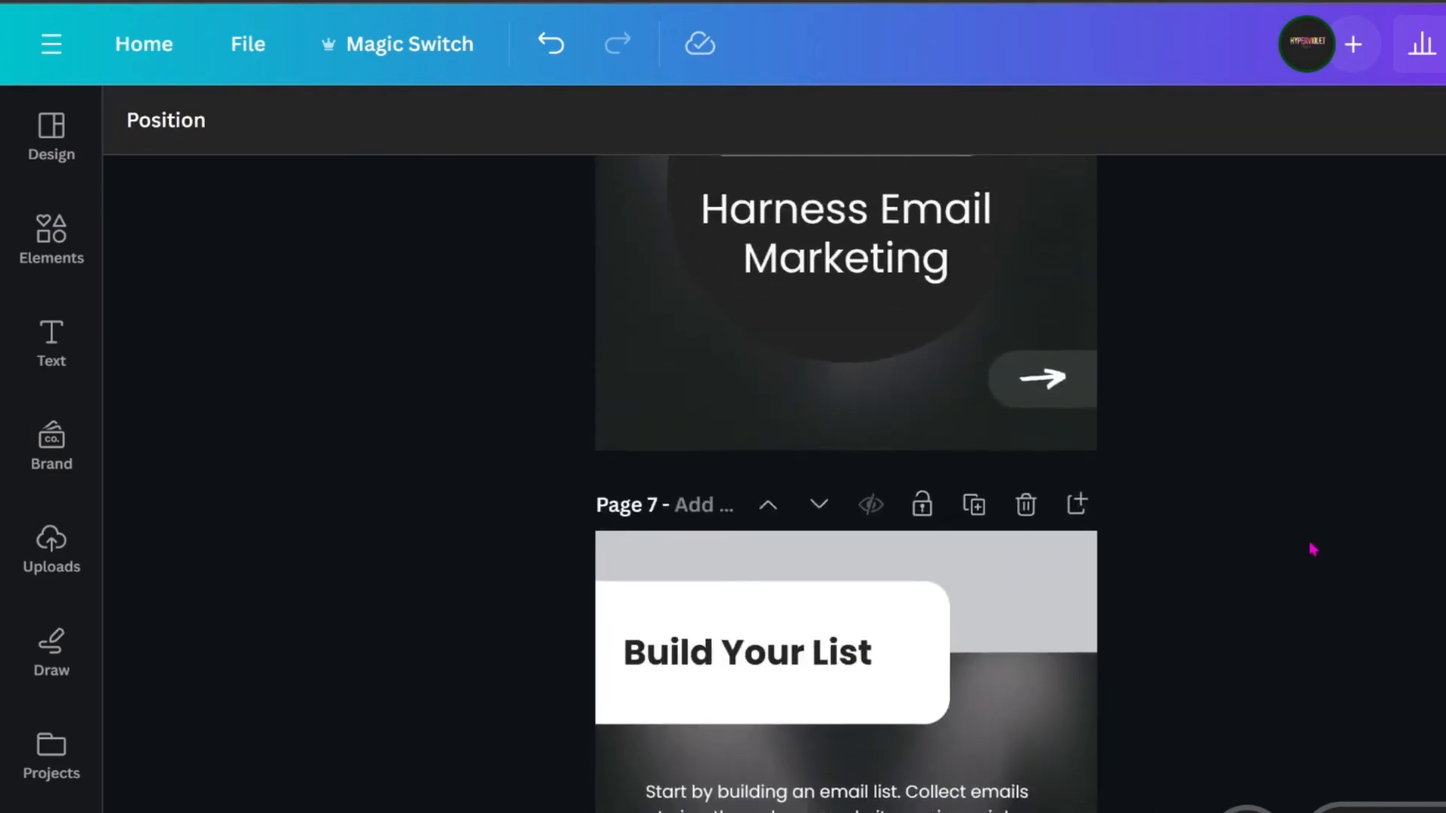
pyautogui.scroll(-3)
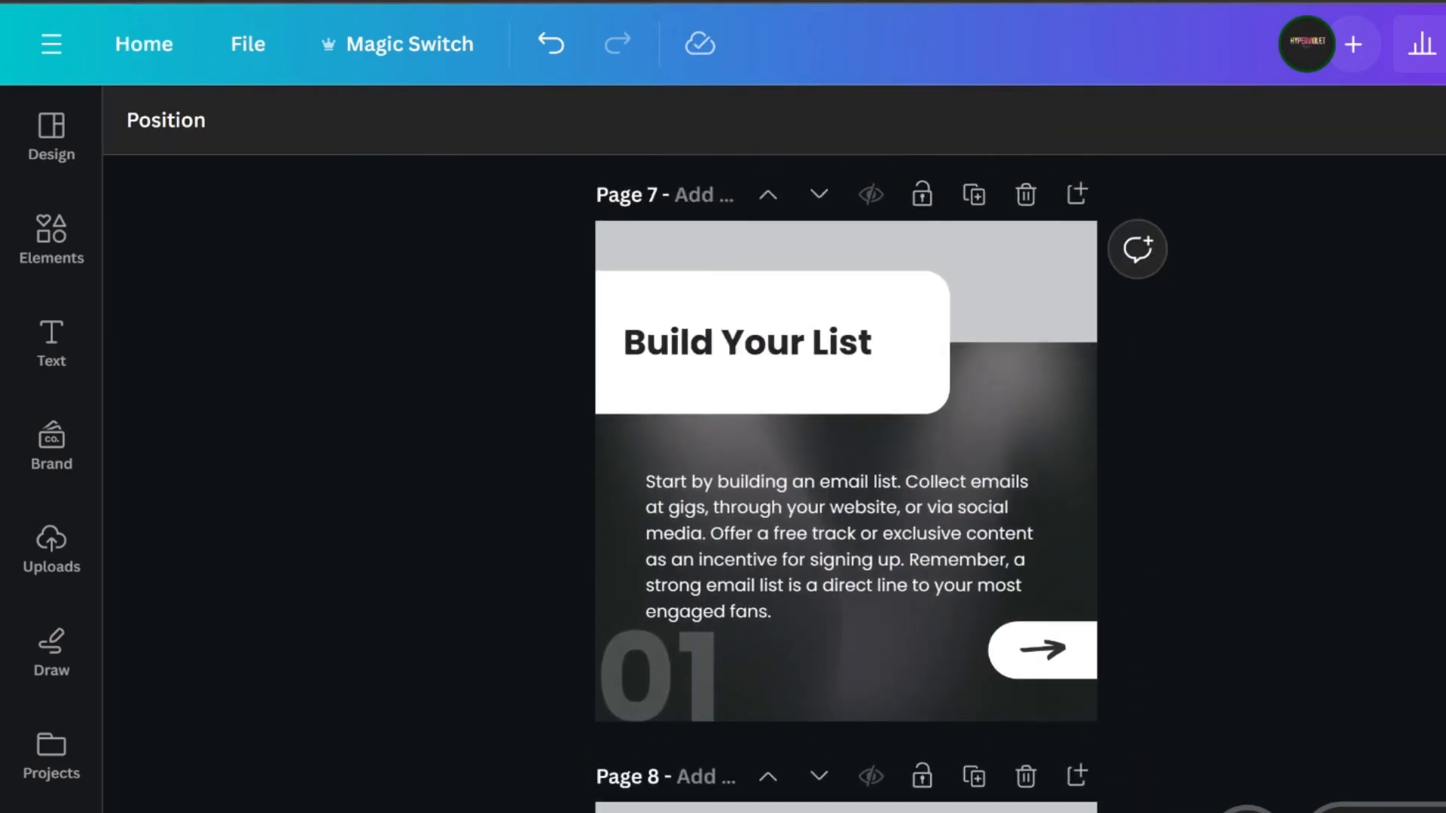